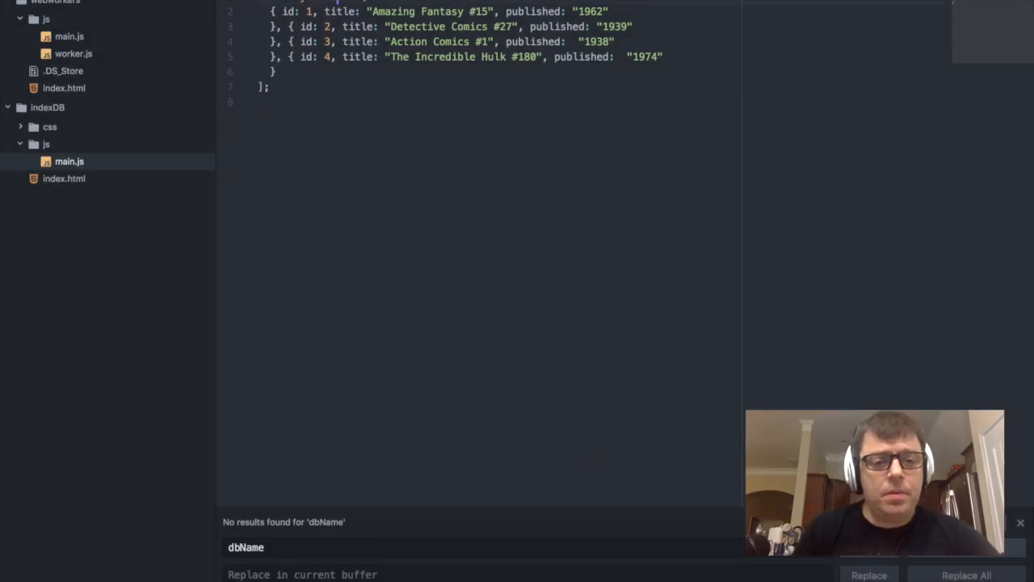
- Confirm index.html loads js/main.js, then add blank lines below the comics array in main.js
{"action": "left_click", "coordinate": [64, 178]}
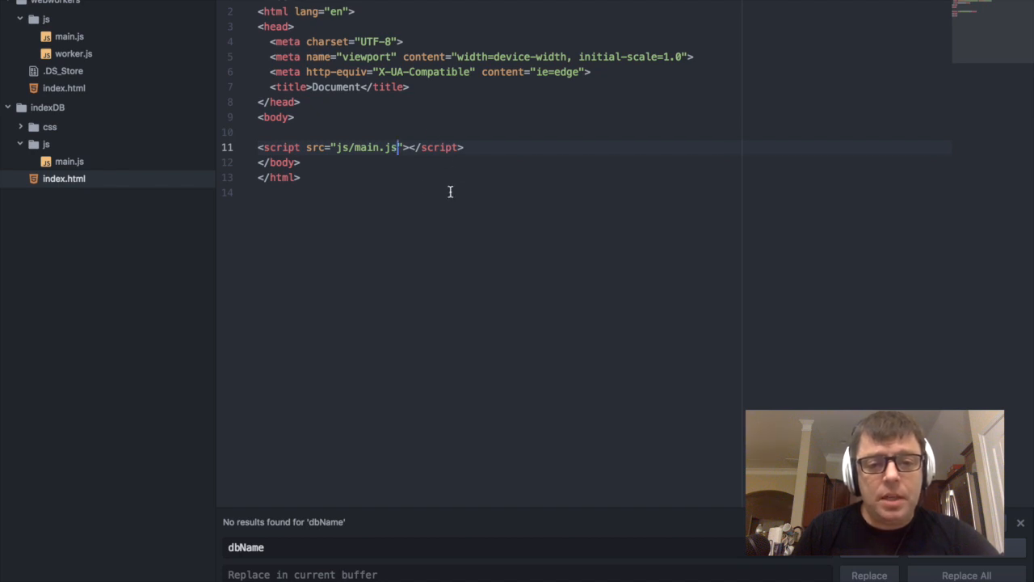
{"action": "left_click", "coordinate": [70, 161]}
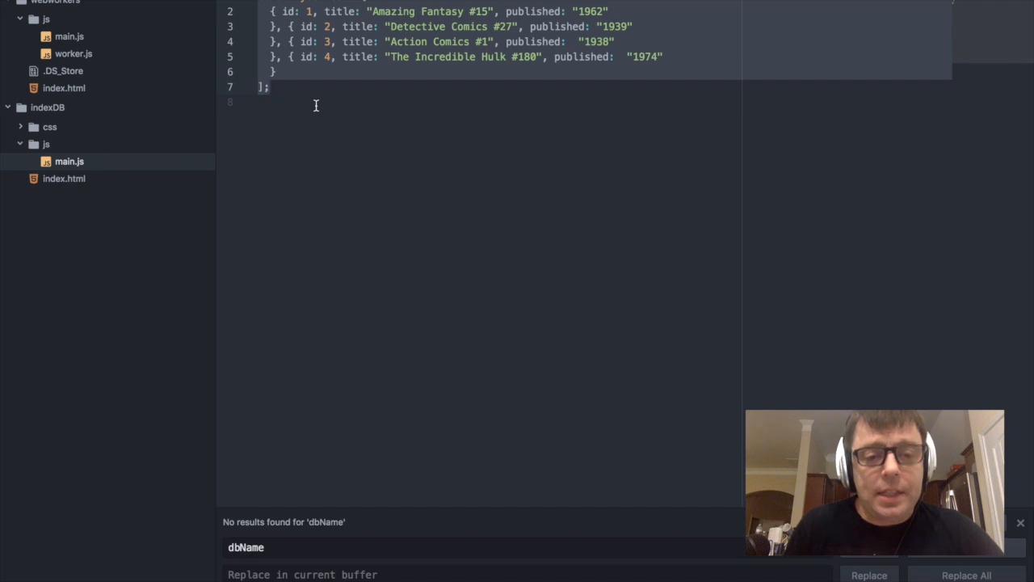
{"action": "key", "text": "enter"}
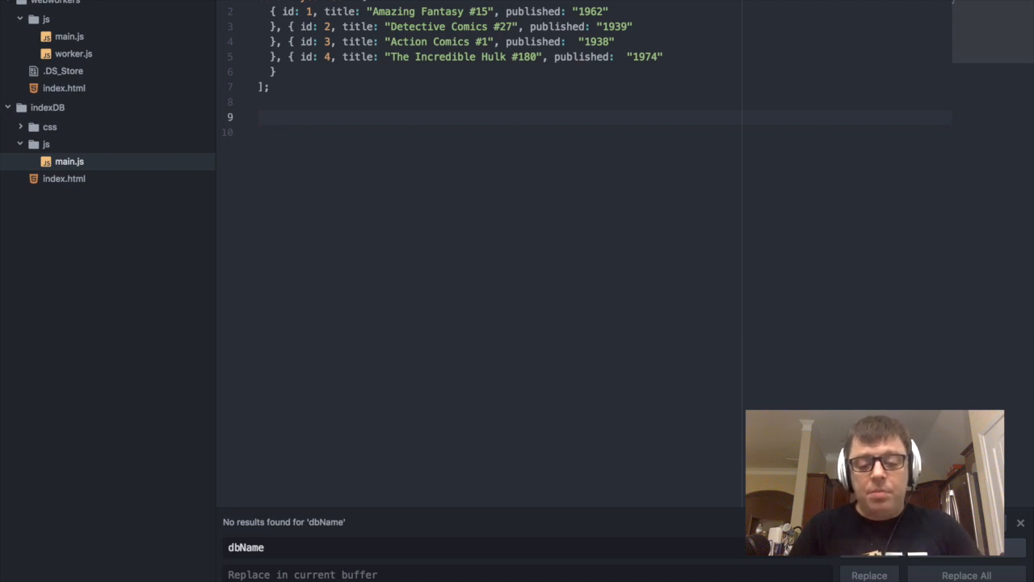
- Write an if (window.indexedDB) { } feature-check block below the array
{"action": "type", "text": "if (w"}
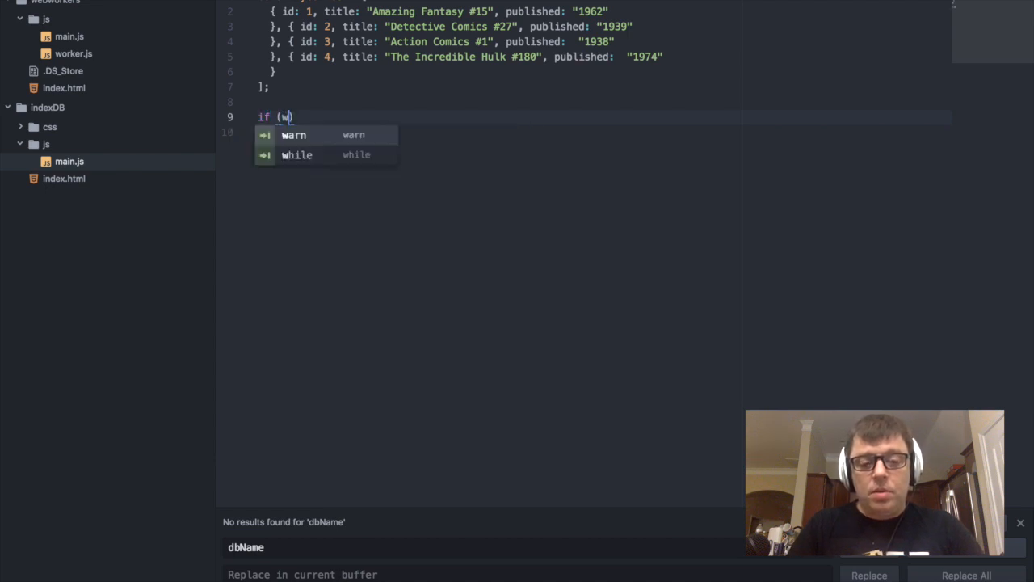
{"action": "type", "text": "indow."}
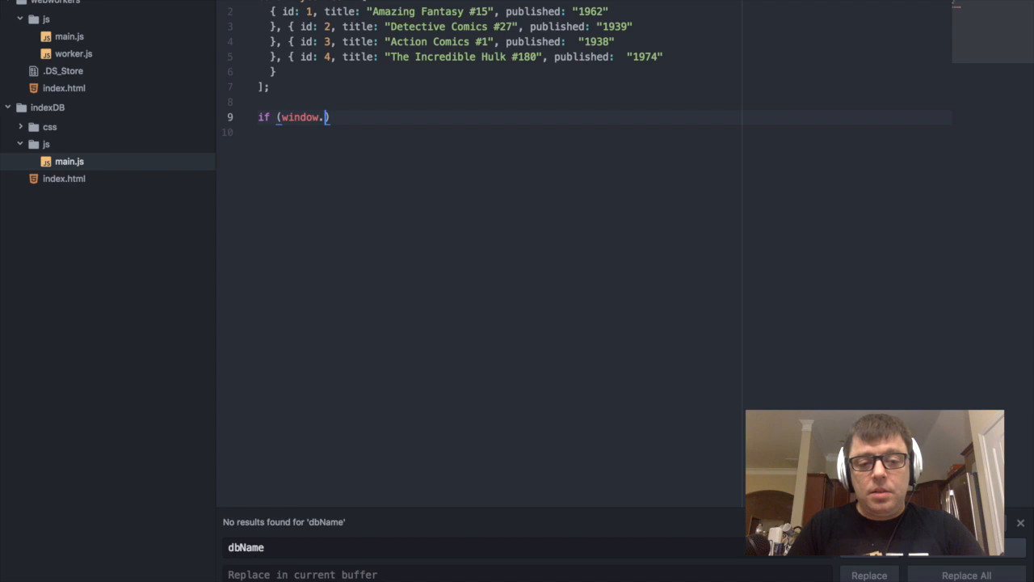
{"action": "type", "text": "indexed"}
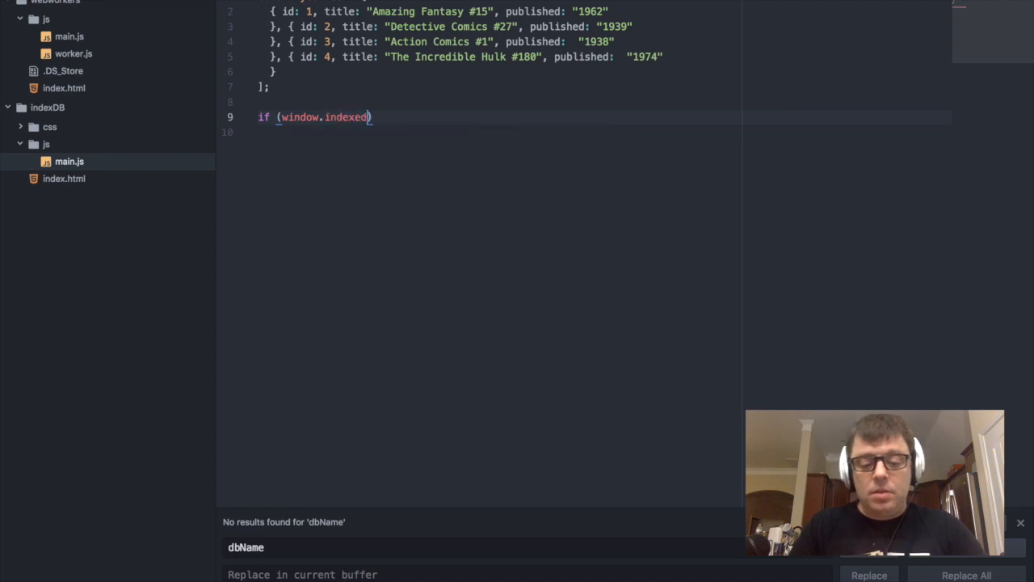
{"action": "type", "text": "DB"}
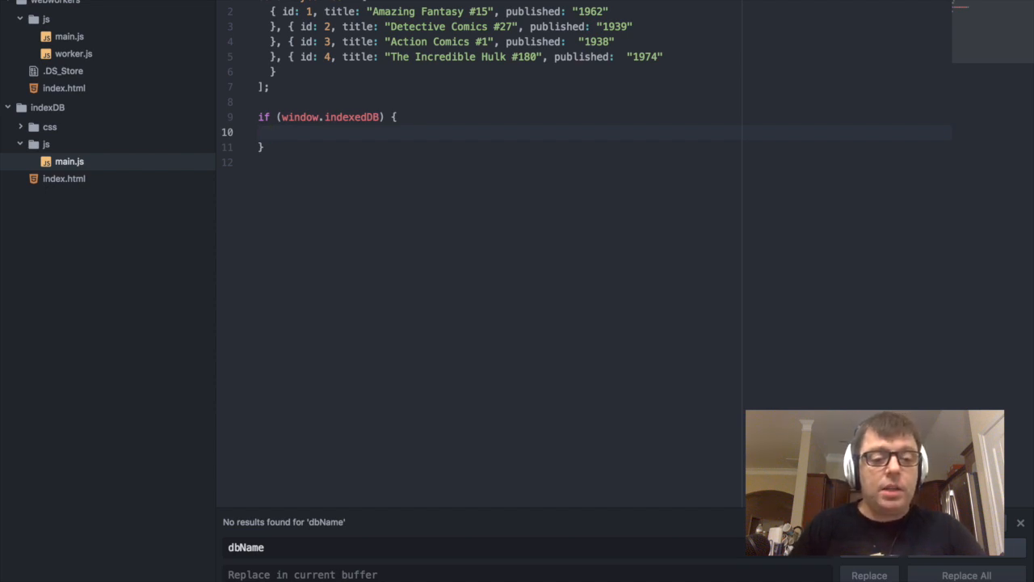
{"action": "key", "text": "enter"}
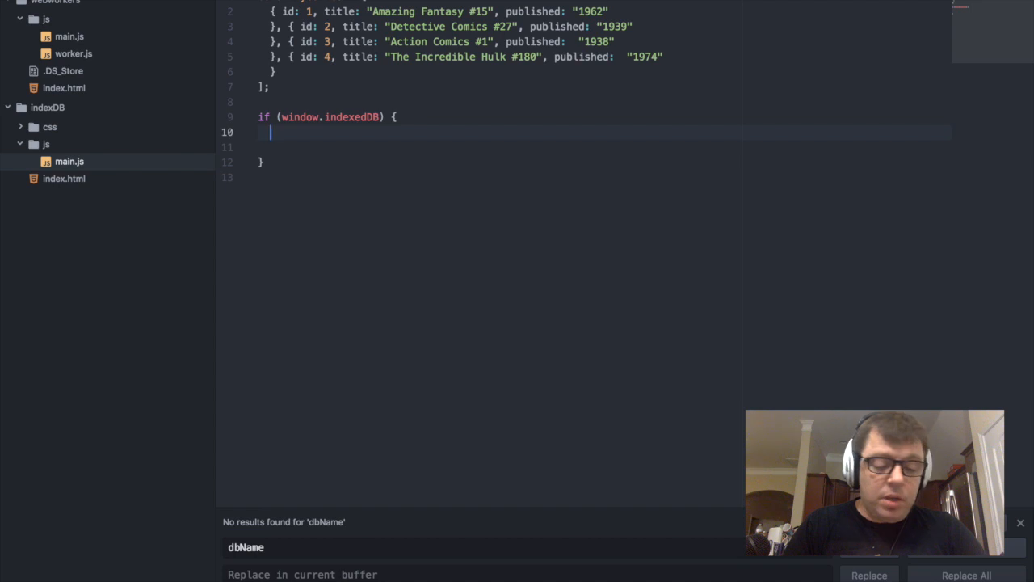
- Inside the block add var request = indexedDB.open("comicsDB", 1);
{"action": "type", "text": "var request"}
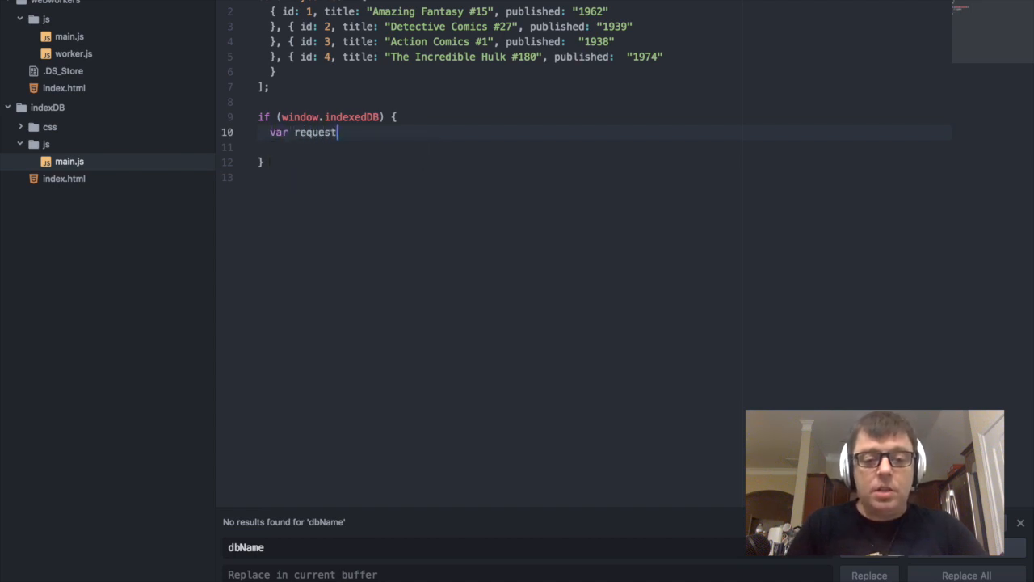
{"action": "type", "text": "="}
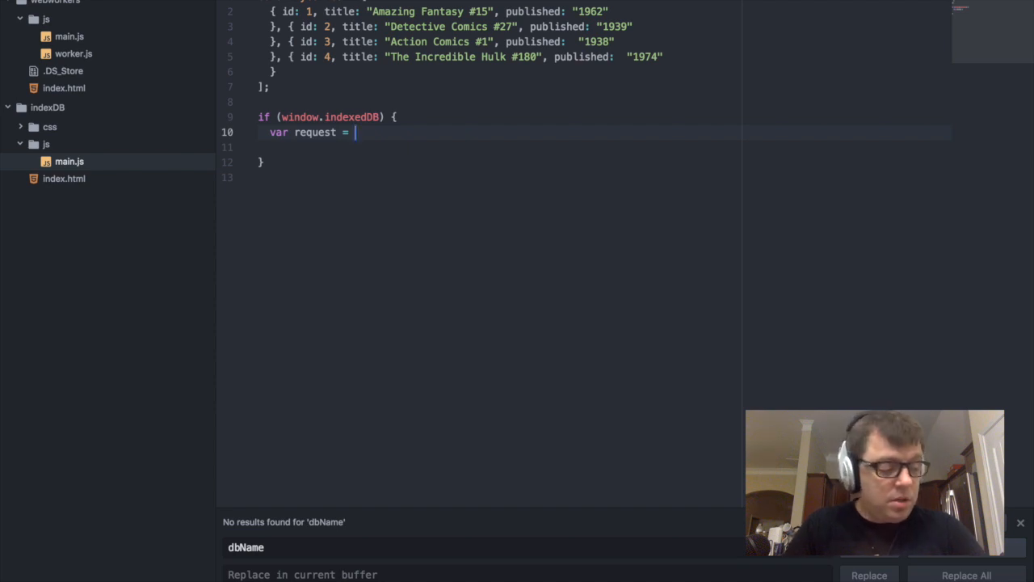
{"action": "type", "text": "indexedDB"}
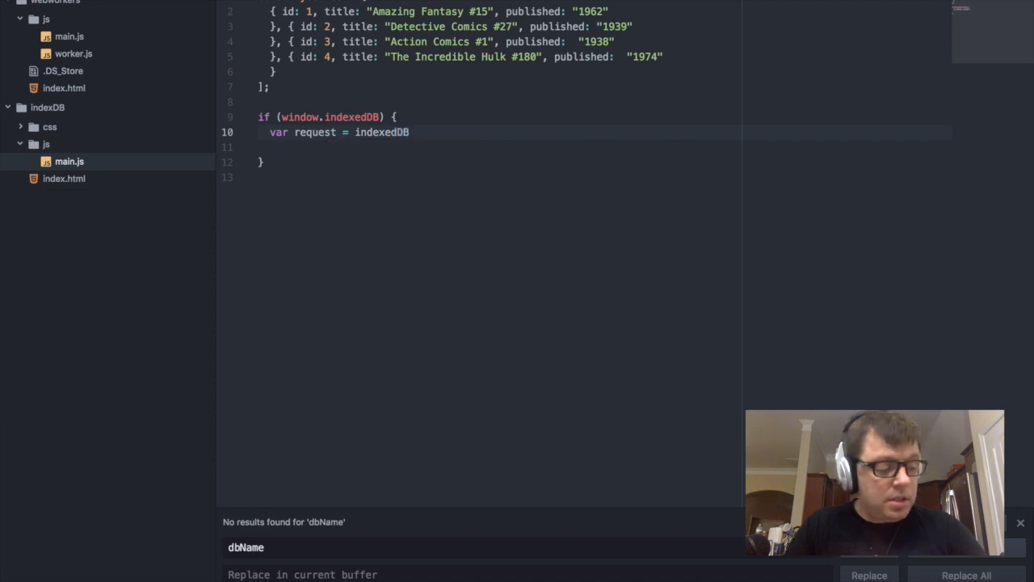
{"action": "type", "text": ".open"}
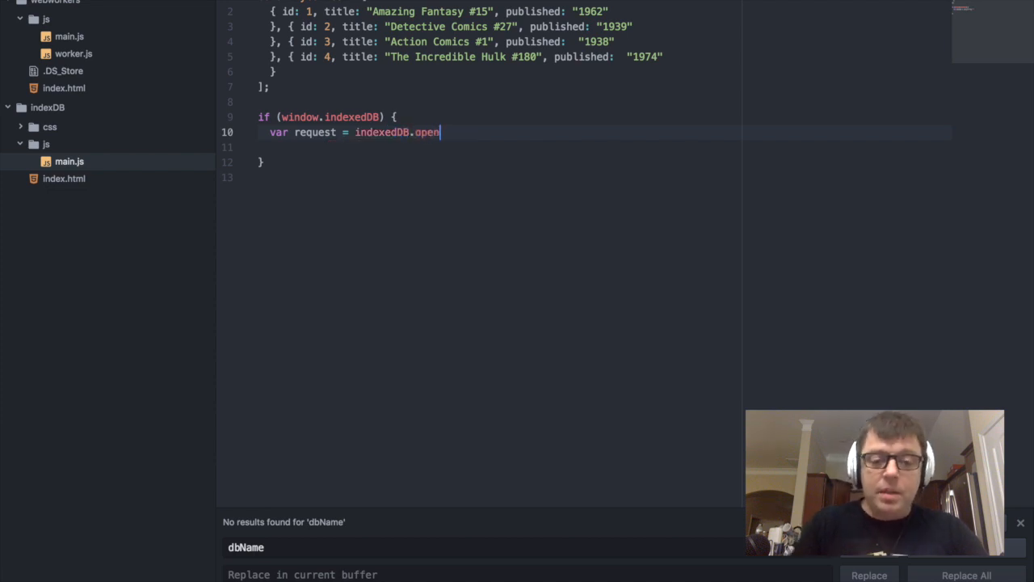
{"action": "type", "text": "(\"\")"}
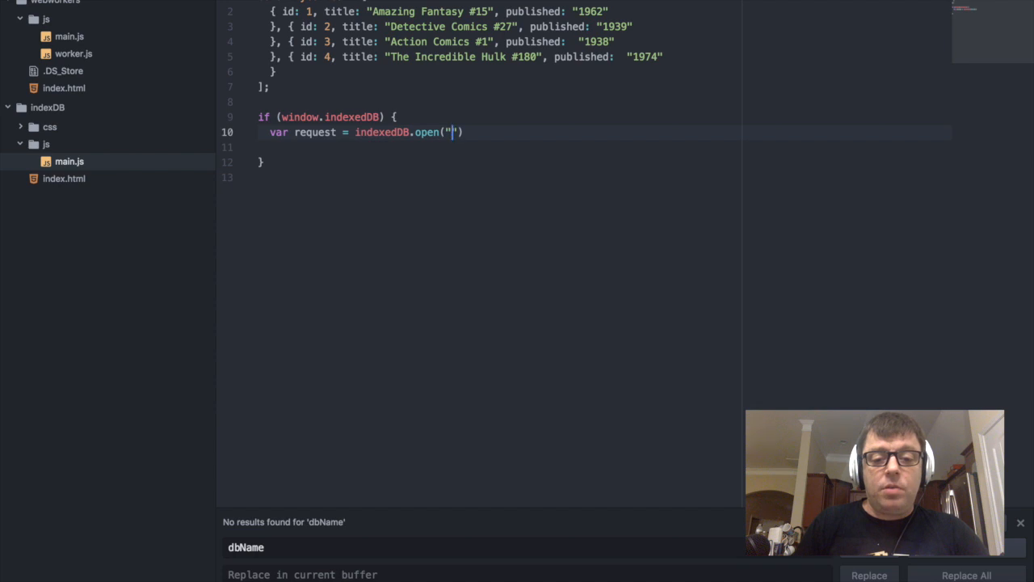
{"action": "type", "text": "co"}
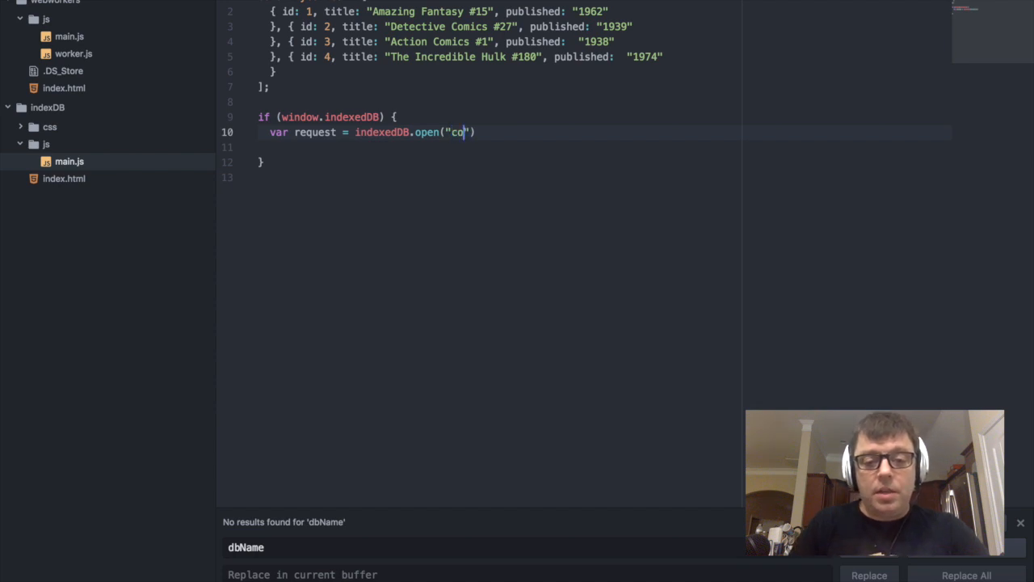
{"action": "type", "text": "mic"}
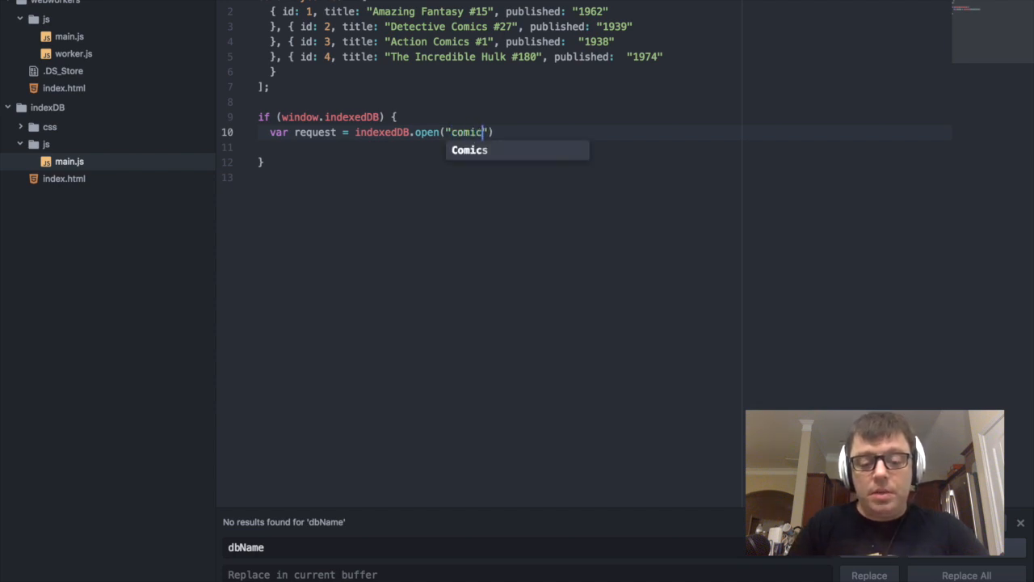
{"action": "type", "text": "DB"}
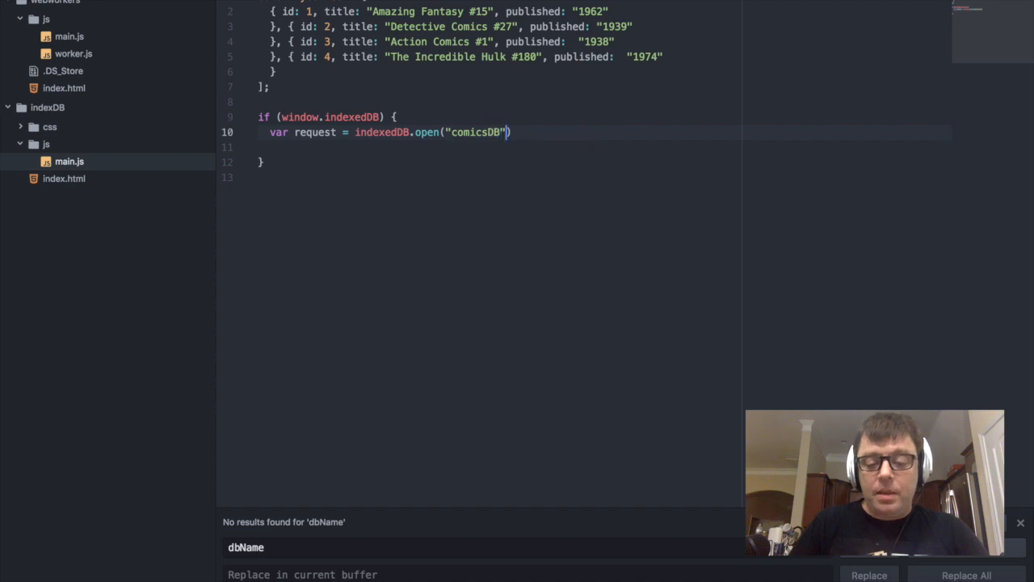
{"action": "type", "text": ", 1"}
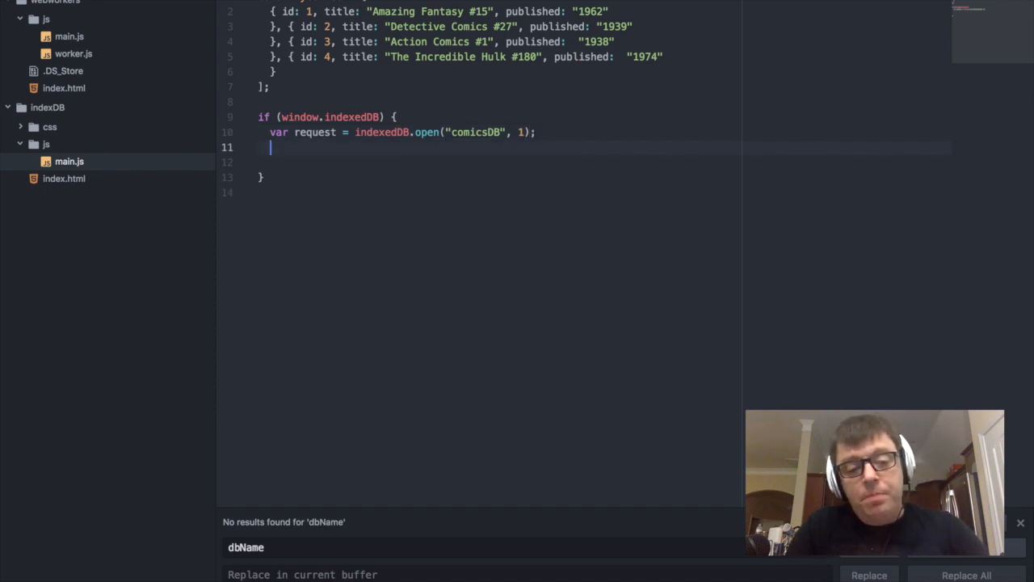
- Add request.onerror = function(e){ console.log(e); } to log open errors
{"action": "type", "text": "request"}
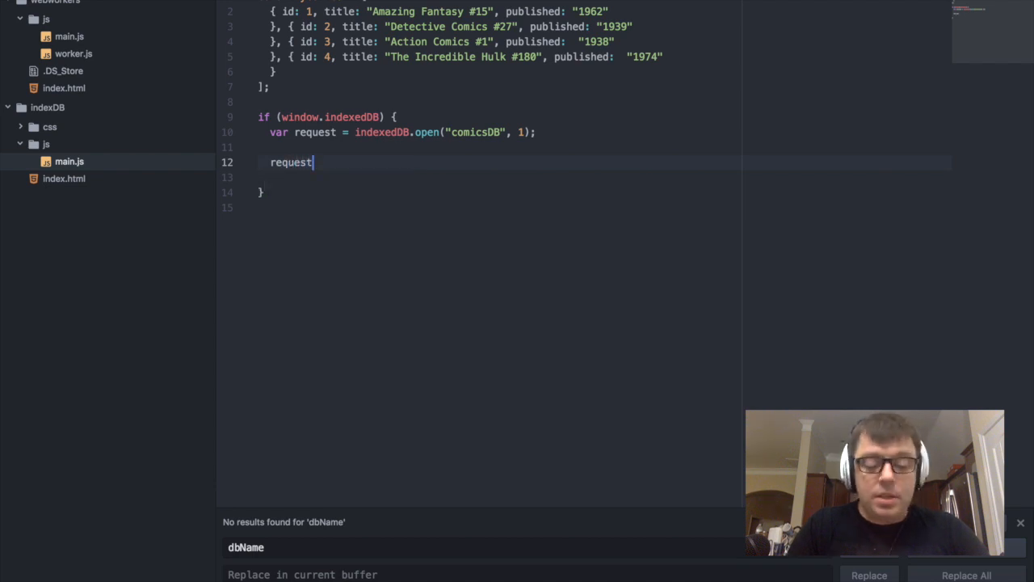
{"action": "type", "text": ".one"}
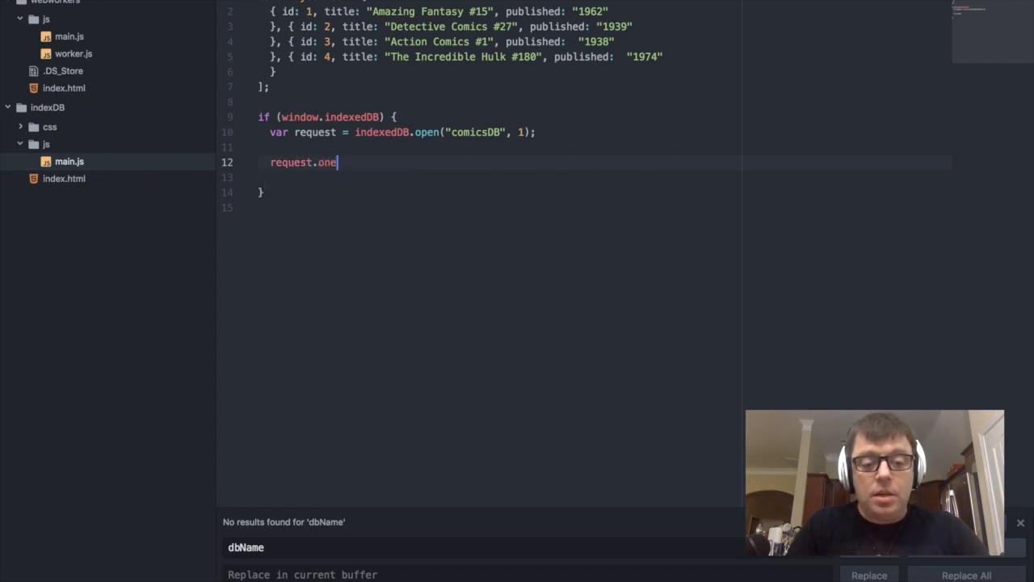
{"action": "type", "text": "rror = function"}
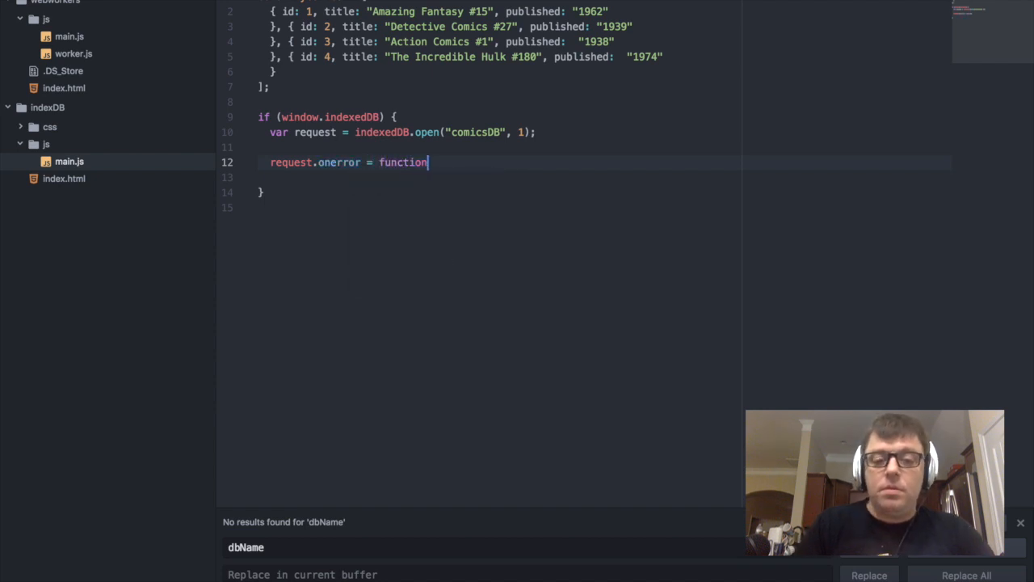
{"action": "type", "text": "(){"}
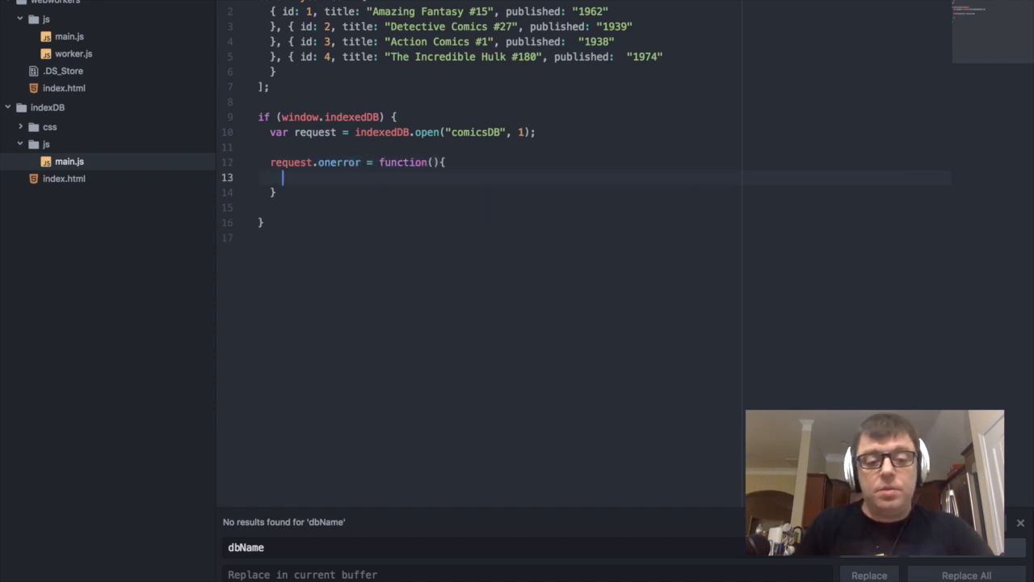
{"action": "type", "text": "con"}
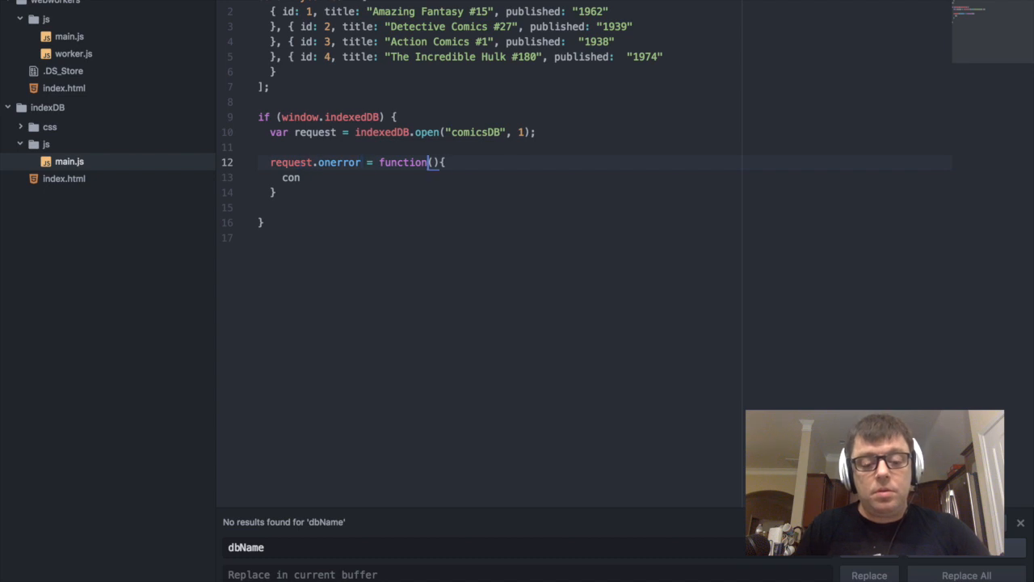
{"action": "type", "text": "e"}
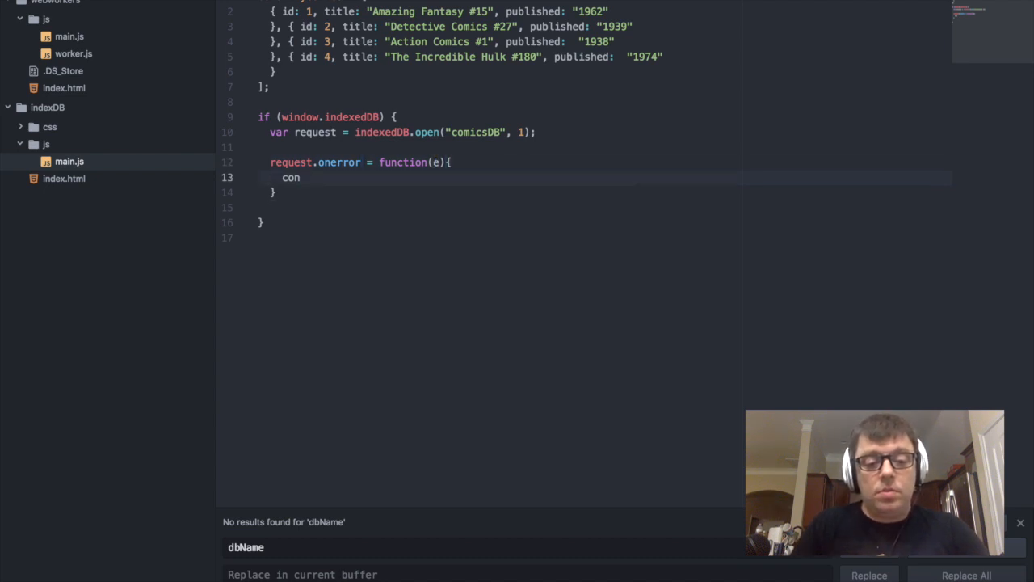
{"action": "type", "text": "sole.log(e);"}
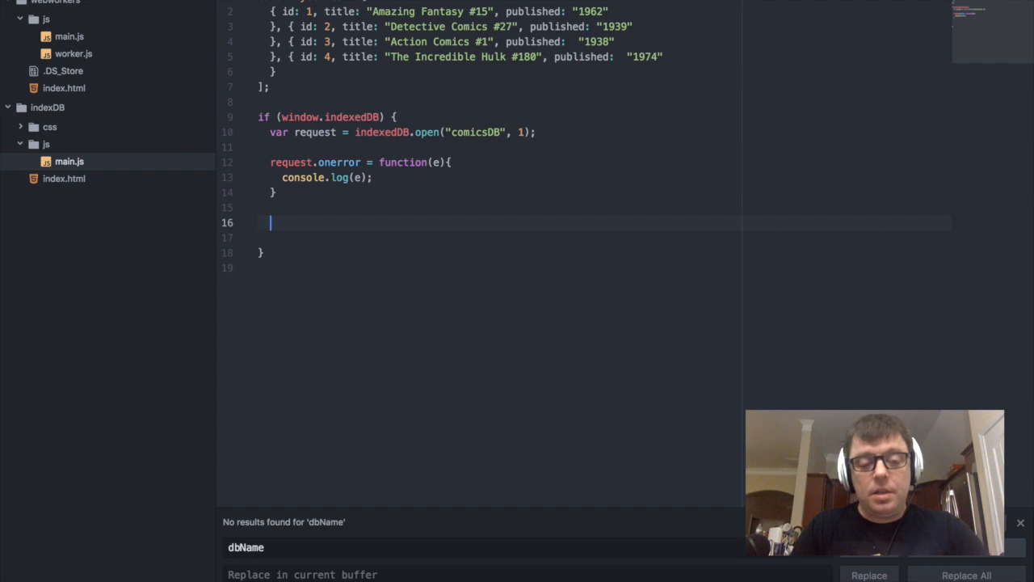
- Add request.onsuccess = function(e){ console.log("success"); } below it
{"action": "type", "text": "request.onsuccess = function(){"}
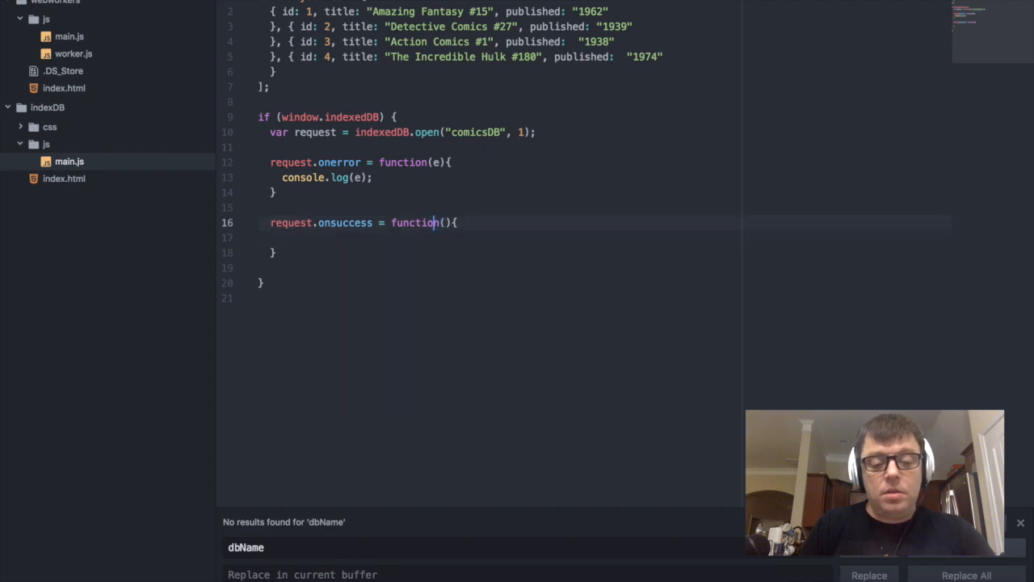
{"action": "type", "text": "e"}
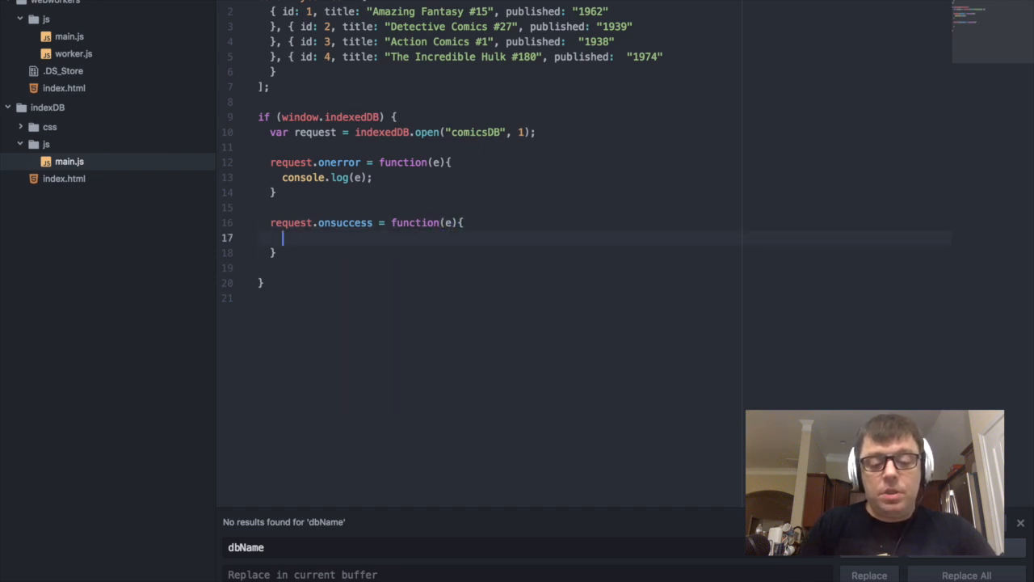
{"action": "type", "text": "console.log(\"succe"}
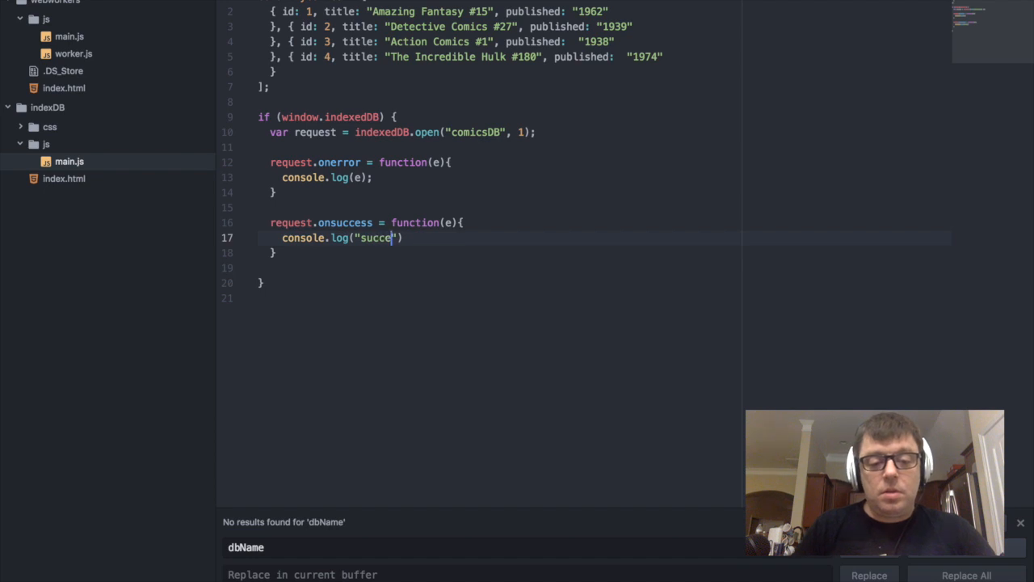
{"action": "type", "text": "ss\");"}
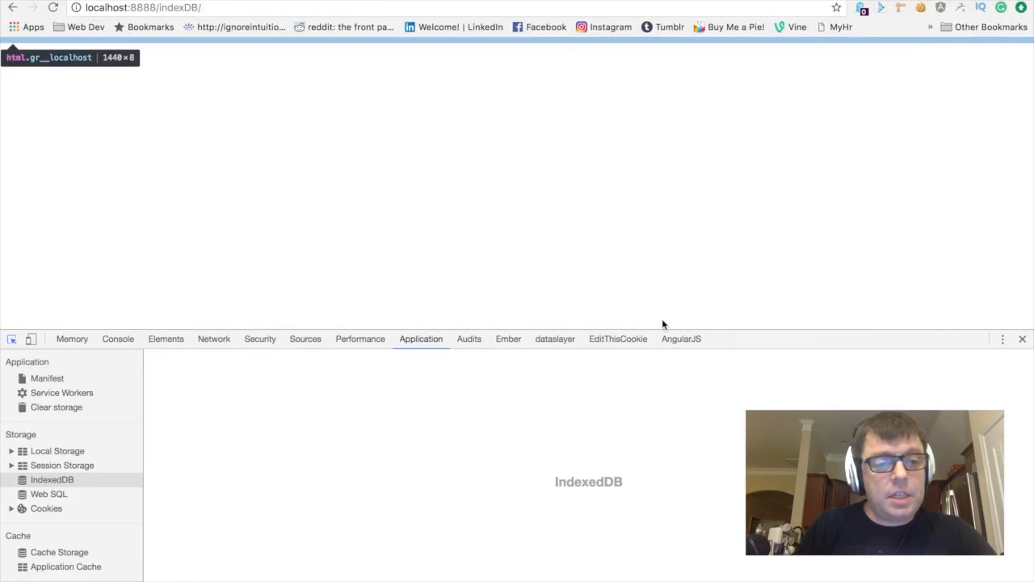
{"action": "mouse_move", "coordinate": [105, 317]}
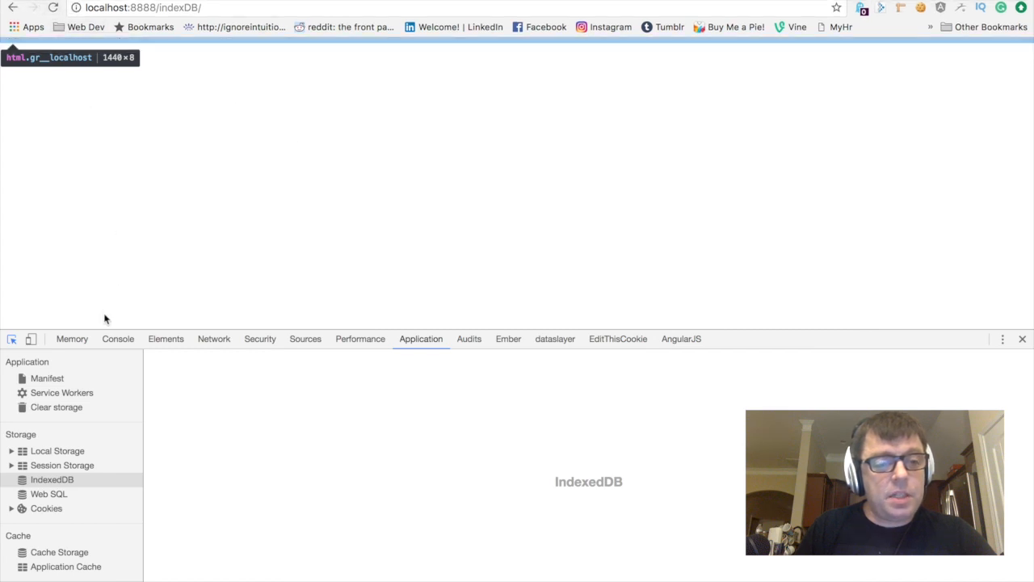
- Reload the page and view the new comicsDB database (version 1) under DevTools Application > IndexedDB
{"action": "left_click", "coordinate": [118, 339]}
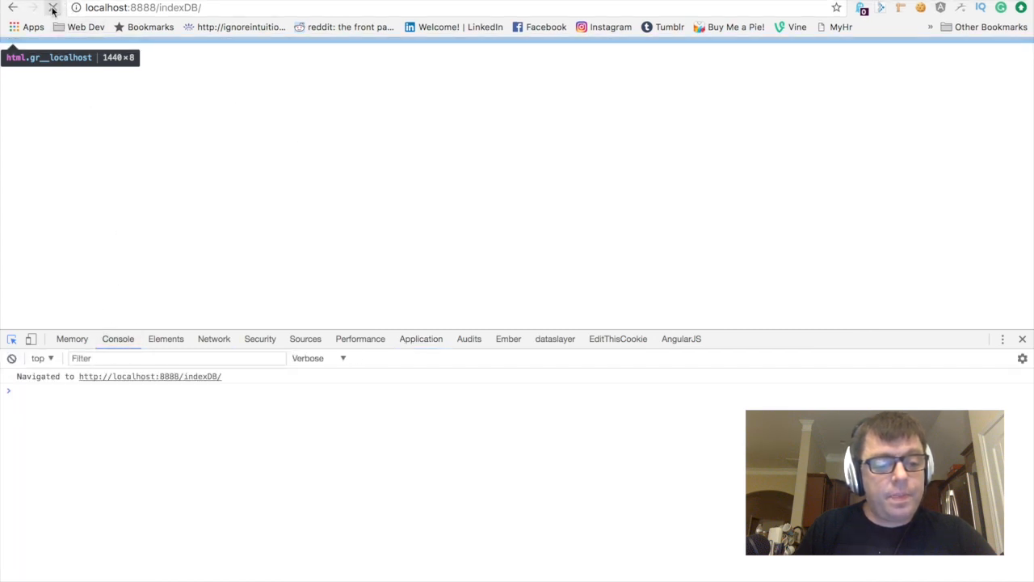
{"action": "left_click", "coordinate": [52, 7]}
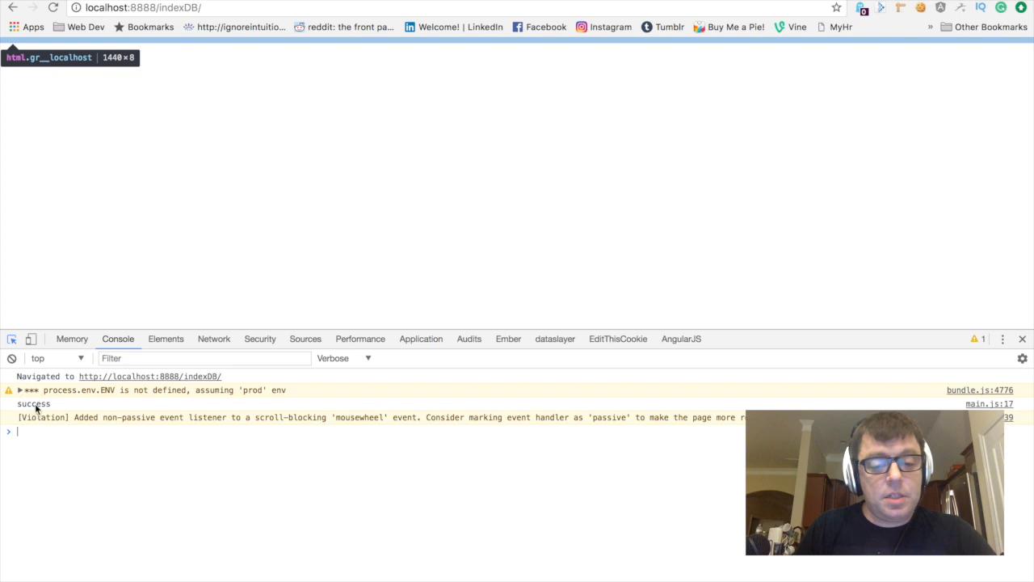
{"action": "left_click", "coordinate": [420, 339]}
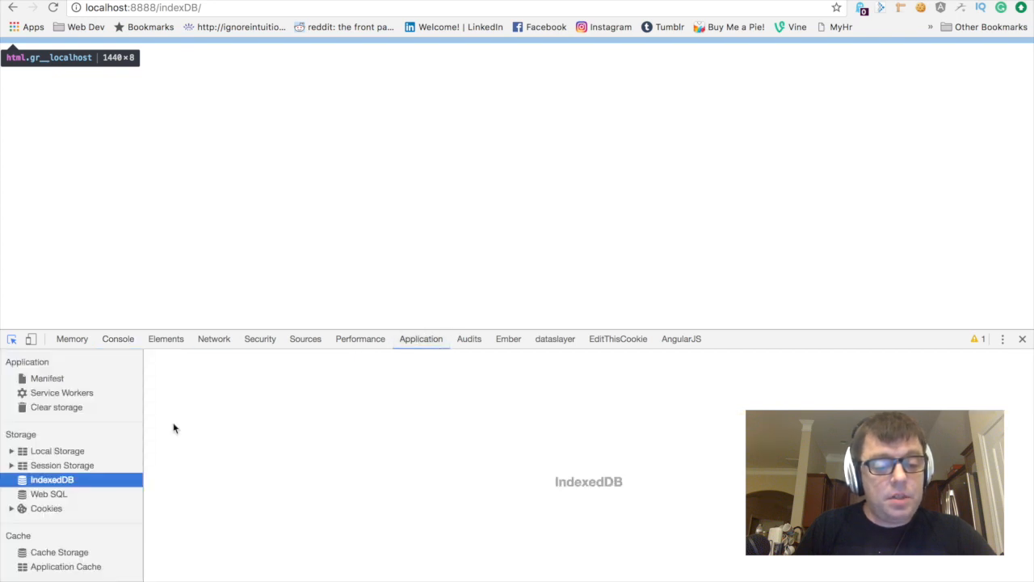
{"action": "right_click", "coordinate": [52, 478]}
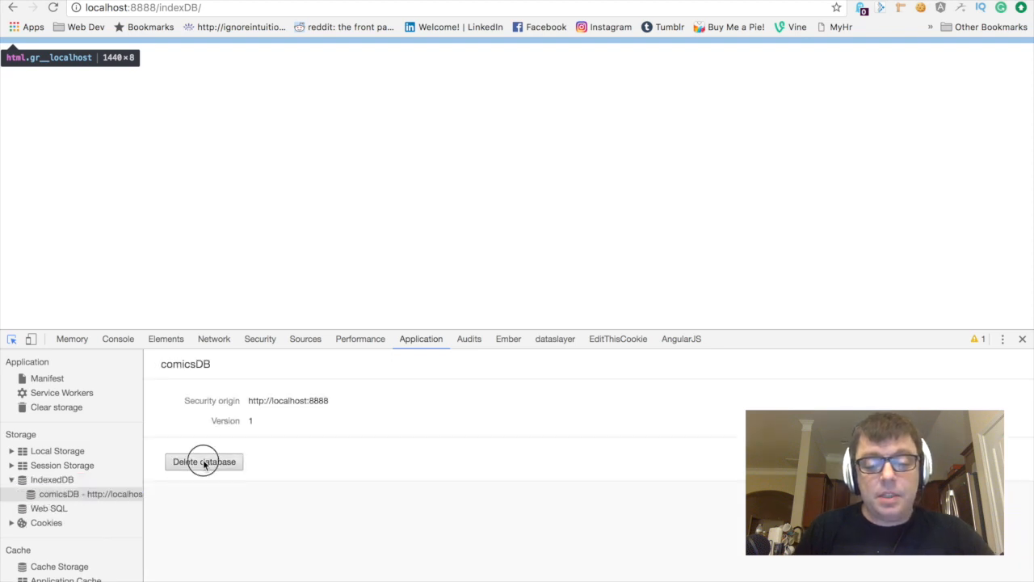
{"action": "left_click", "coordinate": [203, 462]}
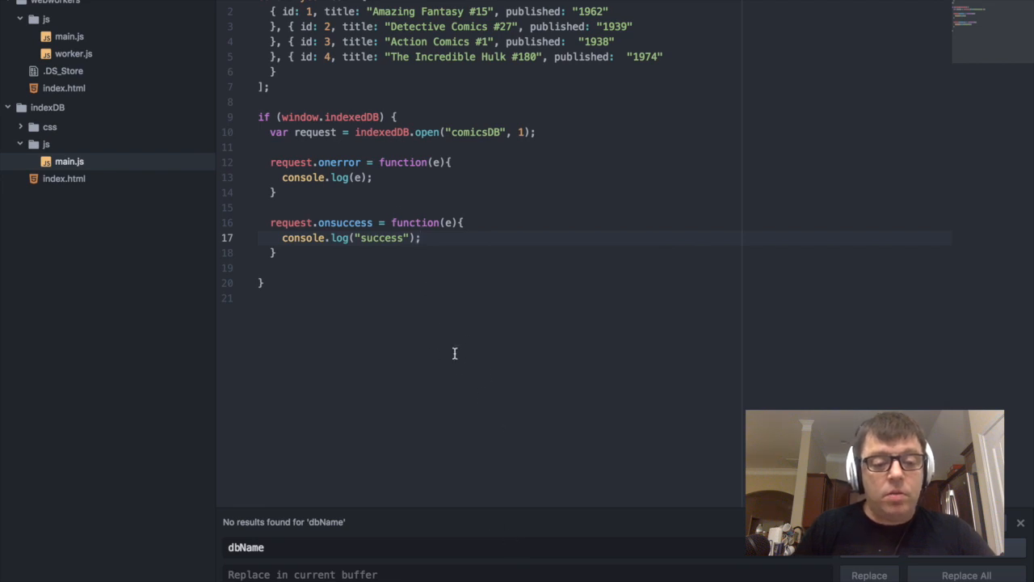
- Insert blank lines between the onerror and onsuccess handlers and begin a new request statement
{"action": "left_click", "coordinate": [275, 192]}
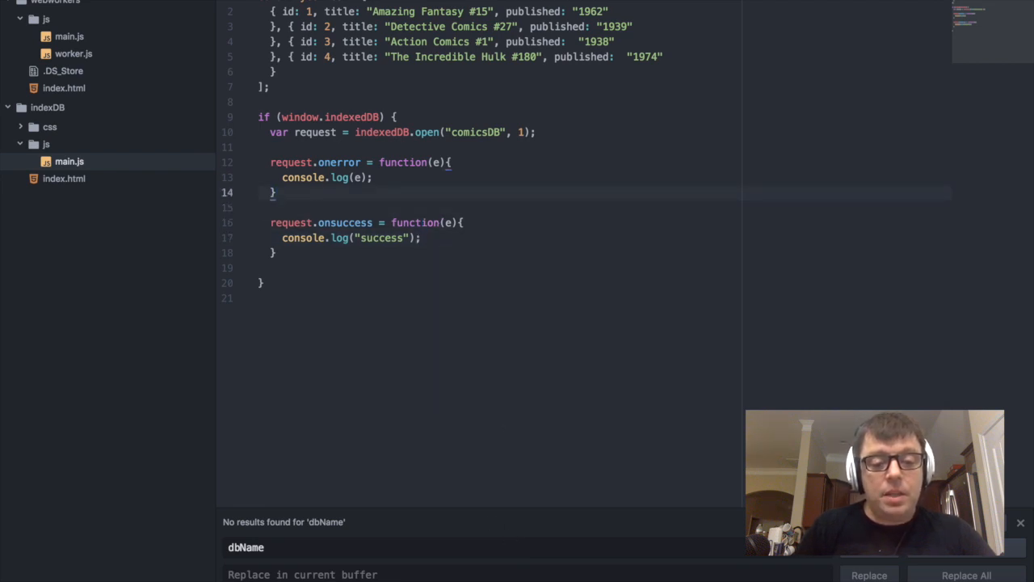
{"action": "key", "text": "enter"}
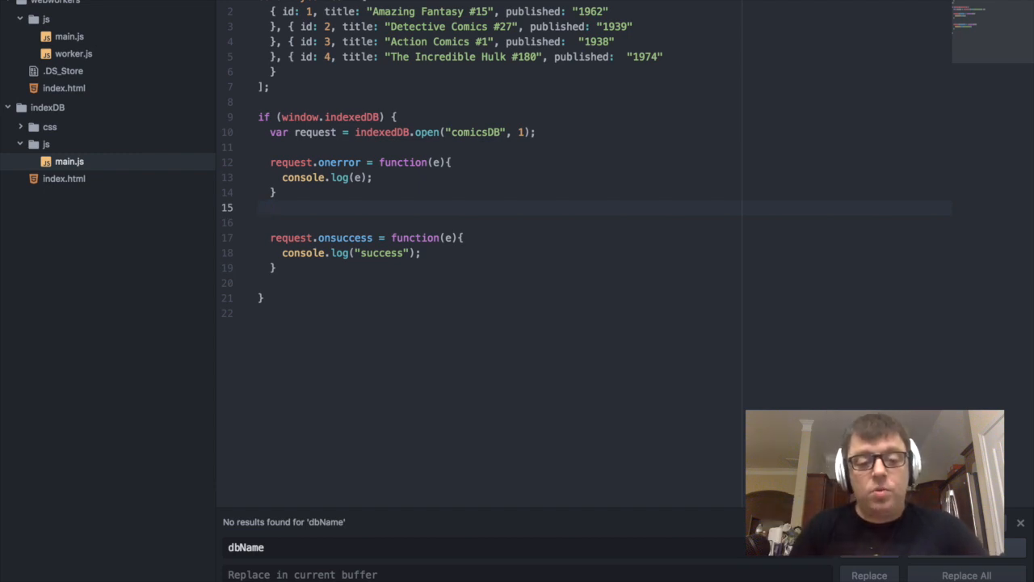
{"action": "left_click", "coordinate": [271, 207]}
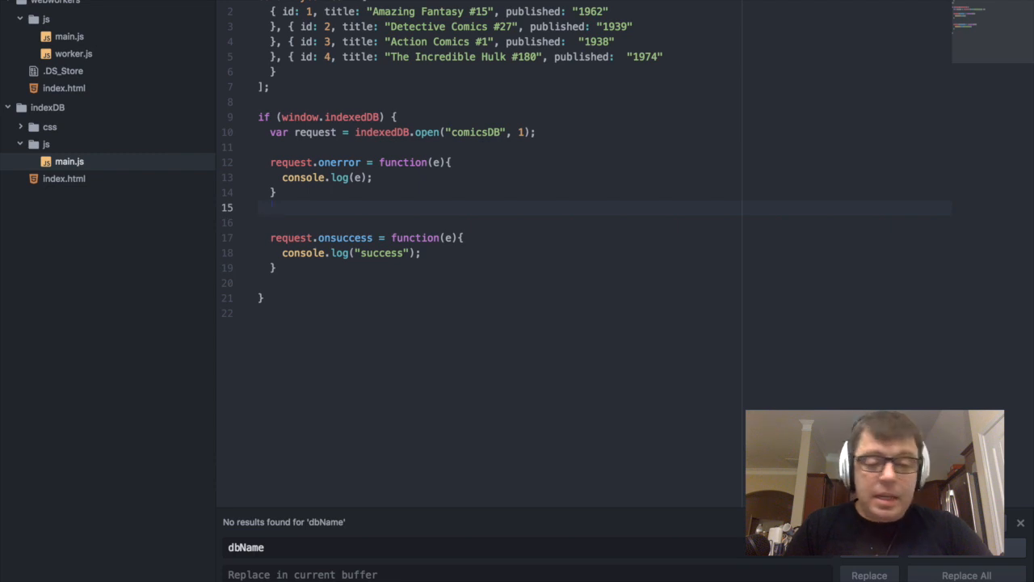
{"action": "key", "text": "Enter"}
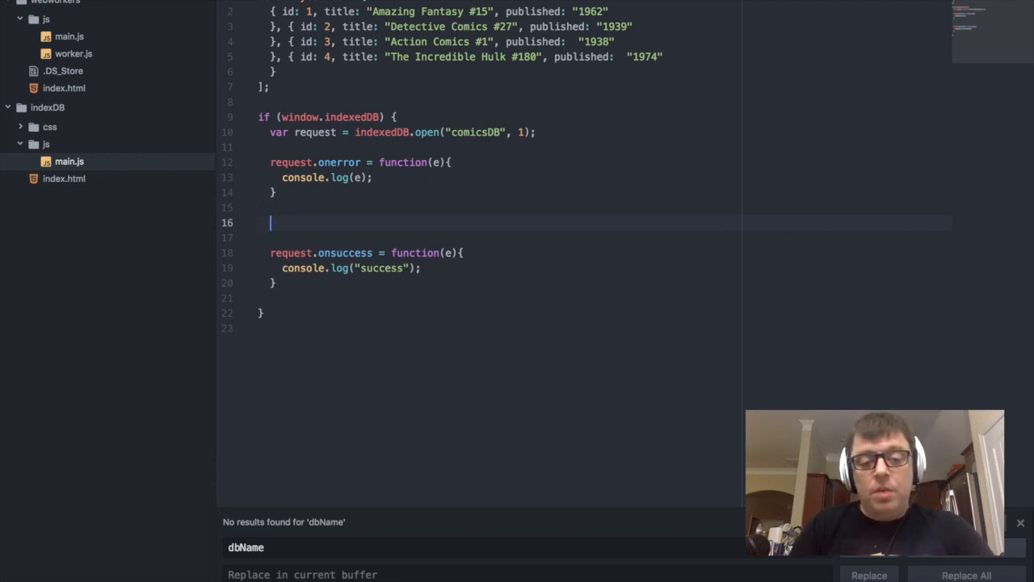
{"action": "type", "text": "request"}
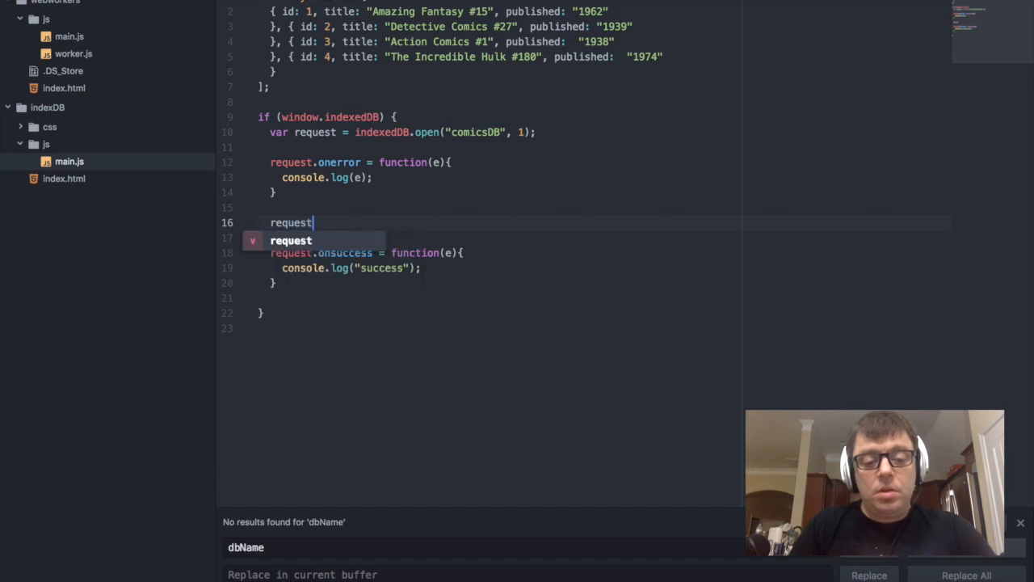
- Complete an empty request.onupgradeneeded = function(e){ } handler with its body opened
{"action": "type", "text": ".o"}
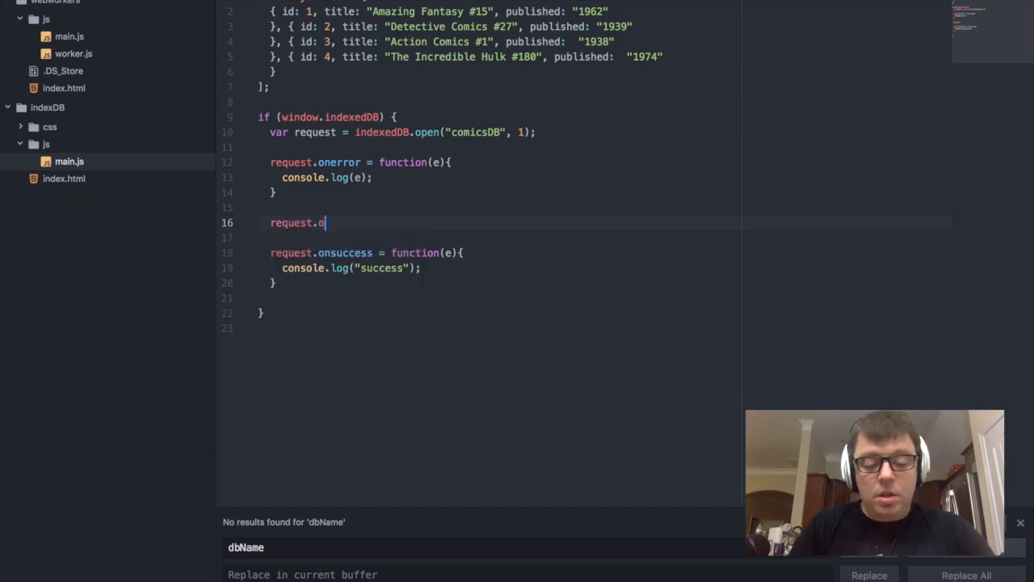
{"action": "type", "text": "nupgraden"}
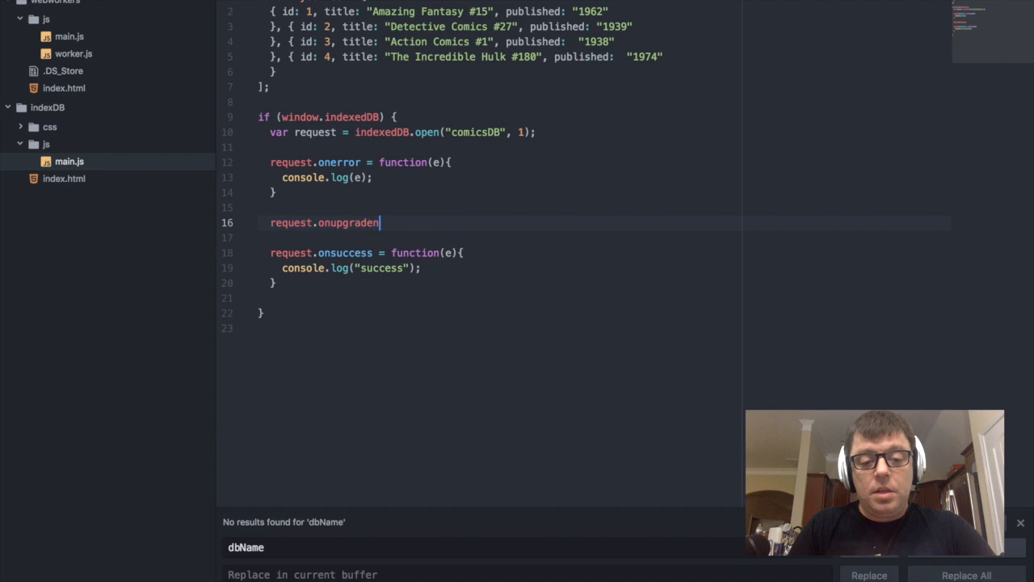
{"action": "type", "text": "eeded ="}
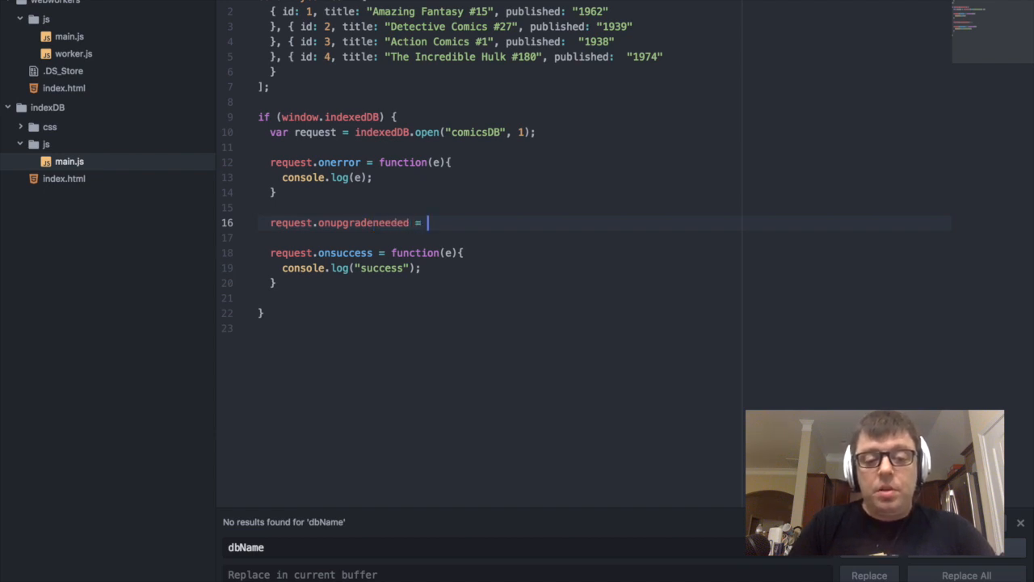
{"action": "type", "text": "function()"}
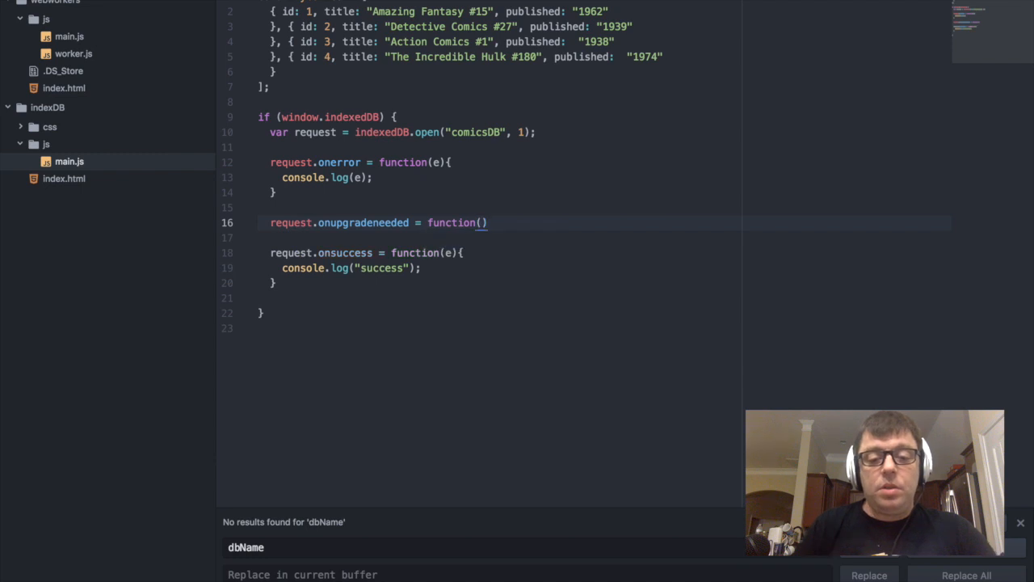
{"action": "type", "text": "e){"}
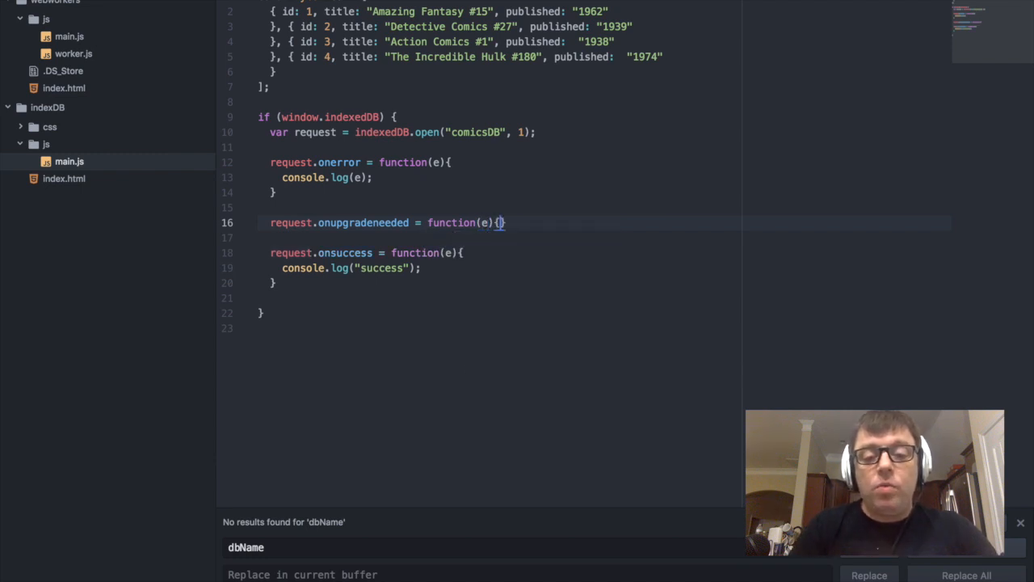
{"action": "key", "text": "enter"}
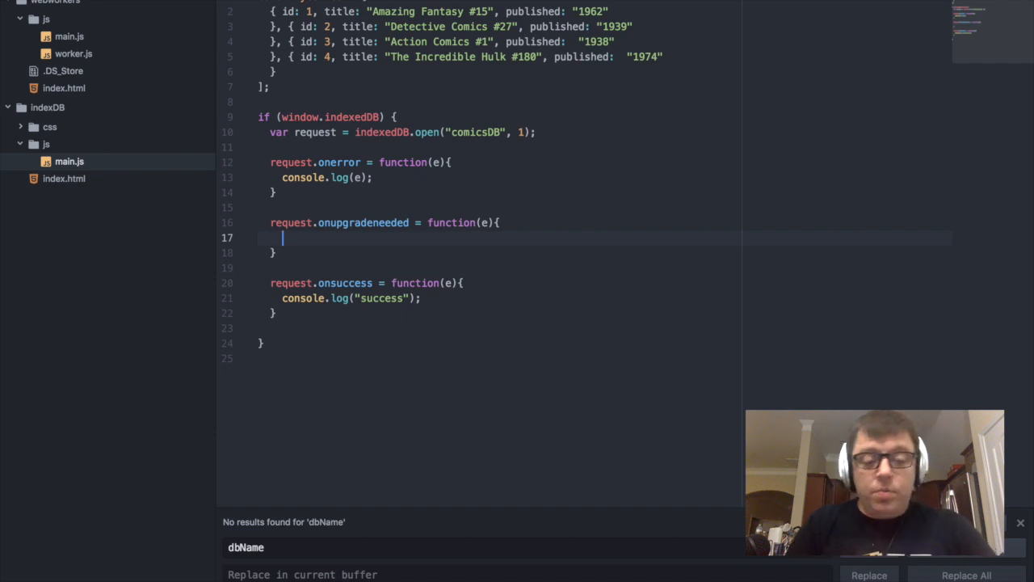
- Inside onupgradeneeded write var db = e.target.result; and start a fresh line below it
{"action": "type", "text": "d"}
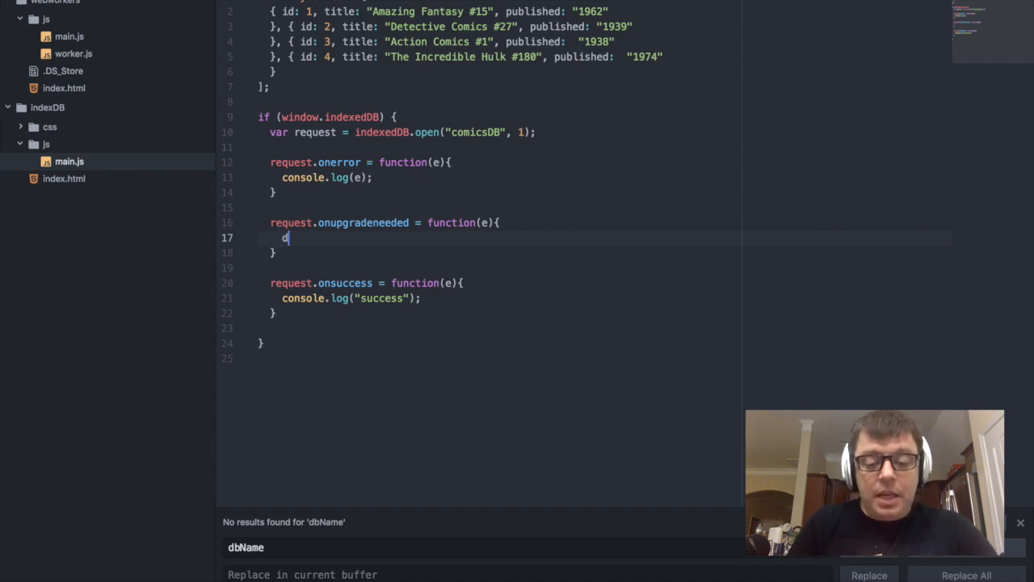
{"action": "key", "text": "Backspace"}
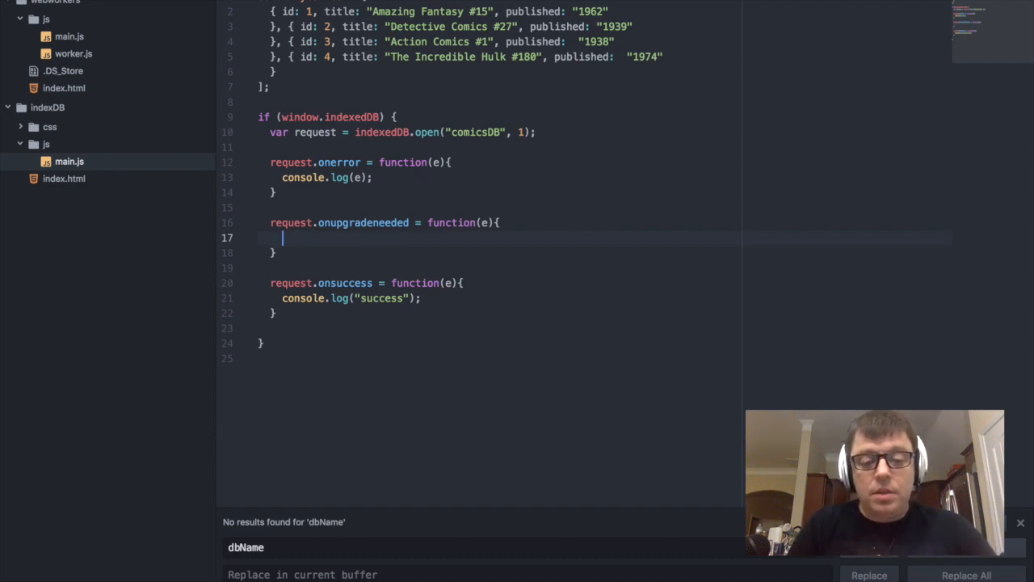
{"action": "type", "text": "var db"}
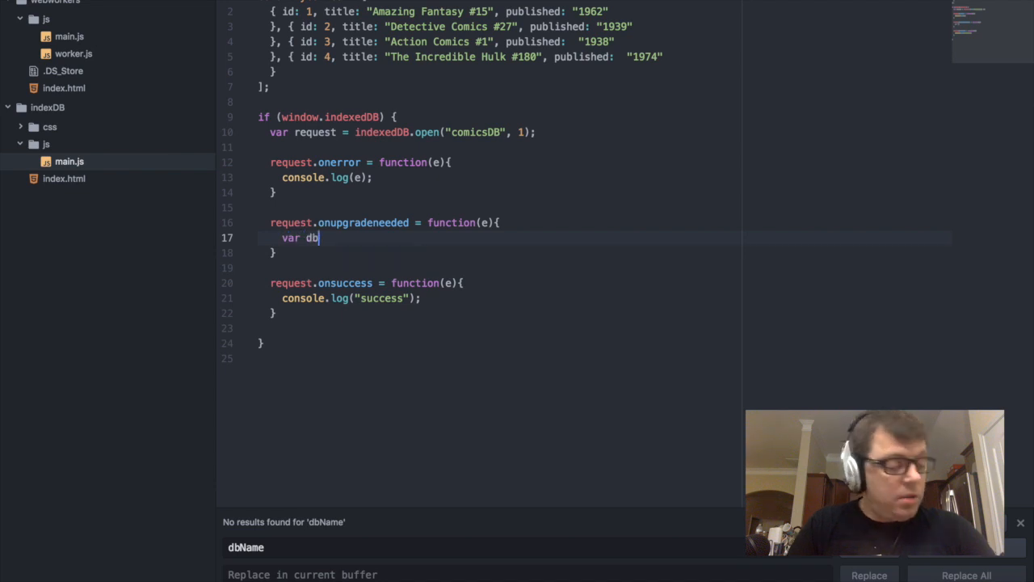
{"action": "type", "text": "="}
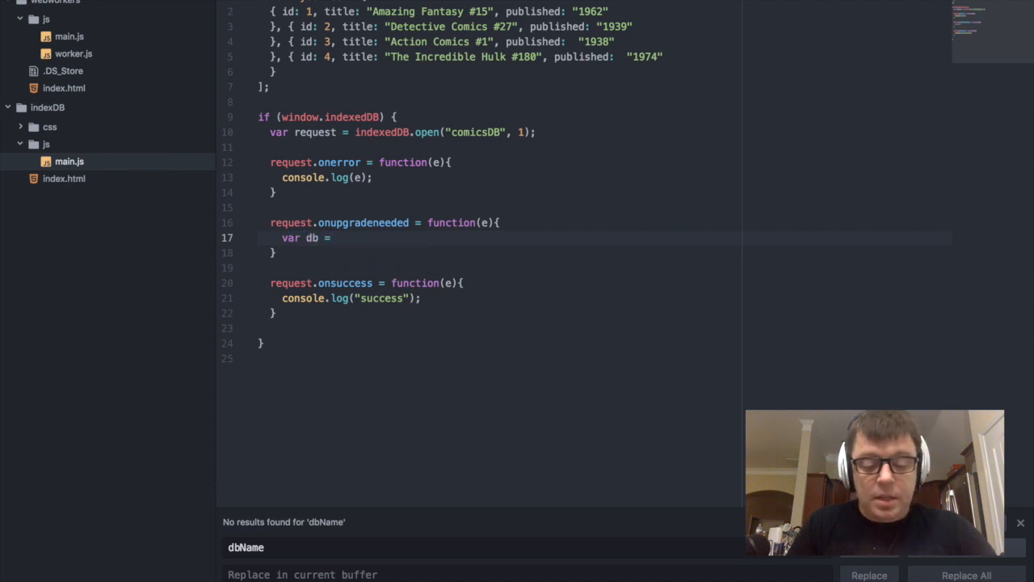
{"action": "type", "text": "e.tar"}
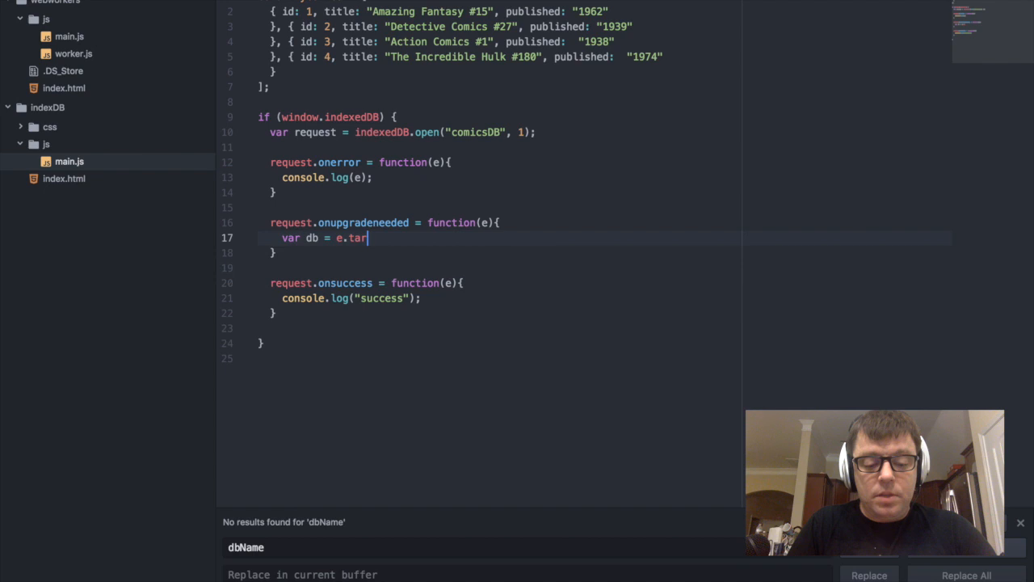
{"action": "type", "text": "get.resul"}
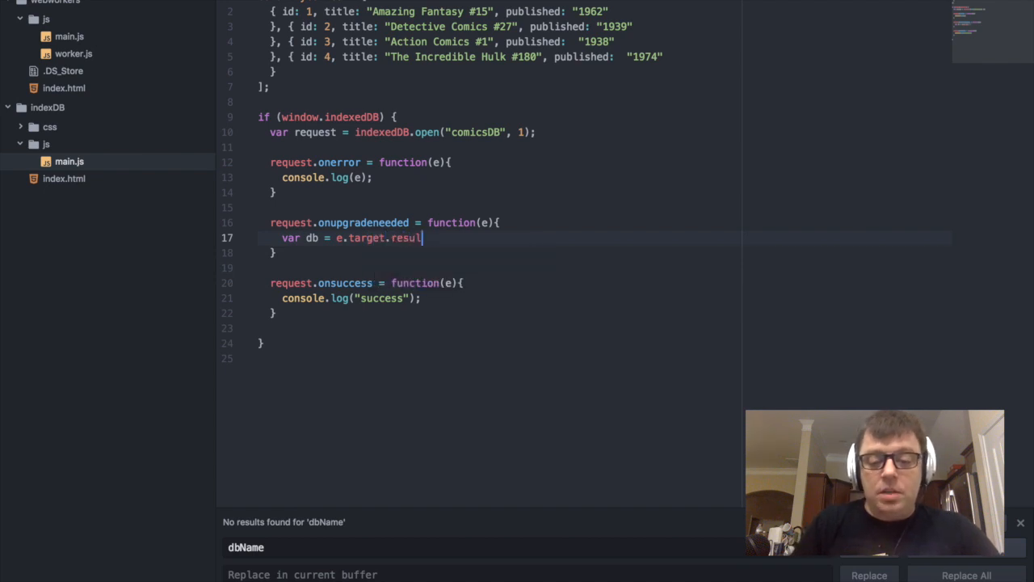
{"action": "type", "text": "t;"}
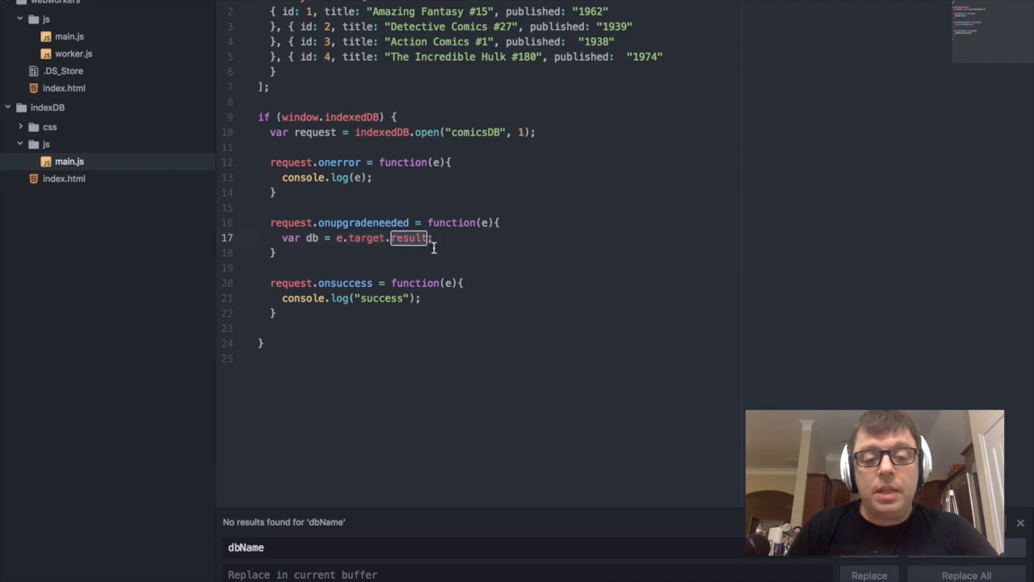
{"action": "left_click", "coordinate": [465, 238]}
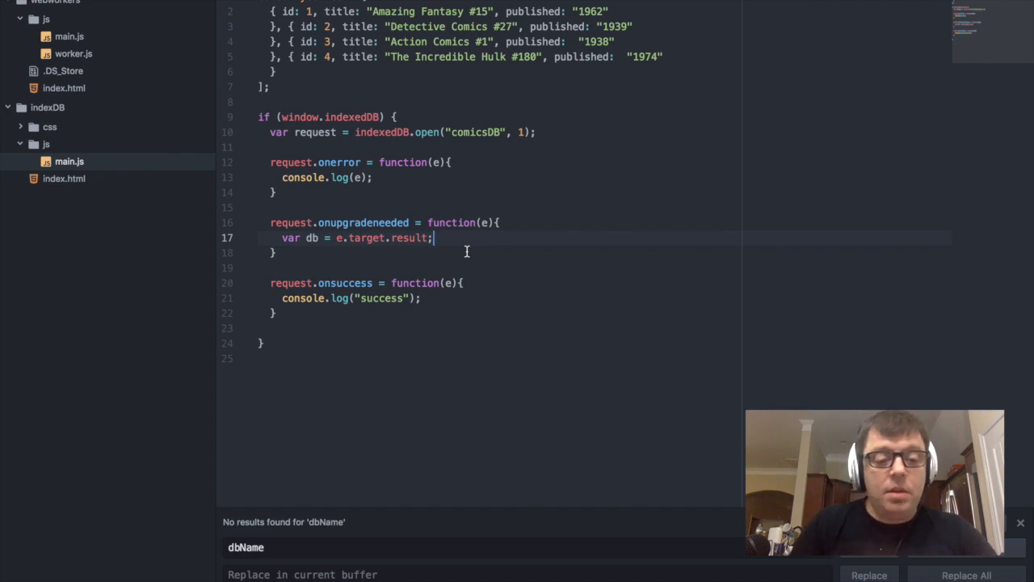
{"action": "key", "text": "Return"}
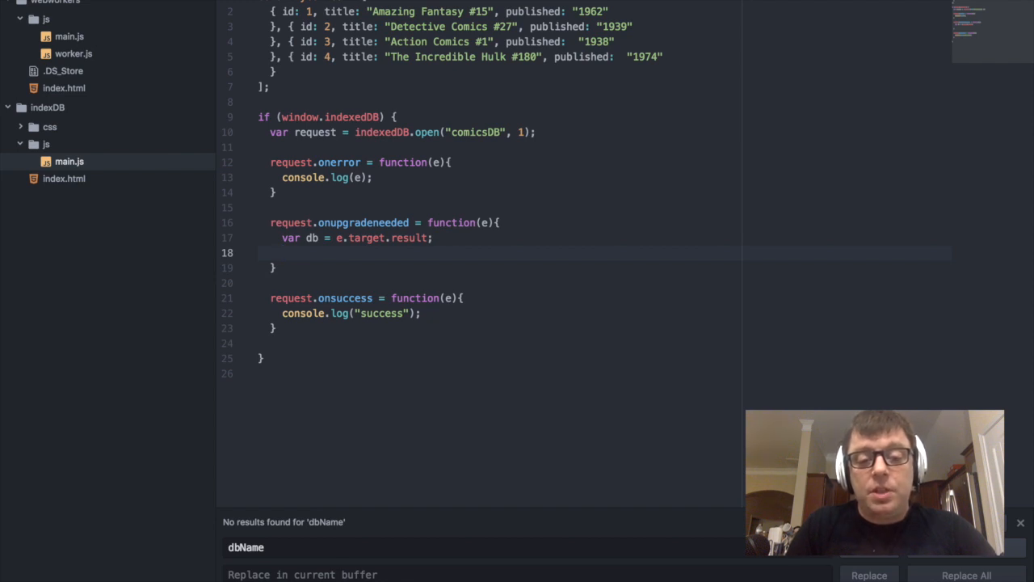
{"action": "left_click", "coordinate": [281, 252]}
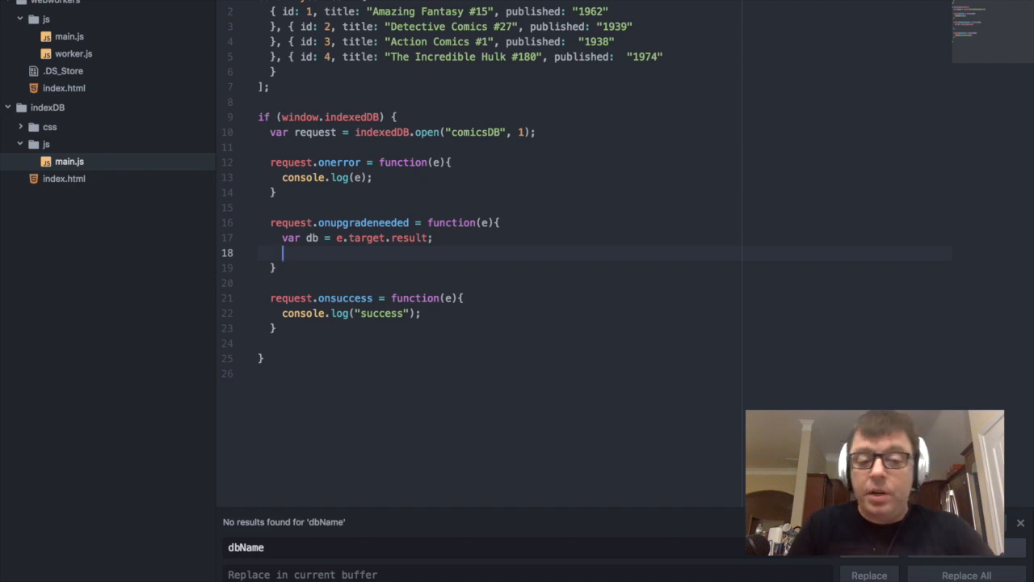
- Begin var objectStore = db.createObjectStore in the upgrade handler
{"action": "type", "text": "v"}
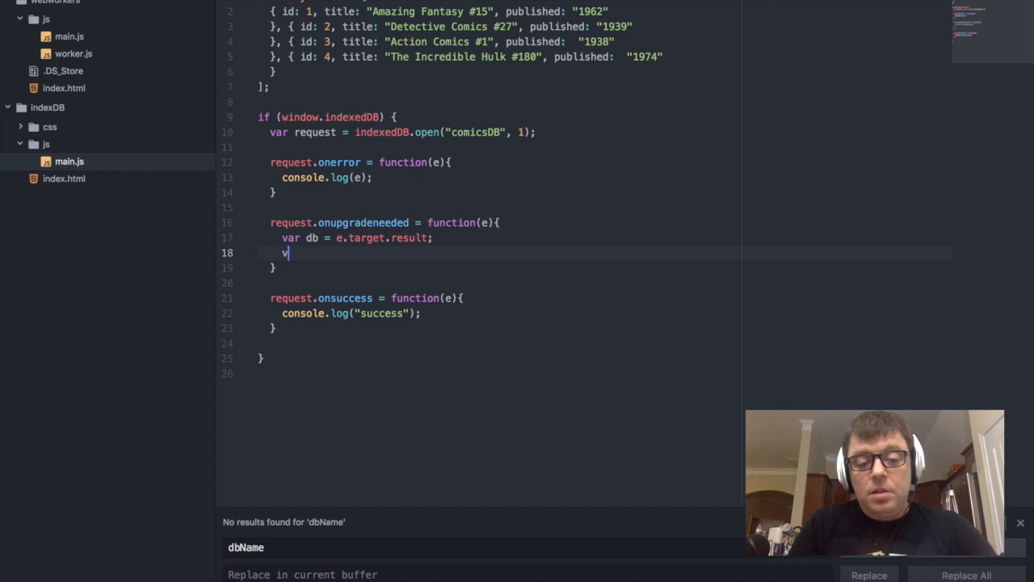
{"action": "type", "text": "ar objectStore ="}
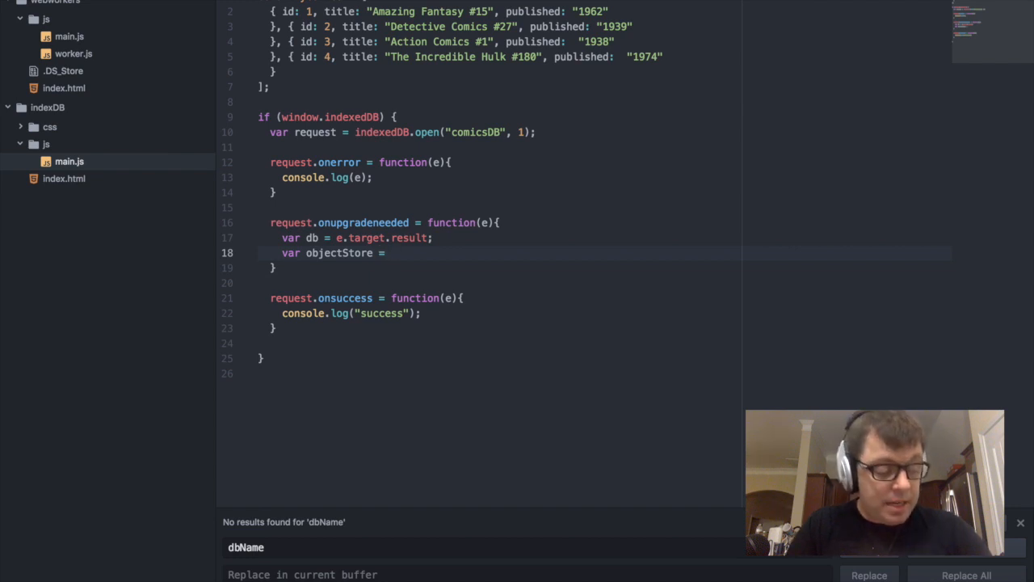
{"action": "left_click", "coordinate": [391, 252]}
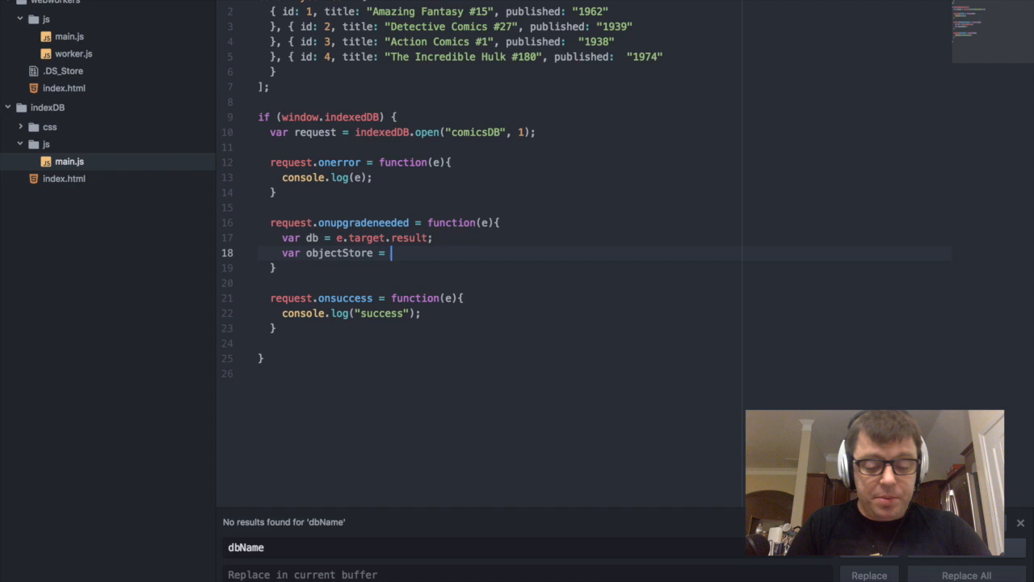
{"action": "type", "text": "db"}
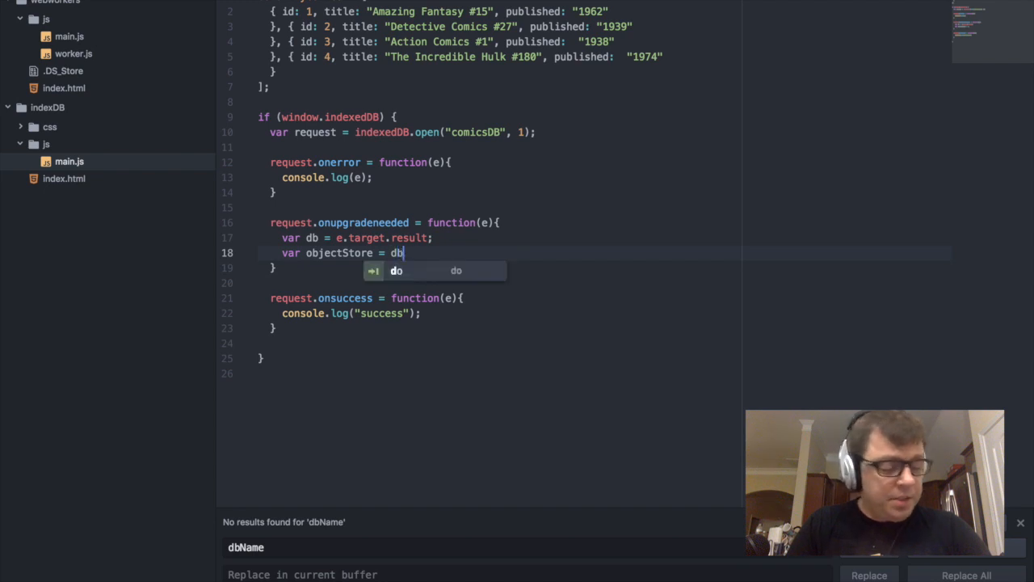
{"action": "type", "text": "."}
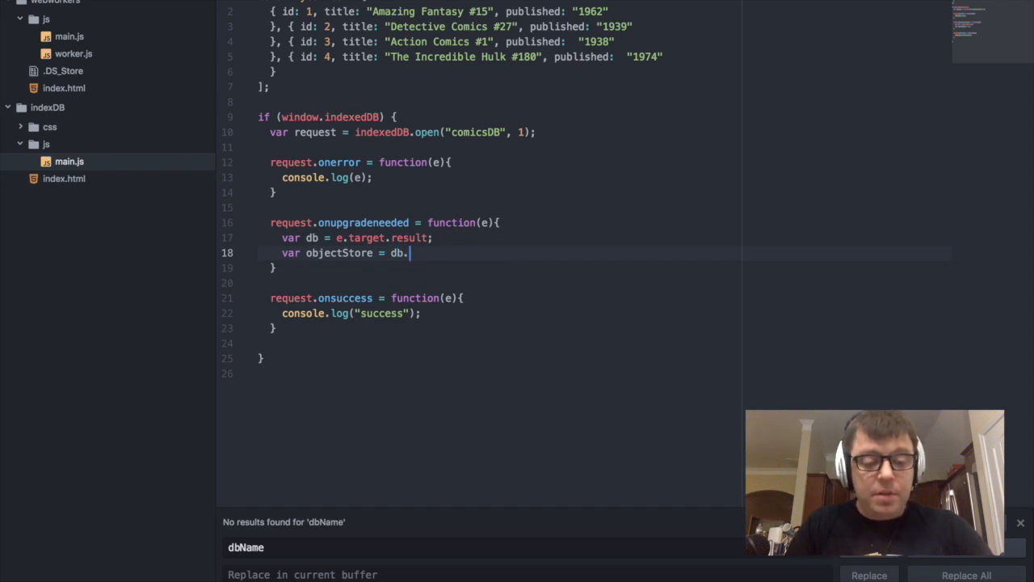
{"action": "type", "text": "create"}
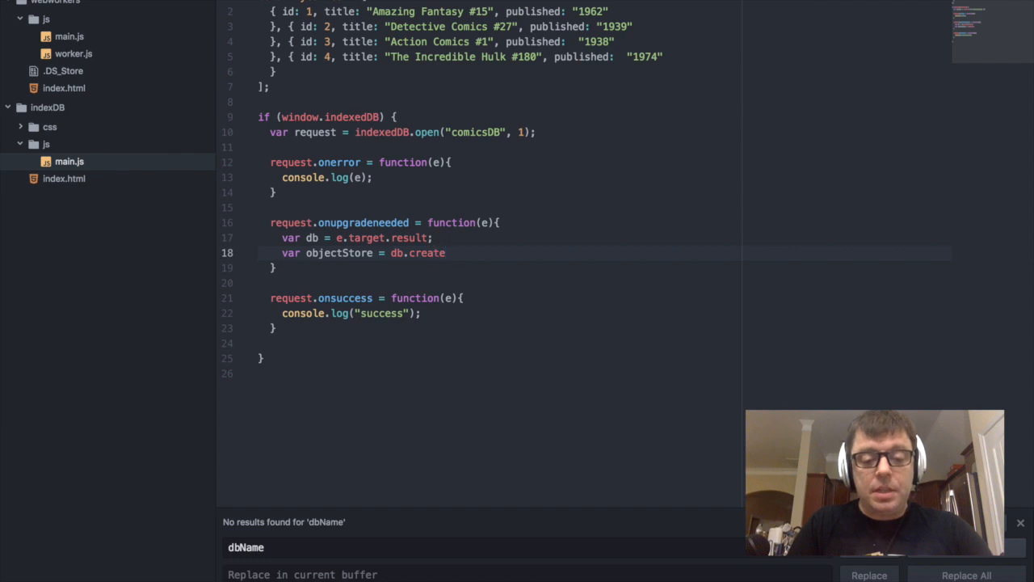
{"action": "type", "text": "ObjectStore"}
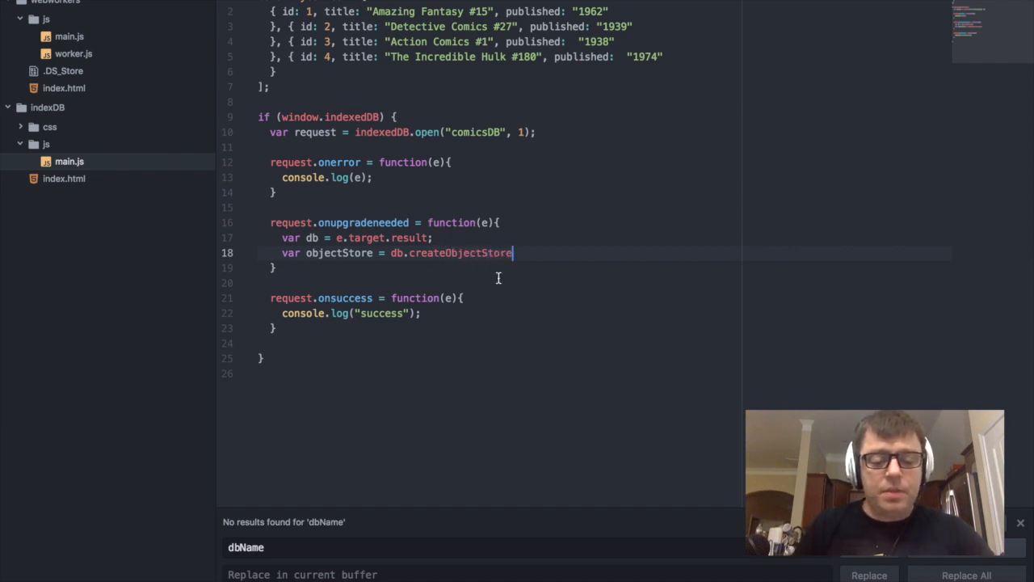
{"action": "double_click", "coordinate": [460, 252]}
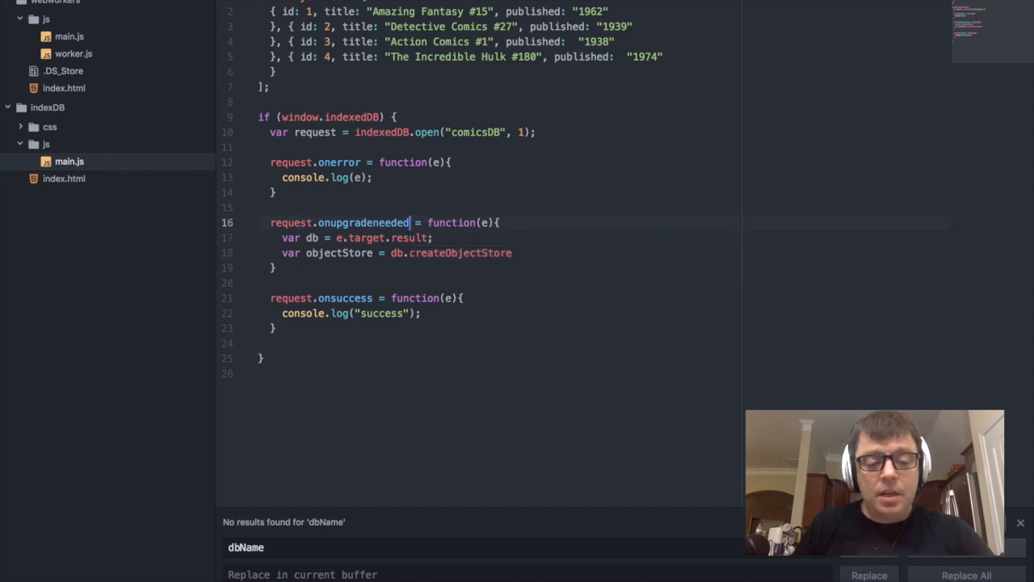
{"action": "double_click", "coordinate": [362, 223]}
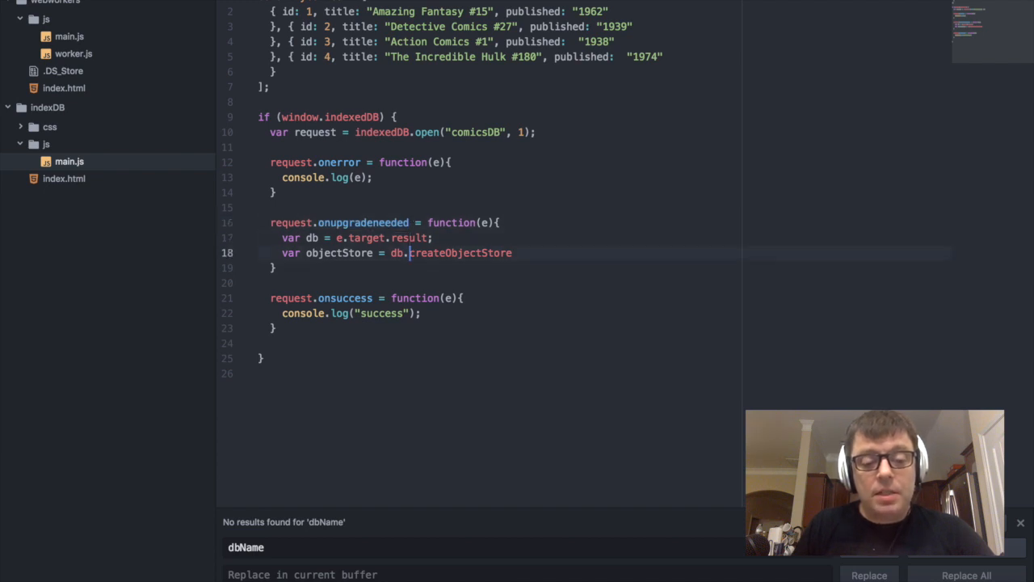
{"action": "double_click", "coordinate": [461, 252]}
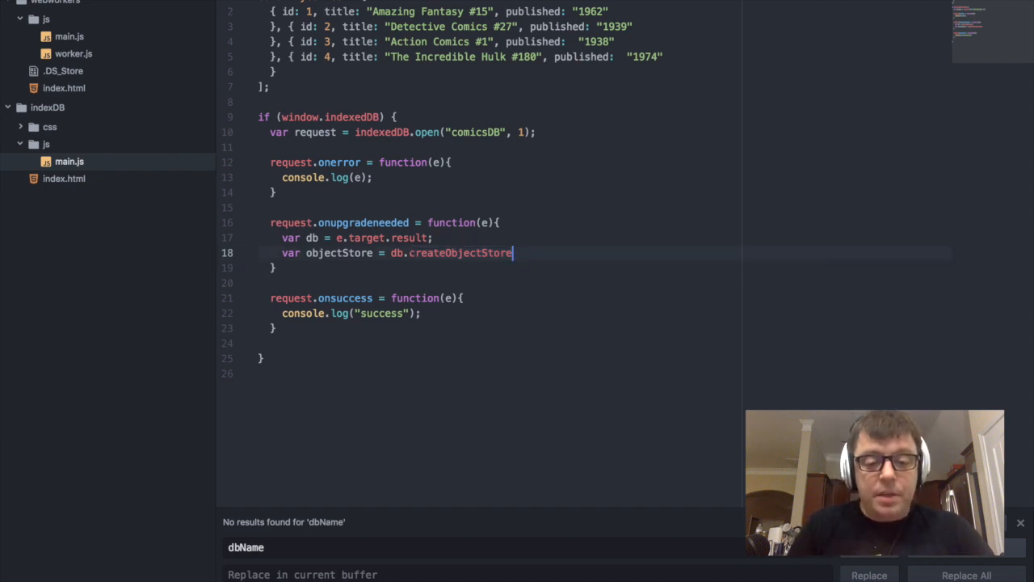
- Give createObjectStore the arguments "comics" and {keyPath: "id"}
{"action": "type", "text": "()"}
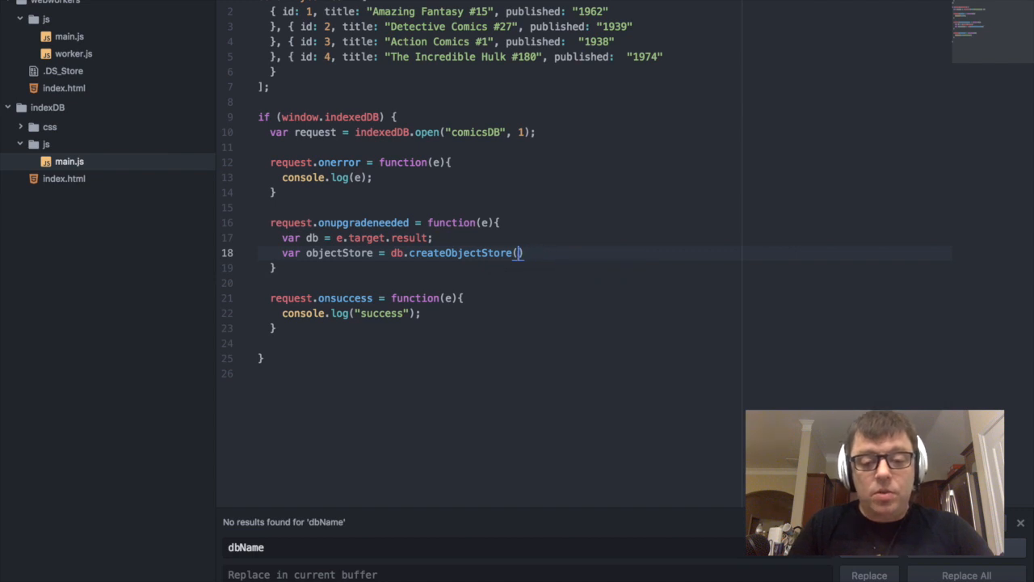
{"action": "type", "text": "\"c"}
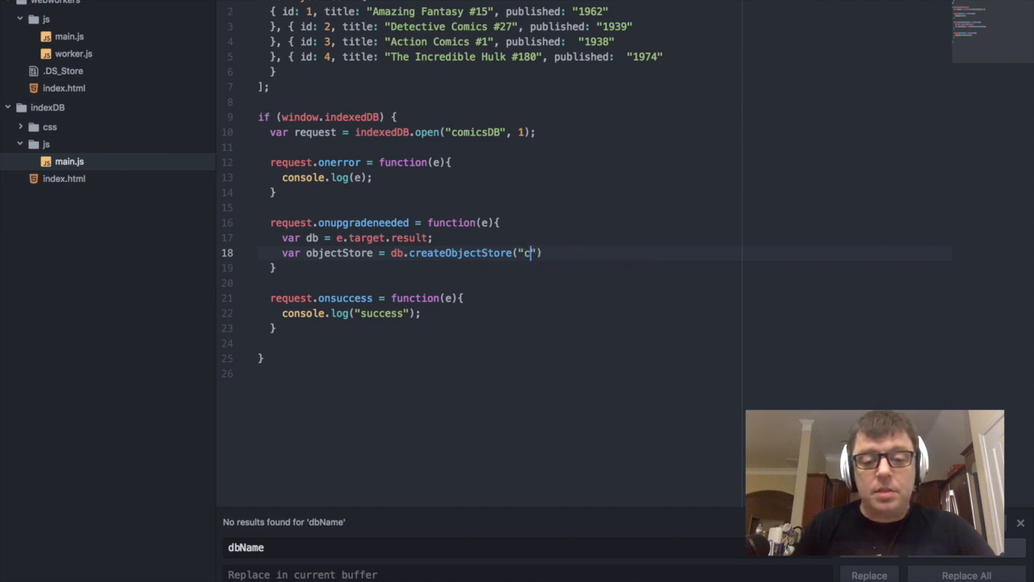
{"action": "type", "text": "omics\";"}
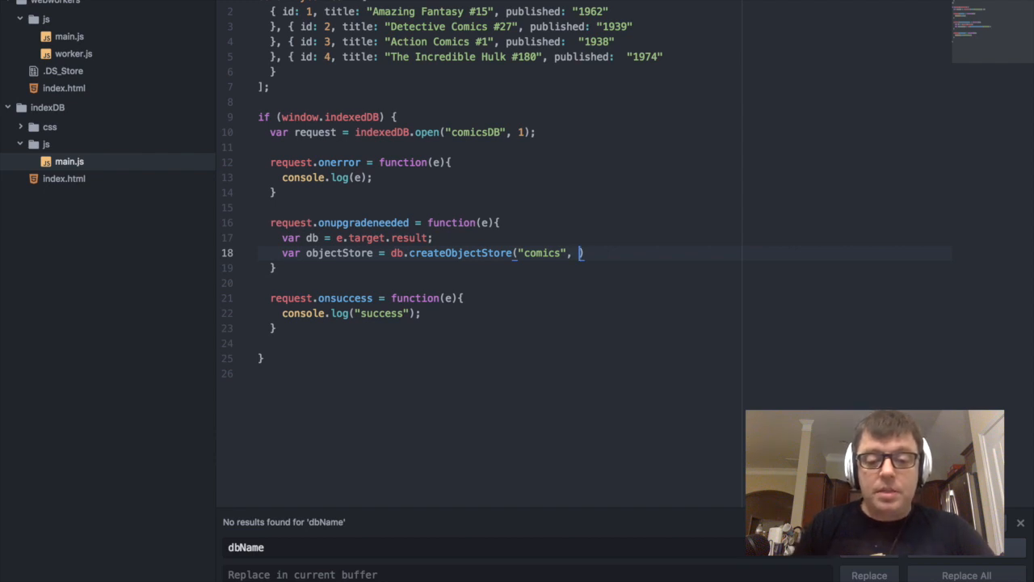
{"action": "type", "text": "{}"}
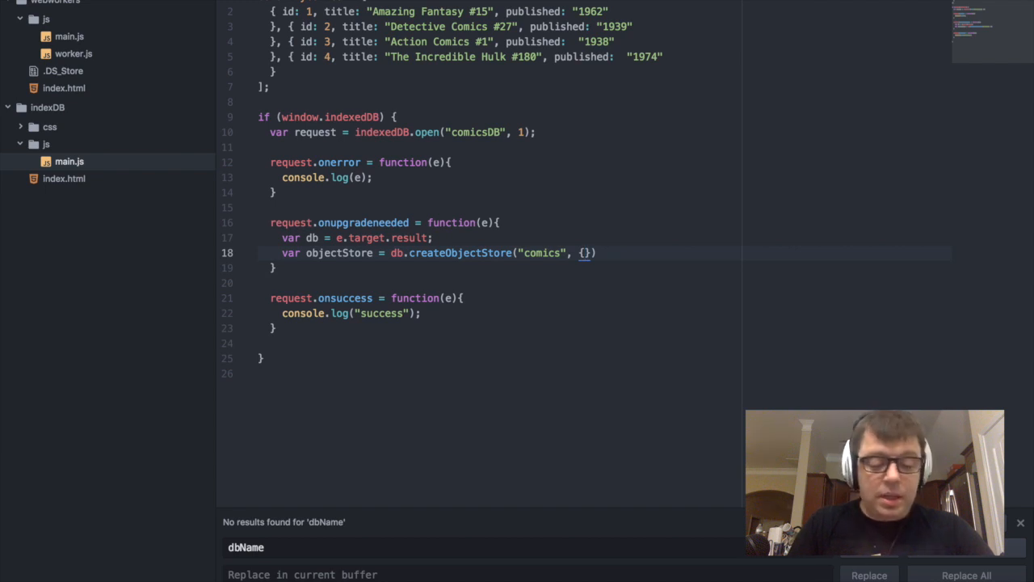
{"action": "type", "text": "keyPa"}
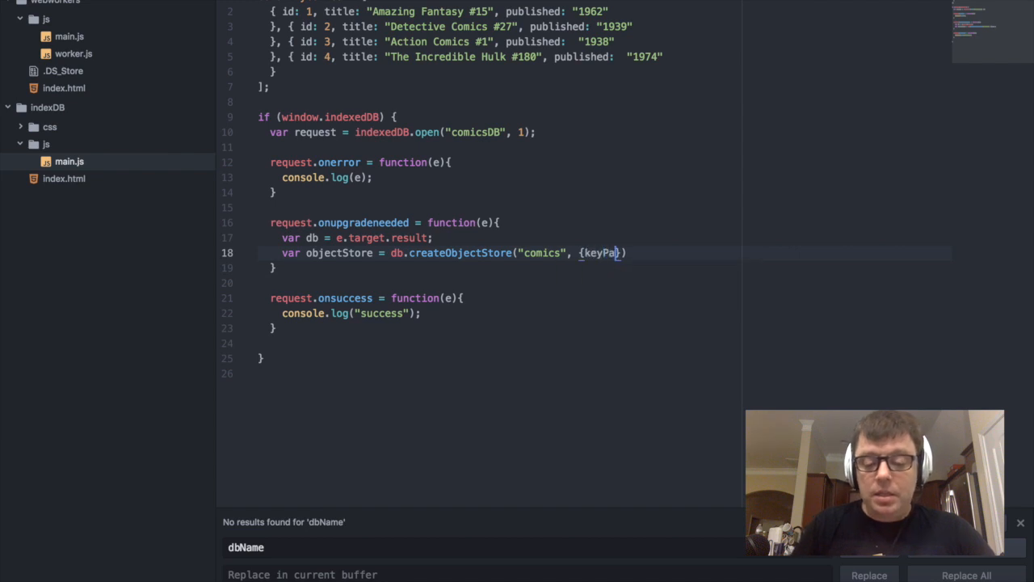
{"action": "type", "text": "th: \"id"}
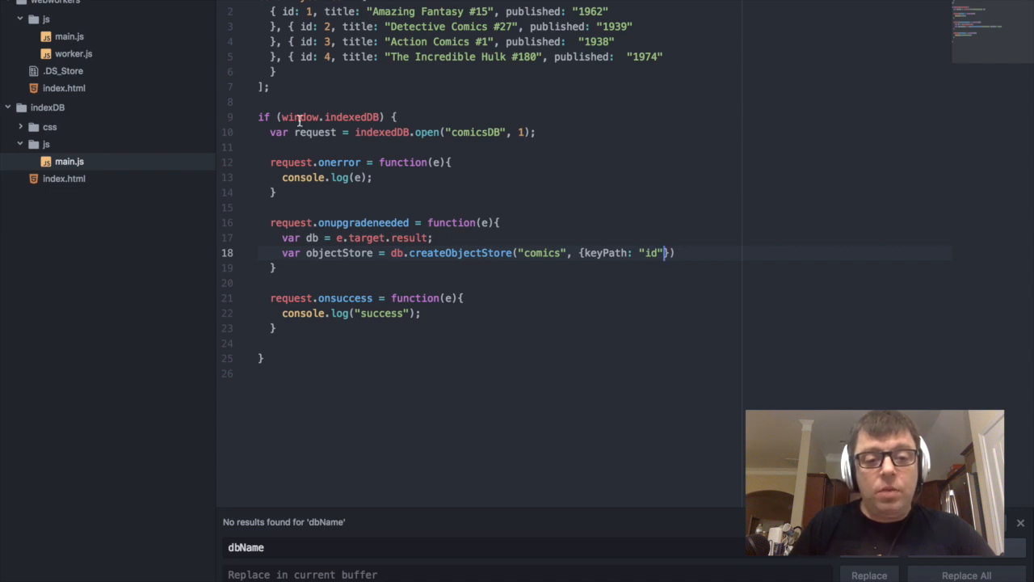
{"action": "left_click", "coordinate": [284, 12]}
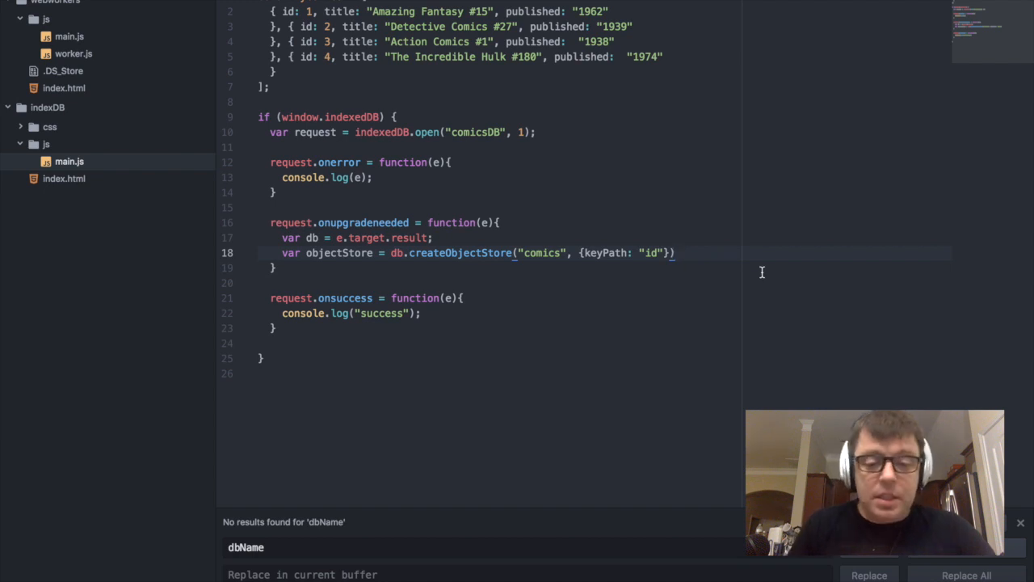
- End the object-store line with a semicolon and start objectStore.createIndex( on a new line
{"action": "type", "text": ";"}
{"action": "type", "text": "var"}
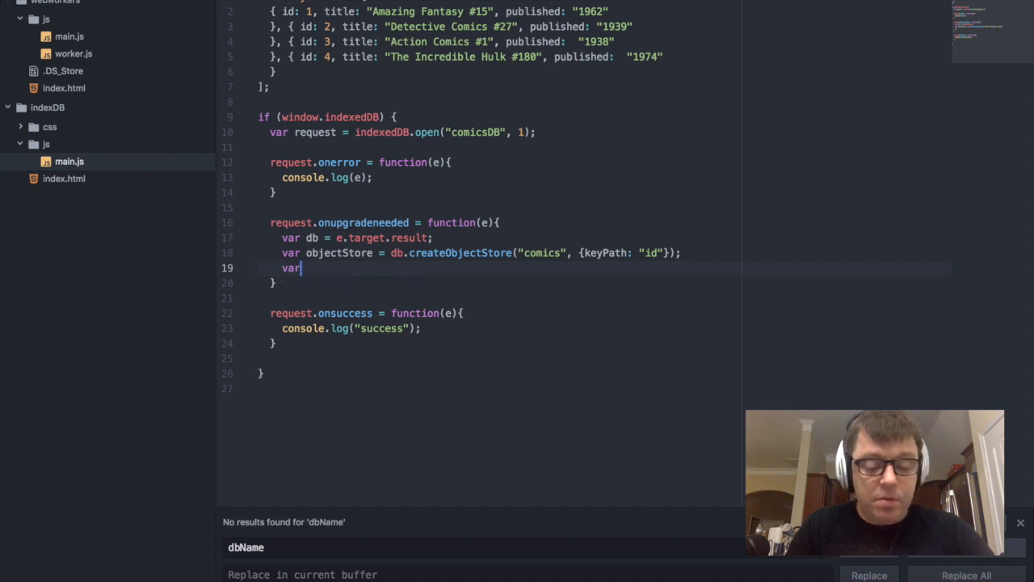
{"action": "type", "text": "objectStore"}
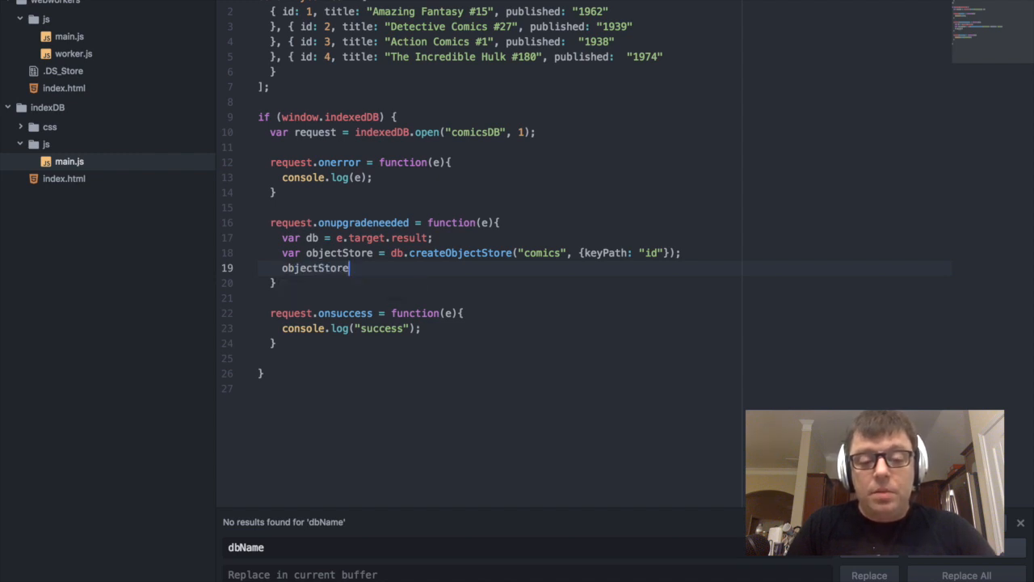
{"action": "type", "text": "="}
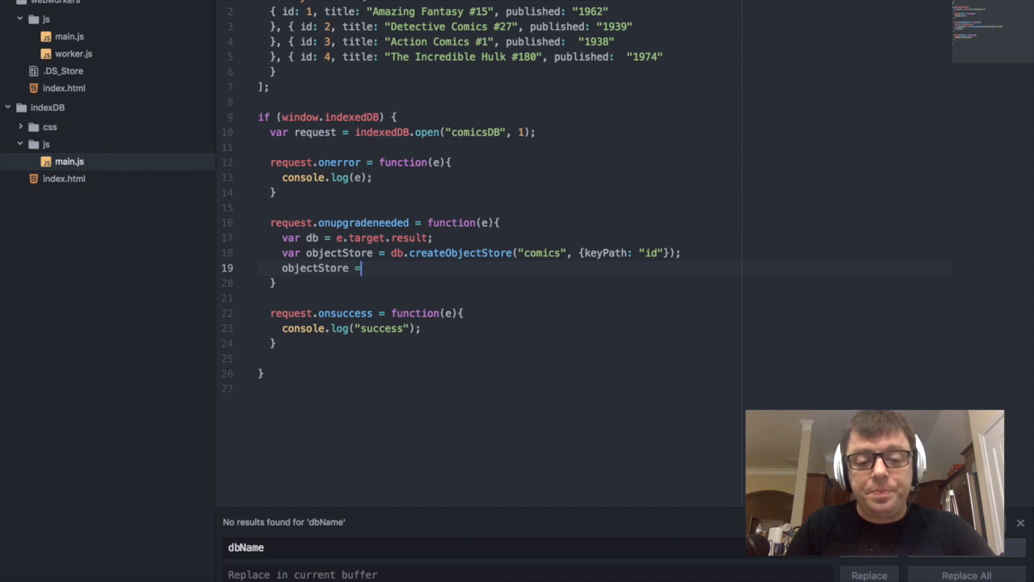
{"action": "key", "text": "Backspace"}
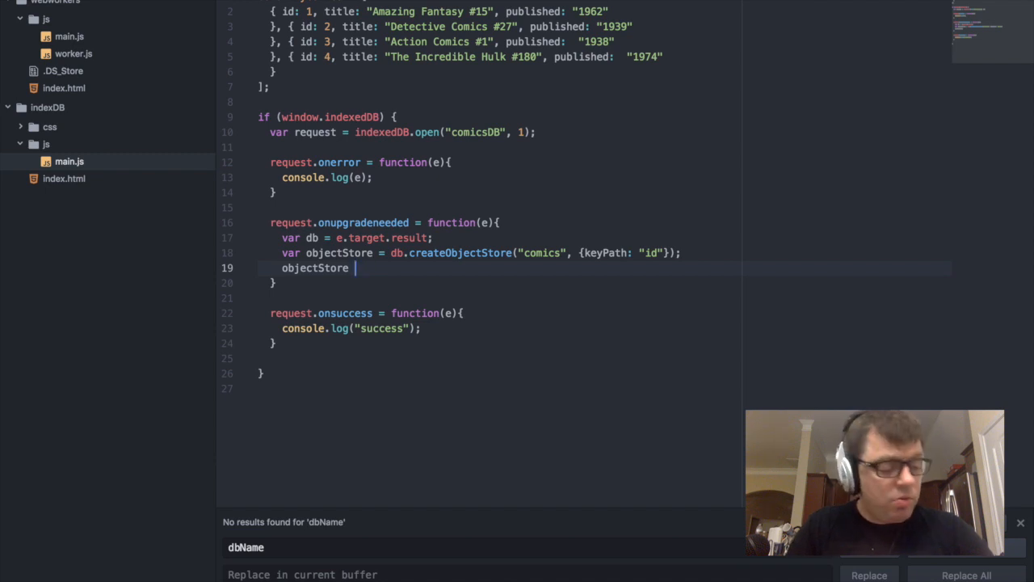
{"action": "type", "text": "."}
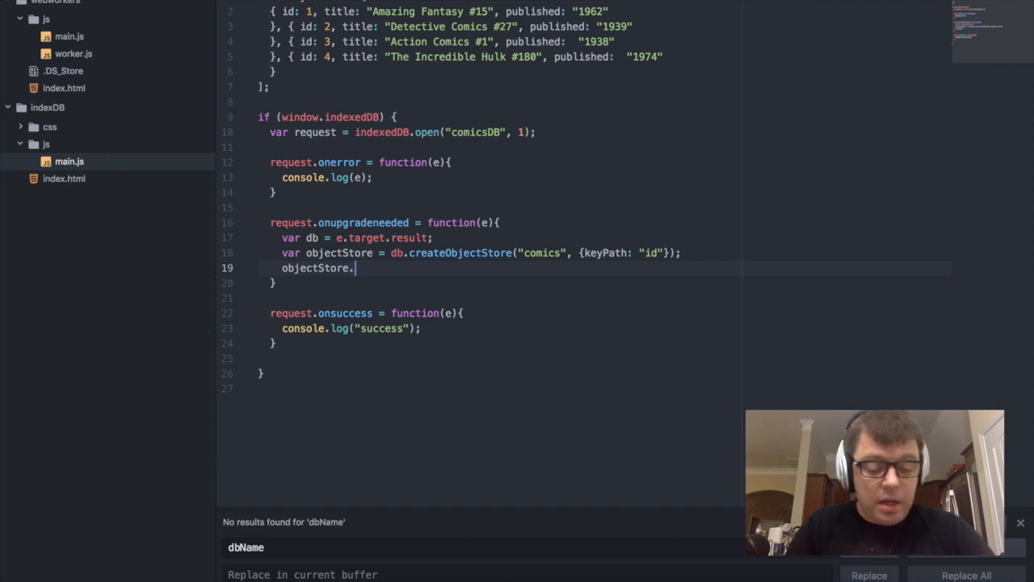
{"action": "type", "text": "c"}
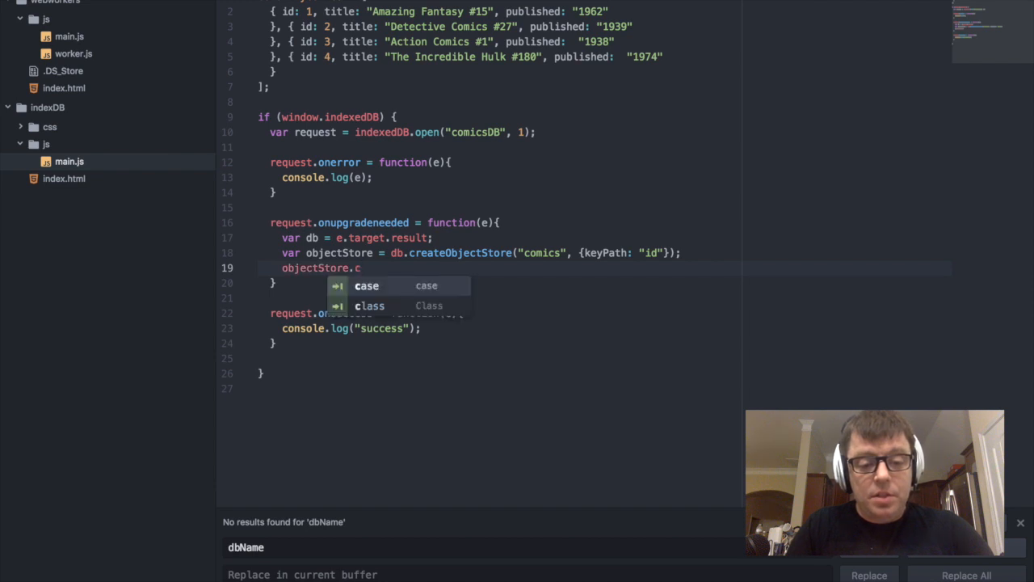
{"action": "type", "text": "reateInd"}
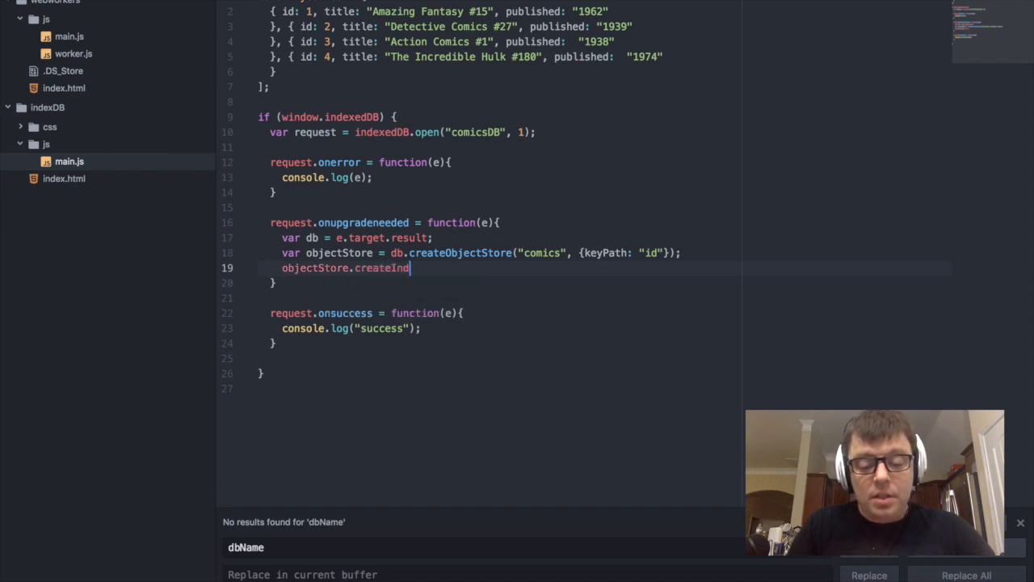
{"action": "type", "text": "ex"}
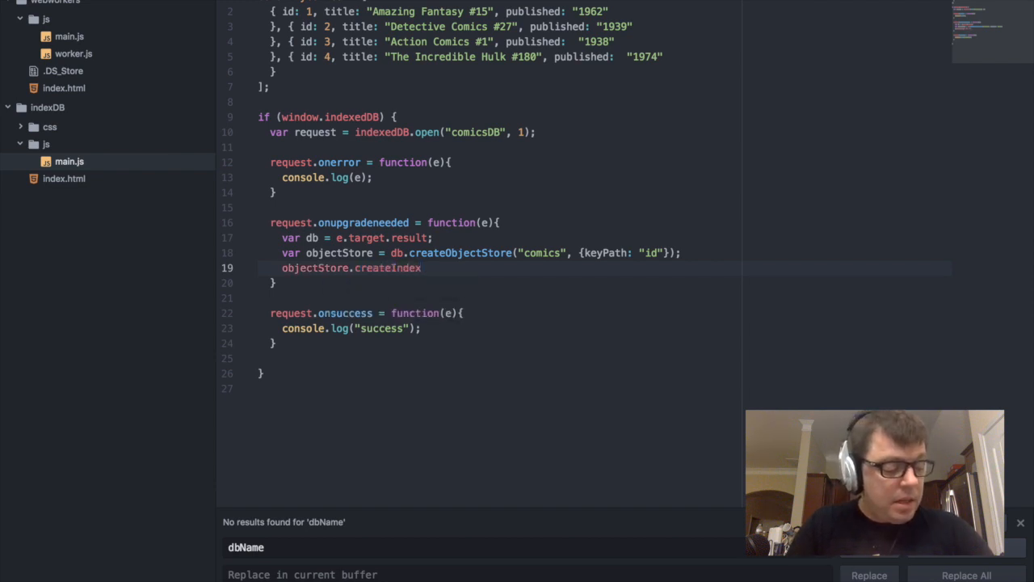
{"action": "type", "text": "()"}
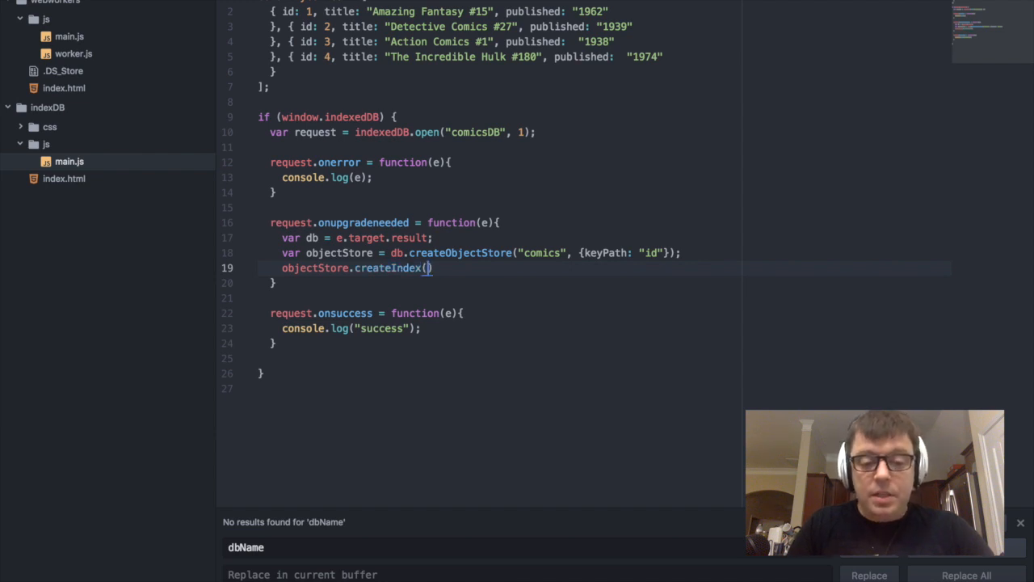
- Fill createIndex with "title", "title" and {unique: false}
{"action": "type", "text": "\"title"}
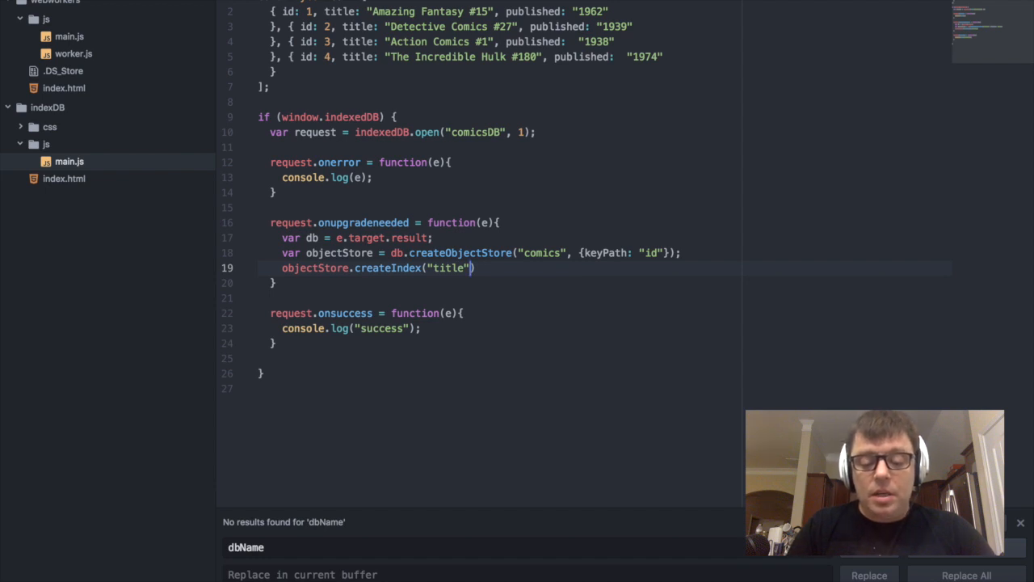
{"action": "type", "text": ", \"title\","}
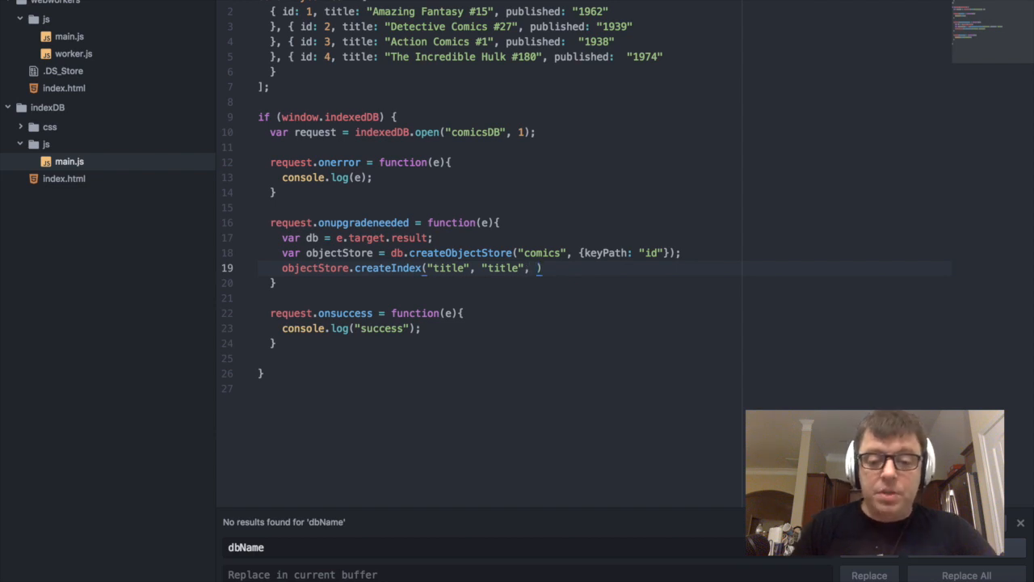
{"action": "type", "text": "{}"}
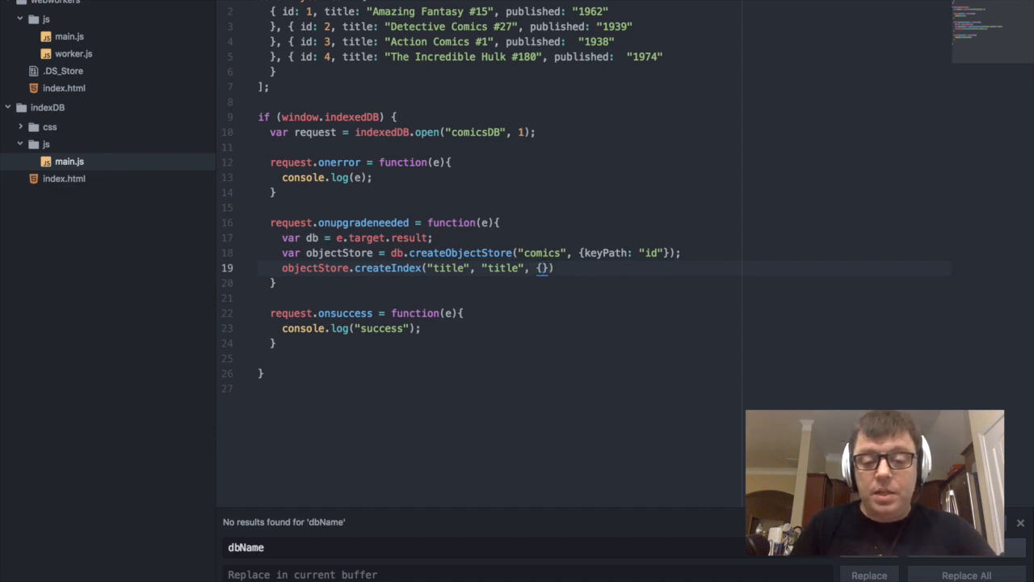
{"action": "type", "text": "u"}
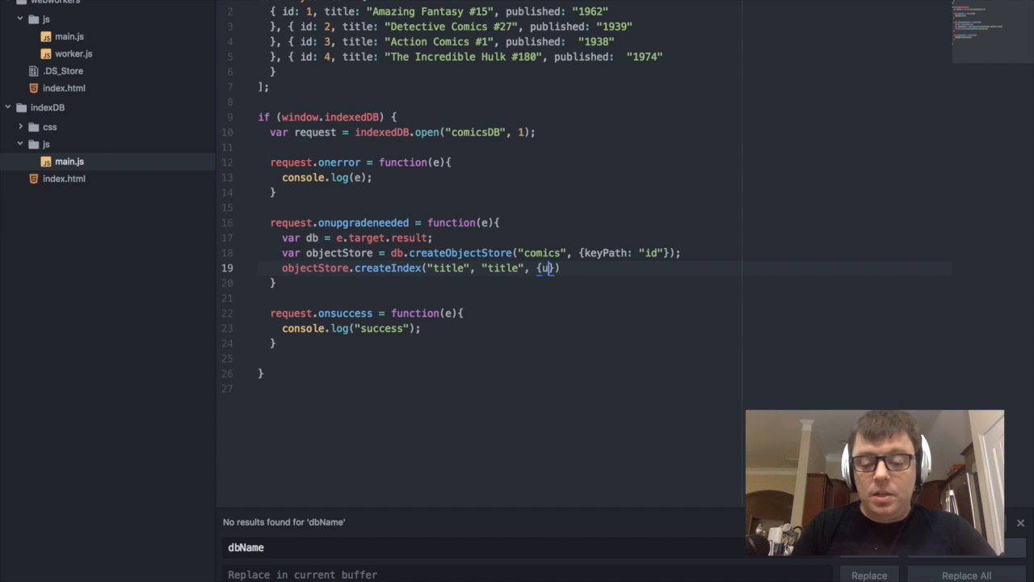
{"action": "type", "text": "nique:"}
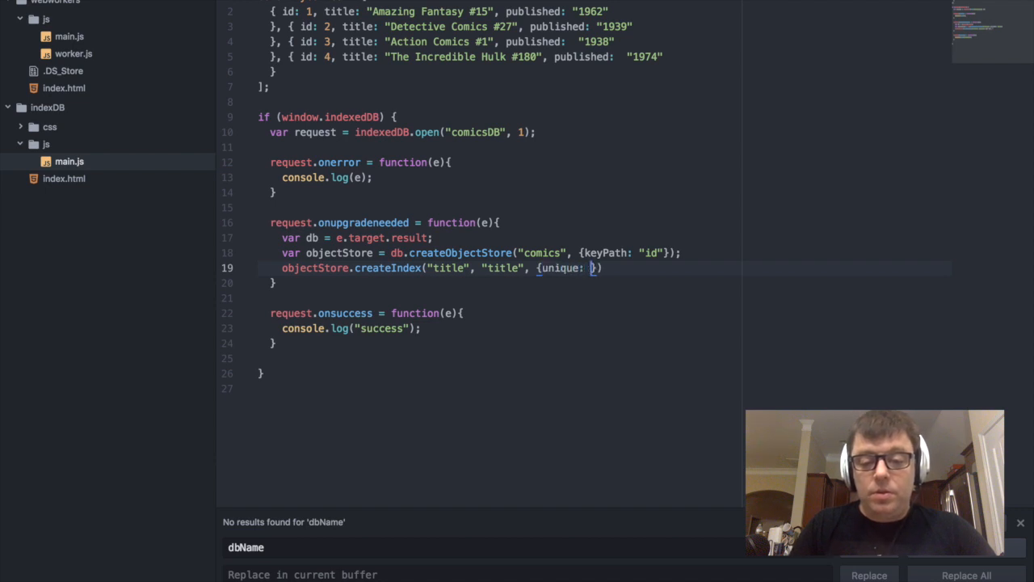
{"action": "type", "text": "false"}
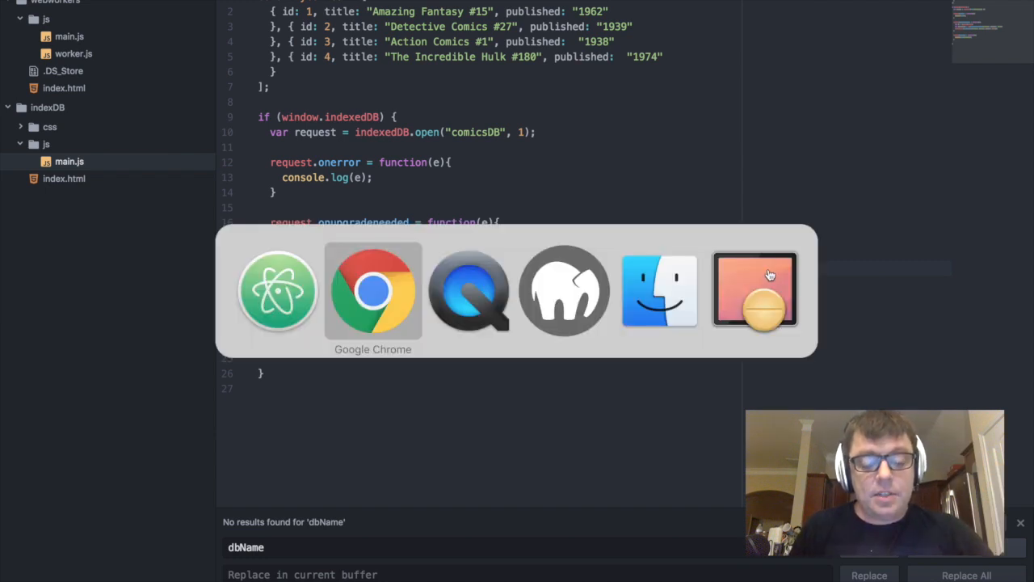
- In Chrome DevTools inspect comicsDB's comics store and its title index (no records yet), then refresh IndexedDB
{"action": "left_click", "coordinate": [372, 290]}
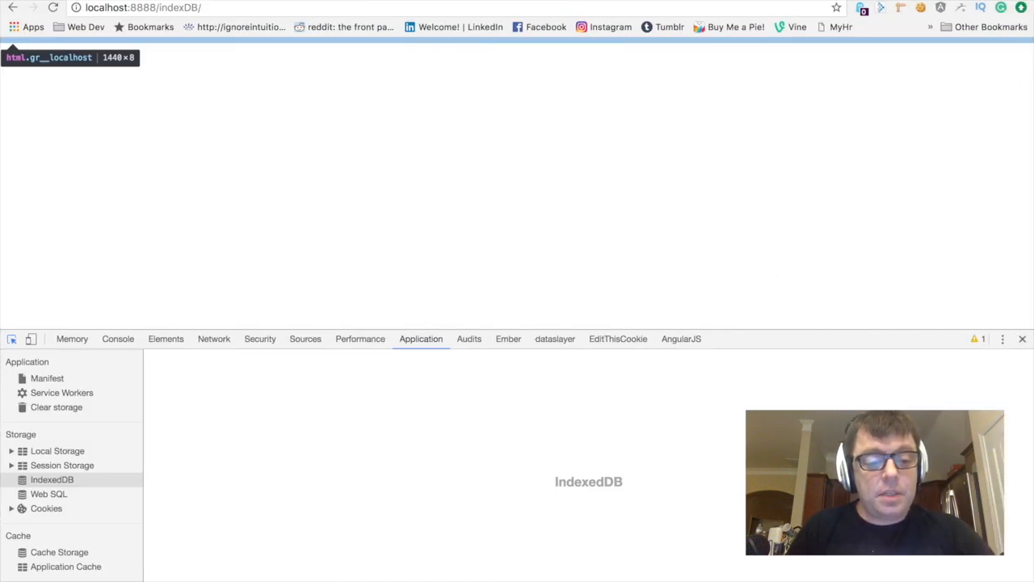
{"action": "left_click", "coordinate": [118, 339]}
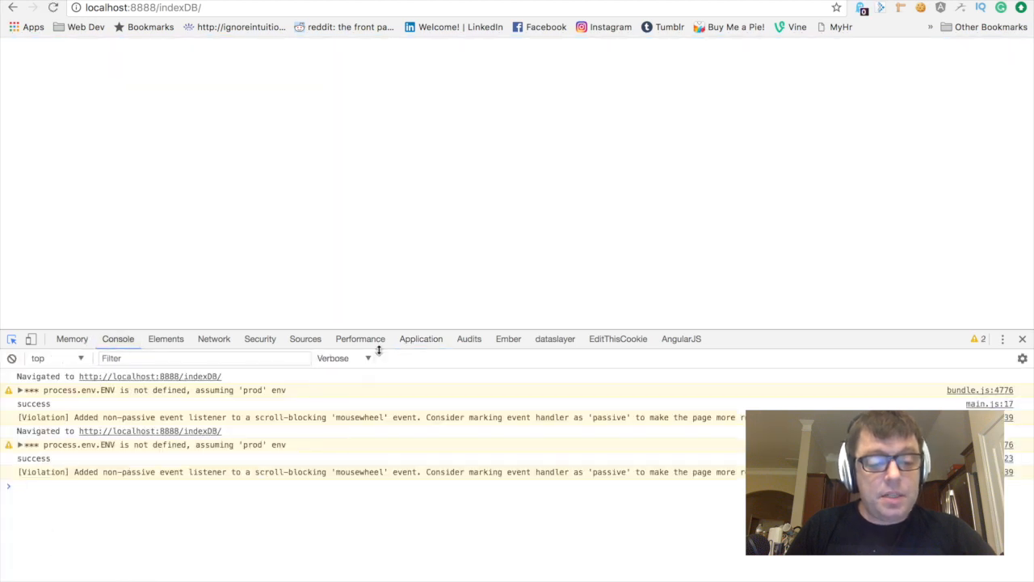
{"action": "left_click", "coordinate": [420, 339]}
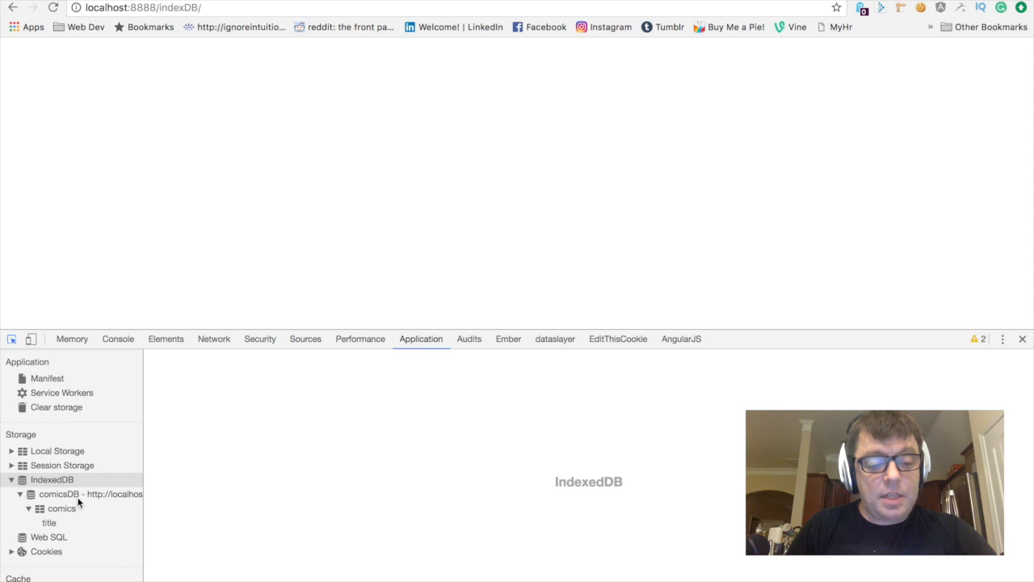
{"action": "left_click", "coordinate": [89, 494]}
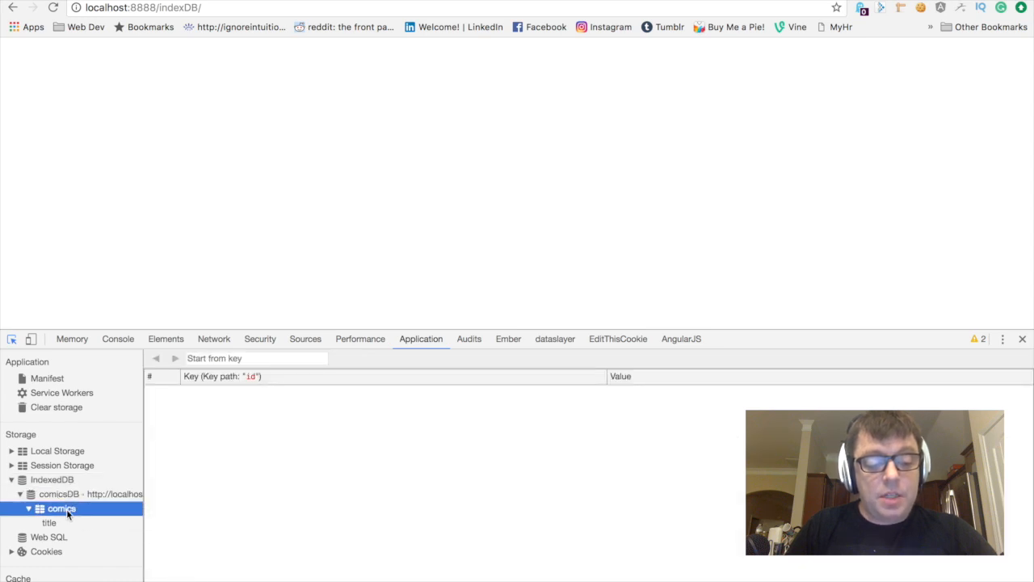
{"action": "left_click", "coordinate": [48, 524]}
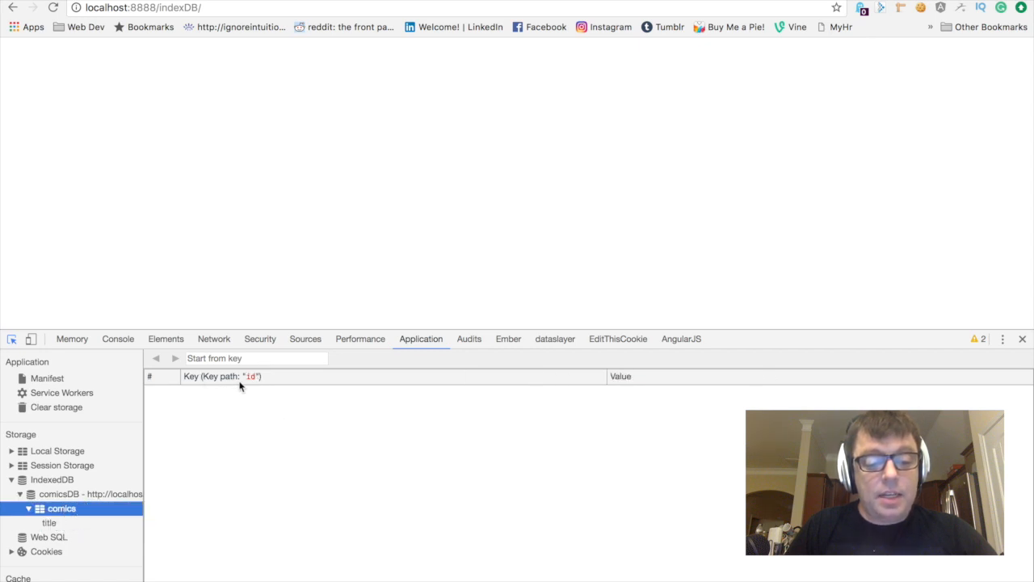
{"action": "left_click", "coordinate": [48, 523]}
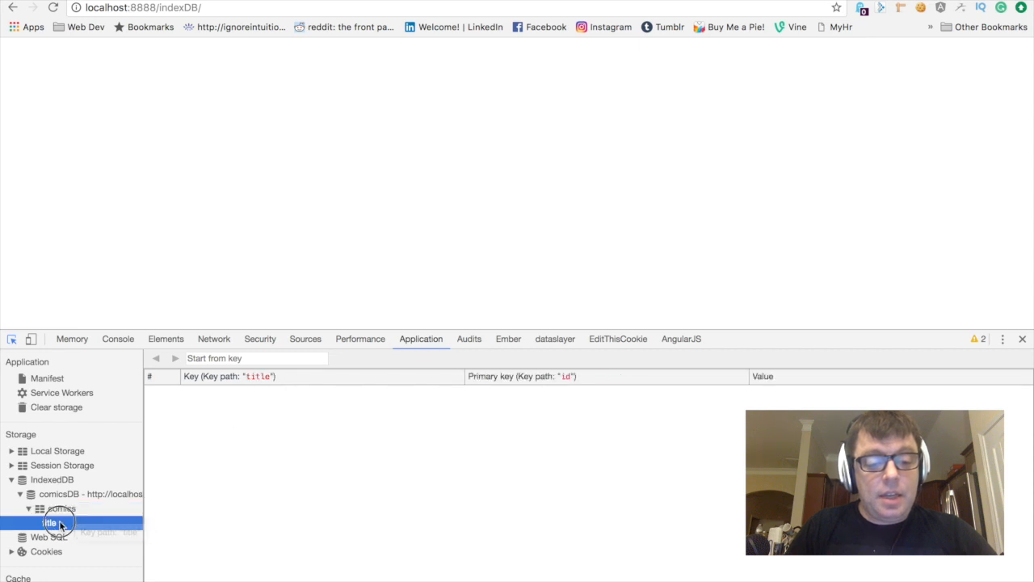
{"action": "left_click", "coordinate": [50, 522]}
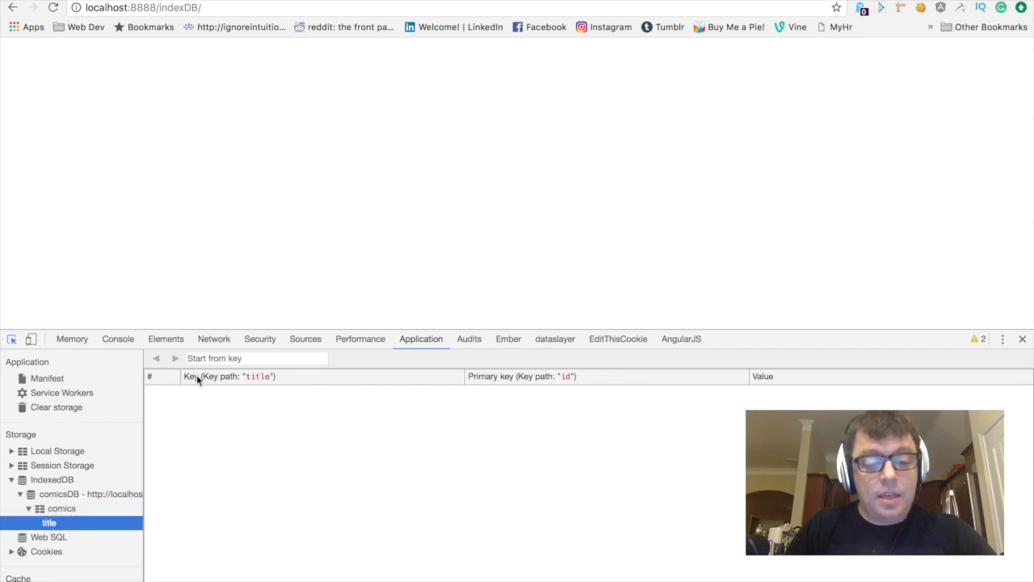
{"action": "mouse_move", "coordinate": [262, 383]}
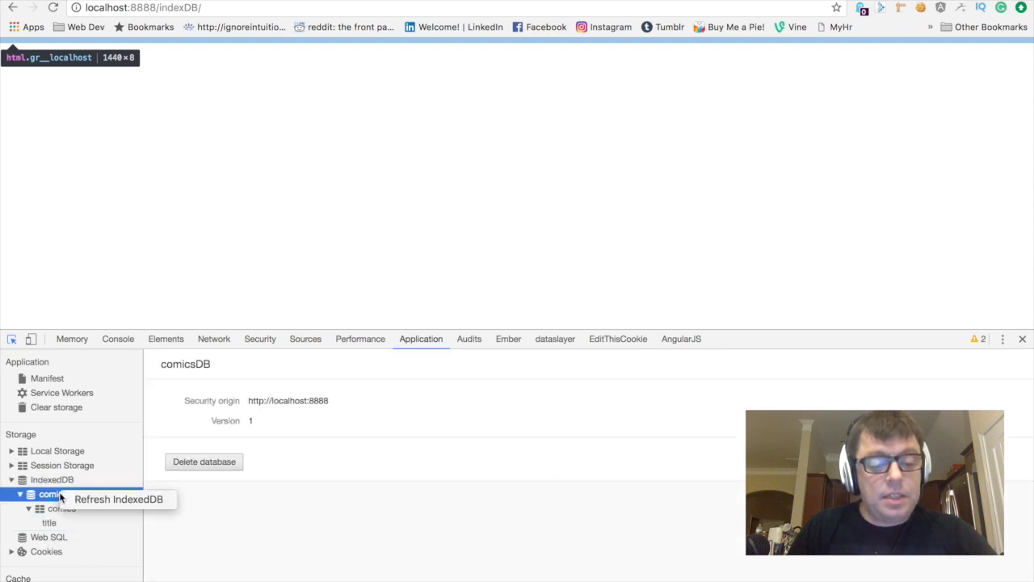
{"action": "left_click", "coordinate": [204, 462]}
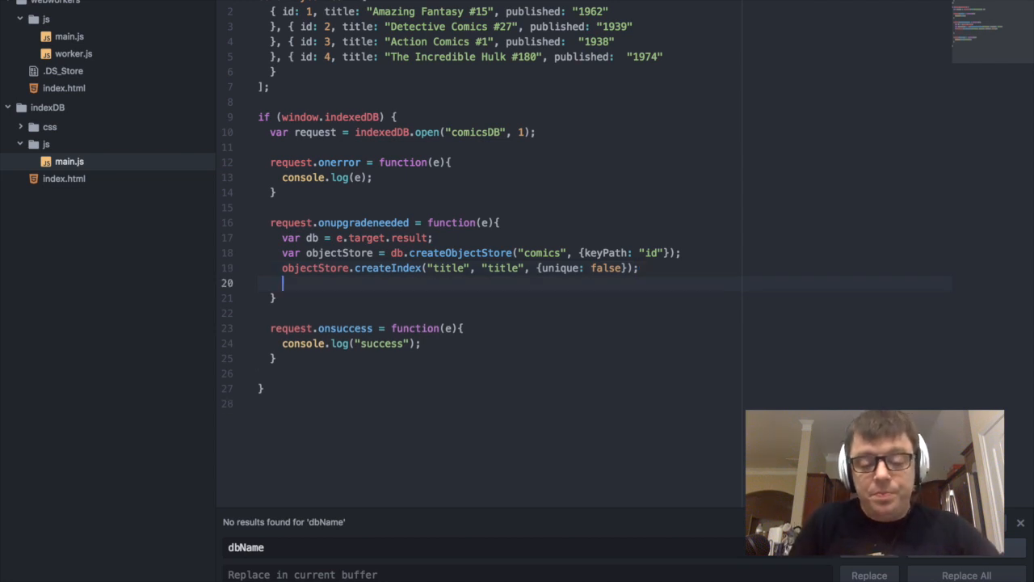
- Begin the objectStore.transaction.oncomplete line under the createIndex call
{"action": "type", "text": "o"}
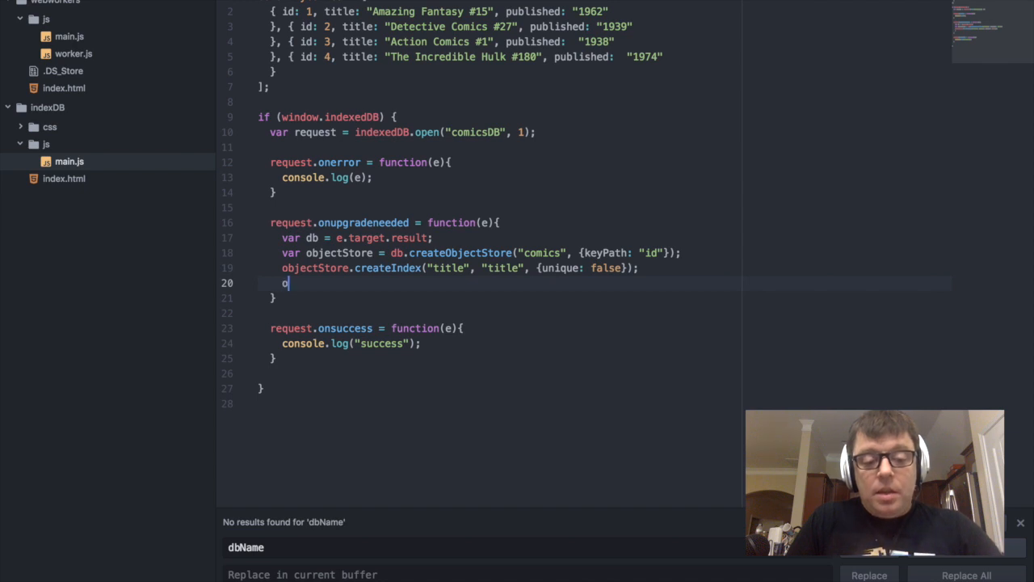
{"action": "type", "text": "bjectStore."}
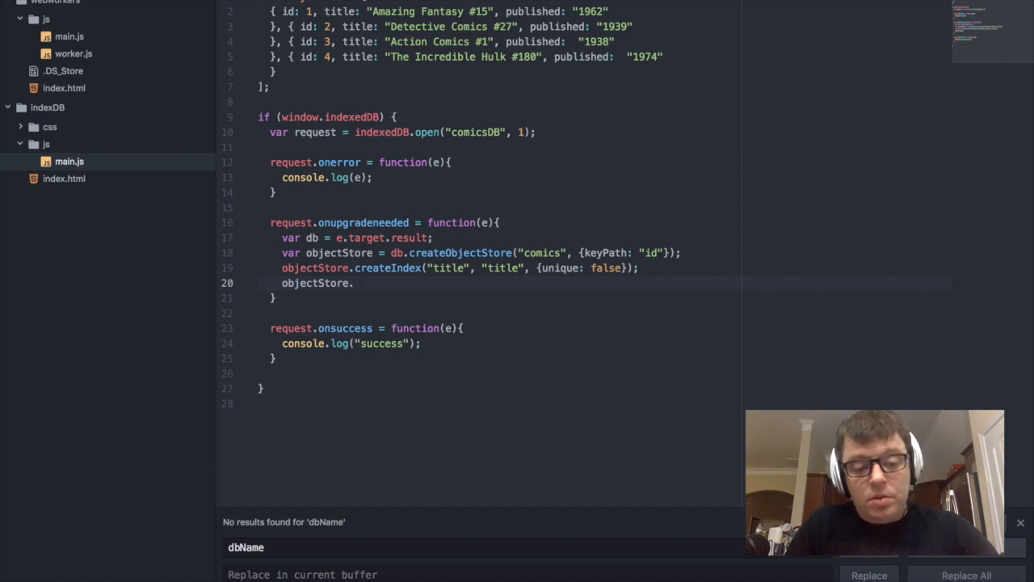
{"action": "type", "text": "transact"}
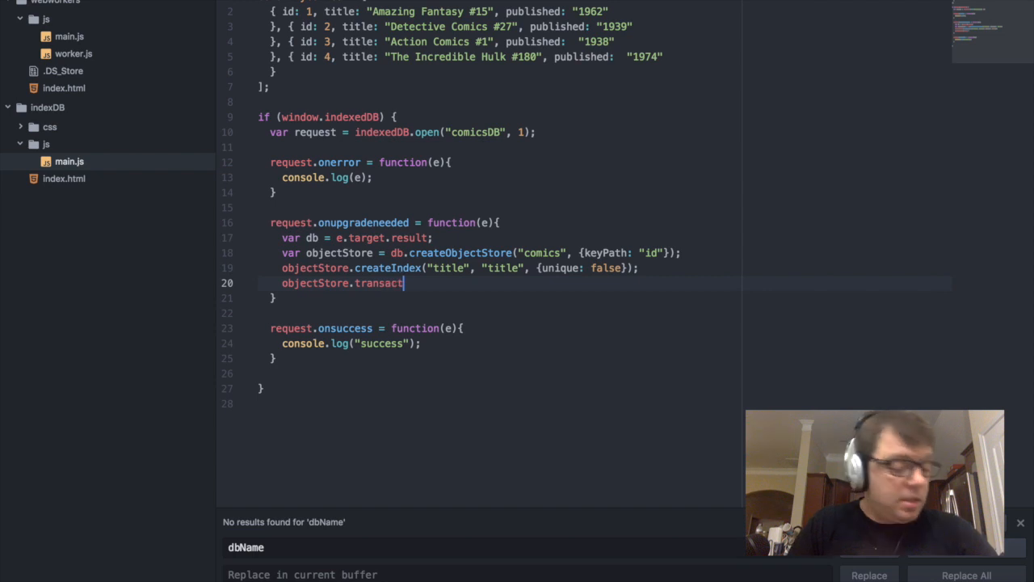
{"action": "type", "text": "ion.onComplete"}
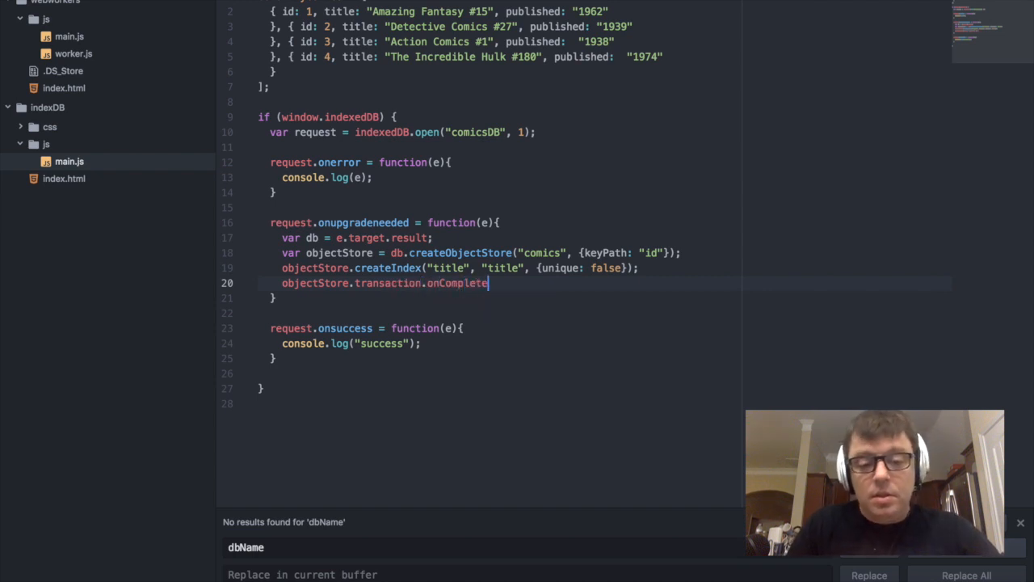
{"action": "mouse_move", "coordinate": [488, 283]}
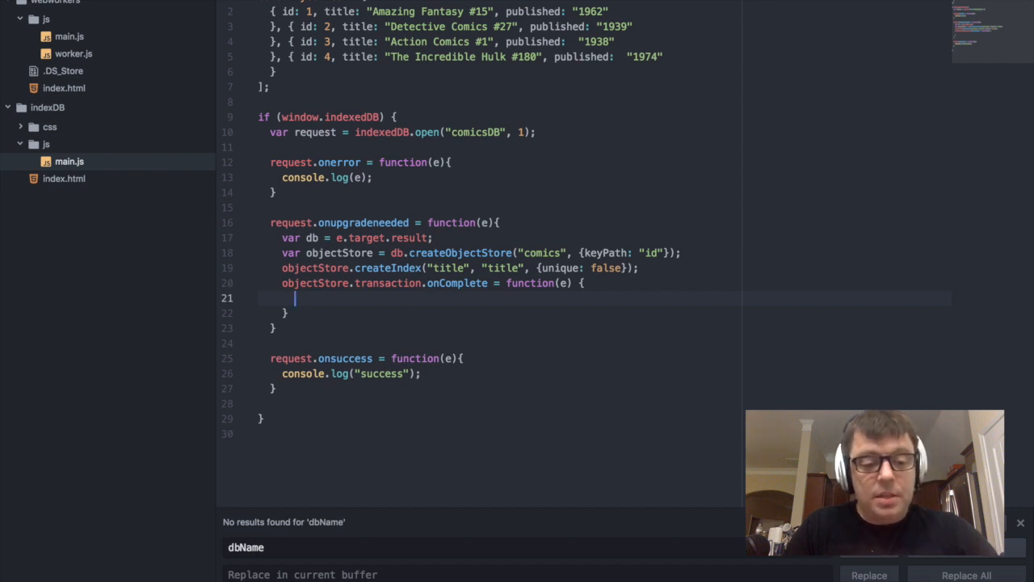
- Declare var store from a readwrite db.transaction on ["comics"] and its objectStore("comics")
{"action": "type", "text": "var"}
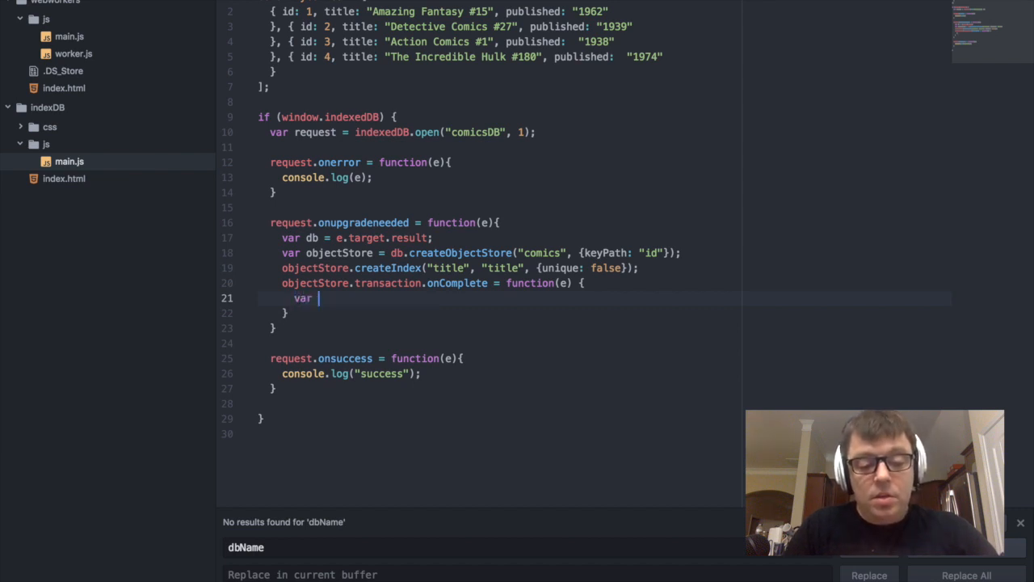
{"action": "type", "text": "store"}
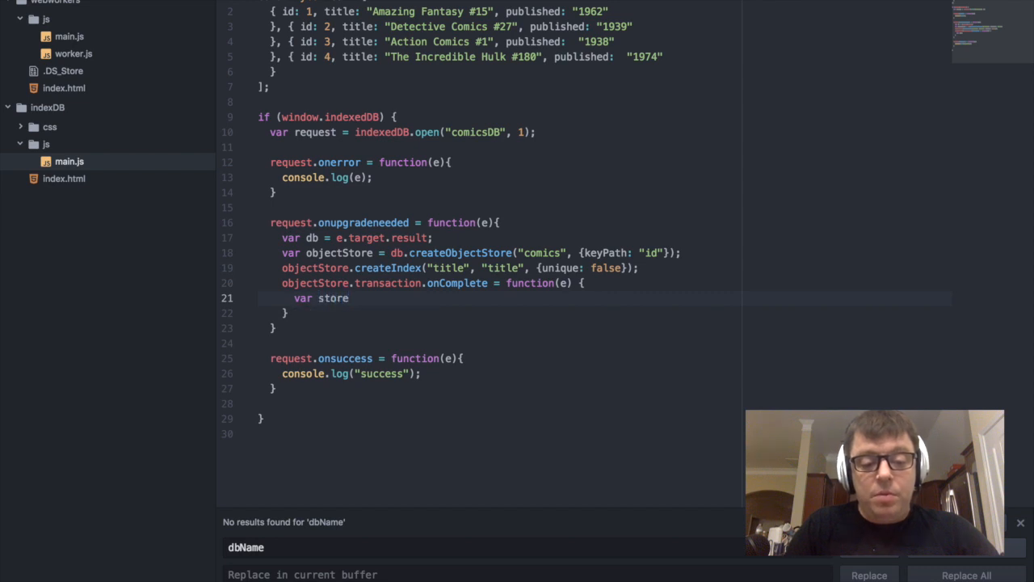
{"action": "left_click", "coordinate": [349, 297]}
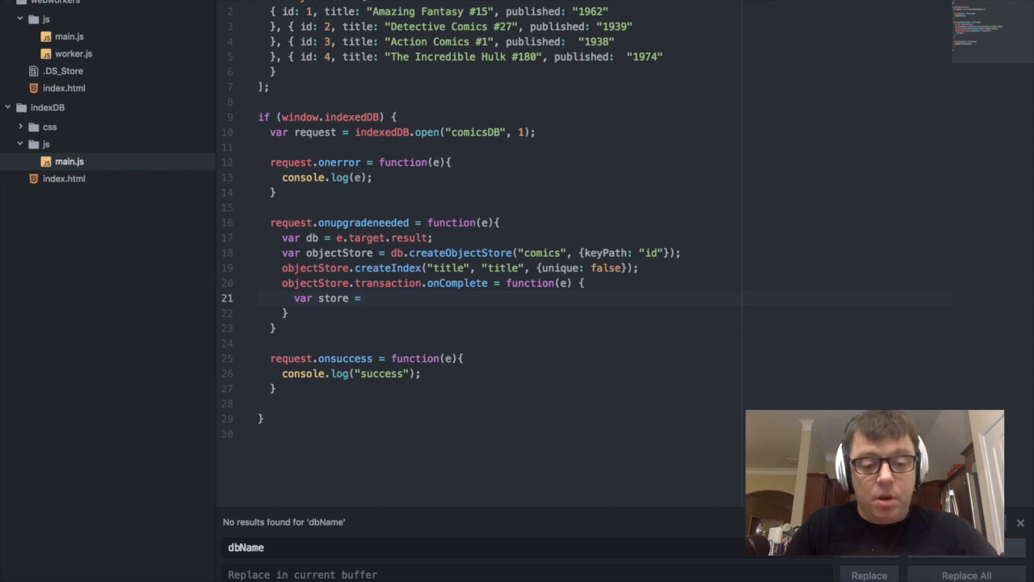
{"action": "type", "text": "db"}
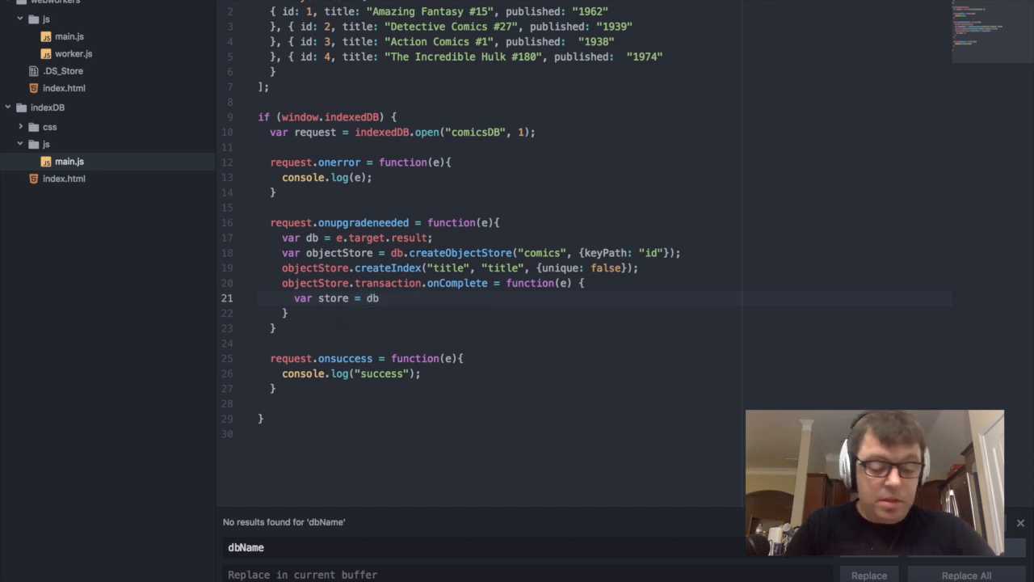
{"action": "type", "text": ".transaction"}
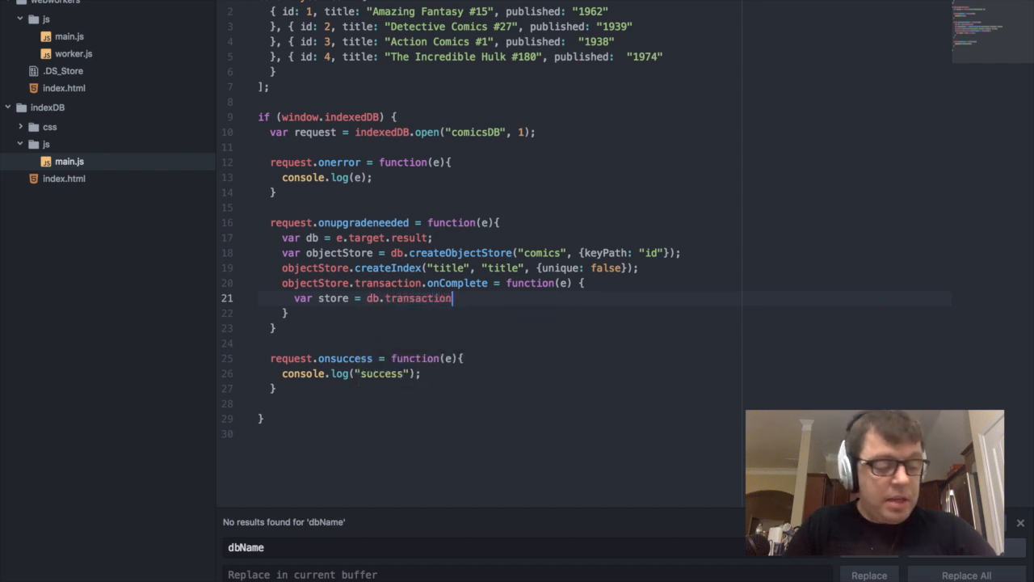
{"action": "type", "text": "()"}
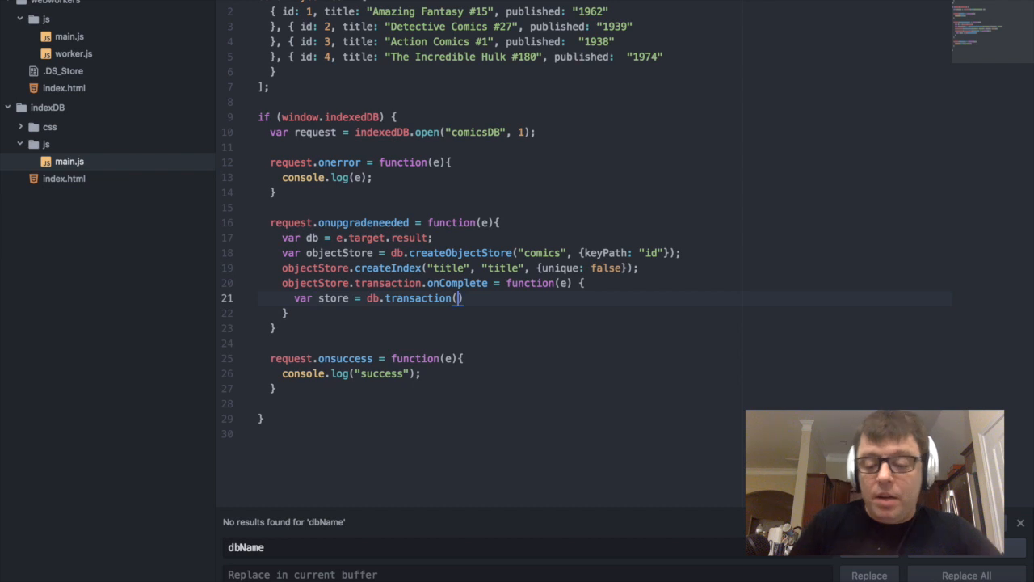
{"action": "type", "text": "[\"comics"}
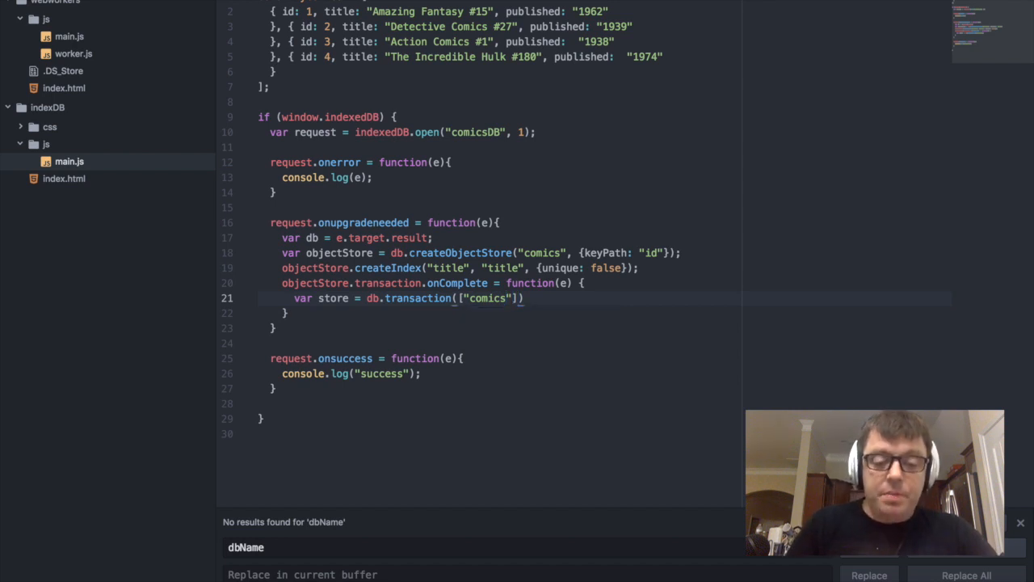
{"action": "type", "text": ", \"\""}
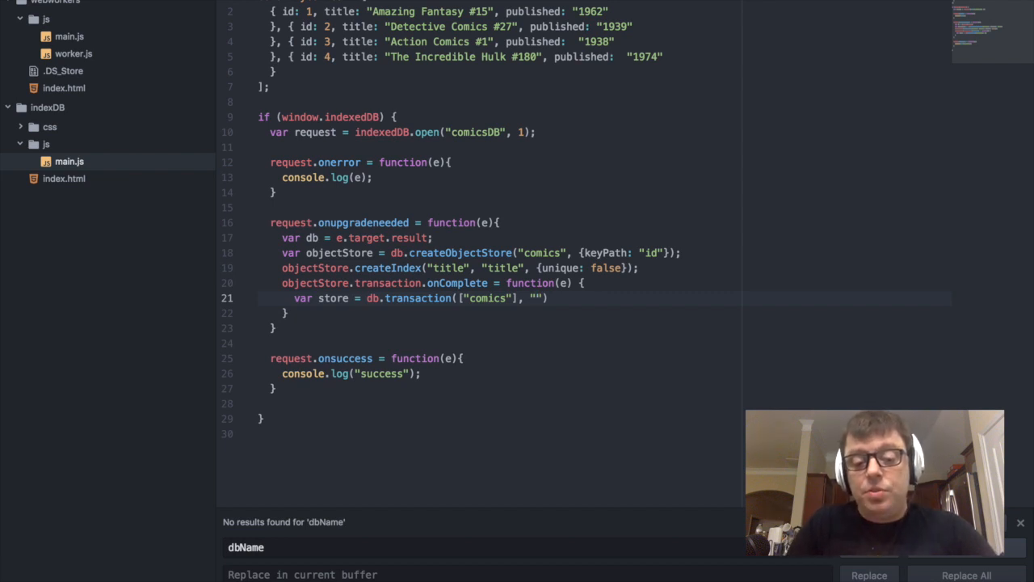
{"action": "left_click", "coordinate": [535, 298]}
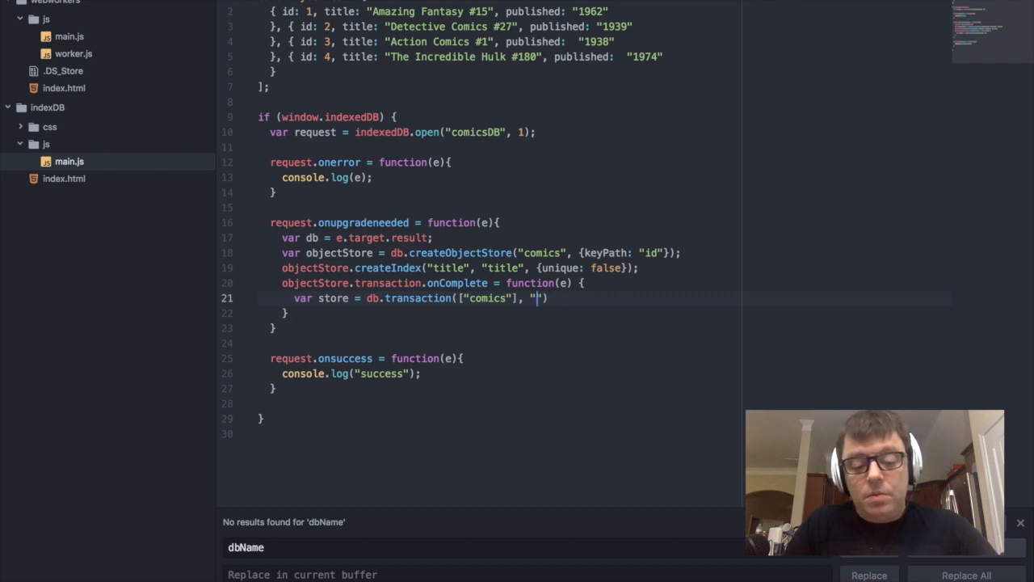
{"action": "type", "text": "read"}
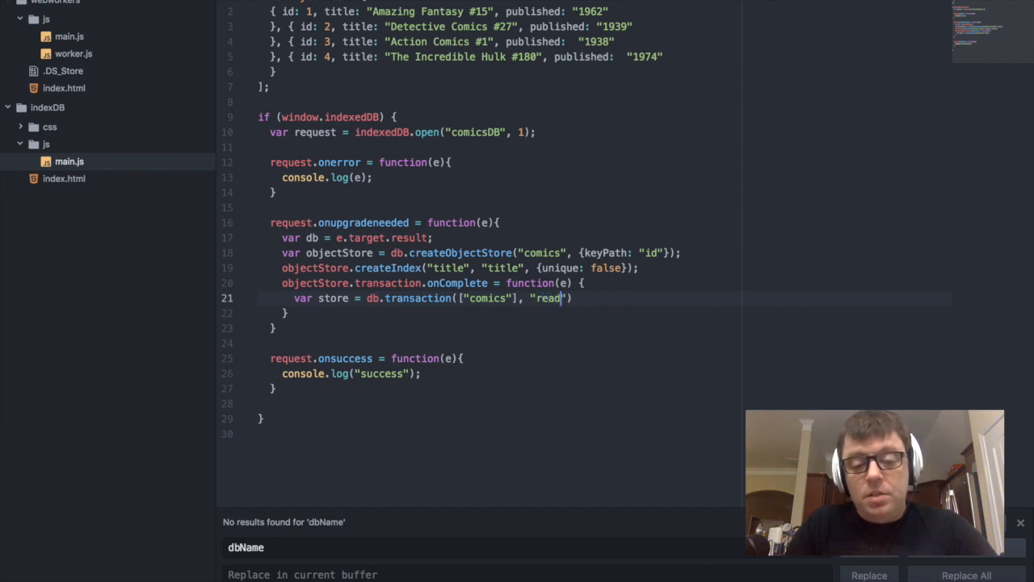
{"action": "type", "text": "write"}
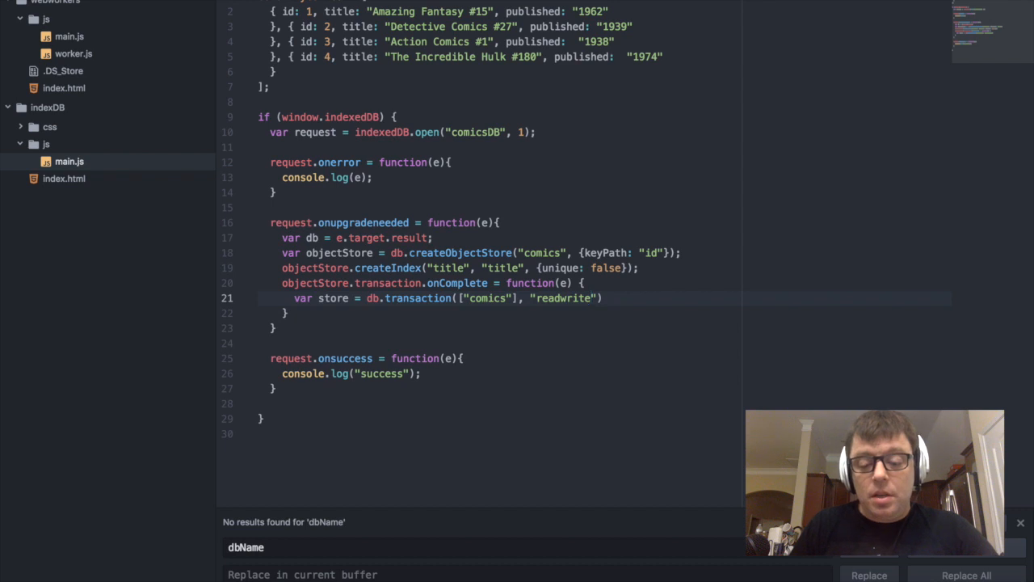
{"action": "type", "text": "."}
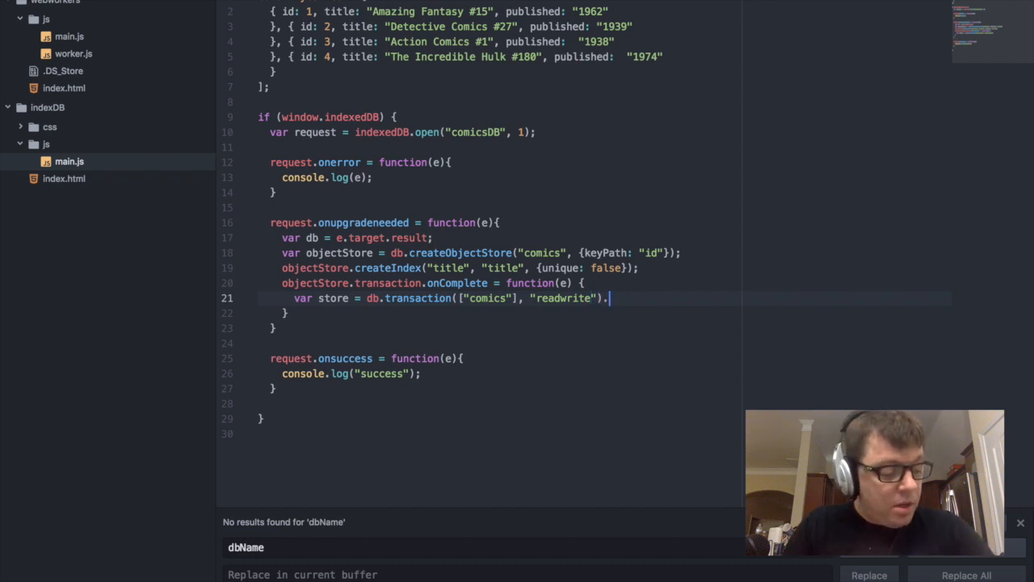
{"action": "mouse_move", "coordinate": [607, 298]}
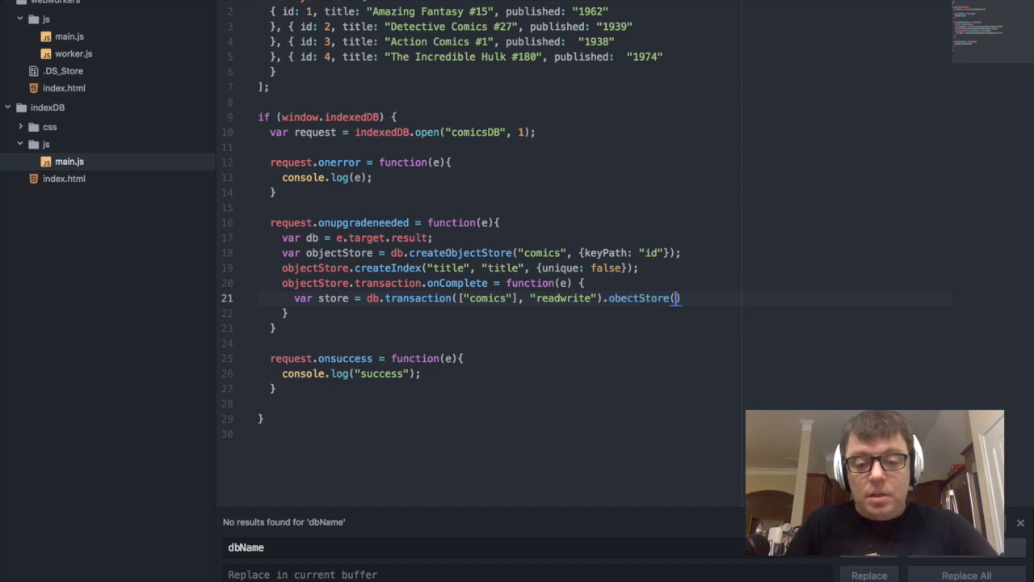
{"action": "type", "text": "\"\""}
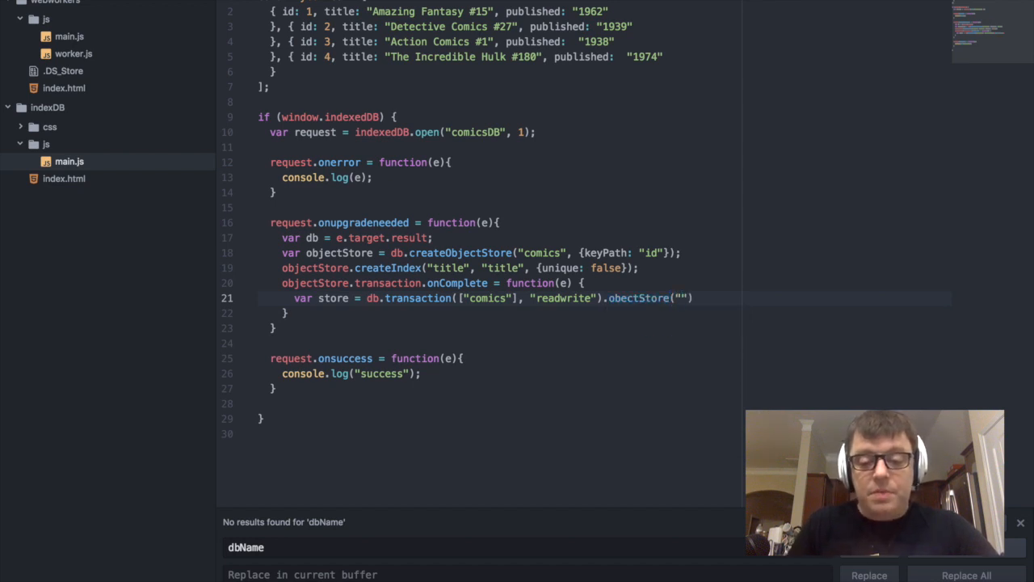
{"action": "type", "text": "comics"}
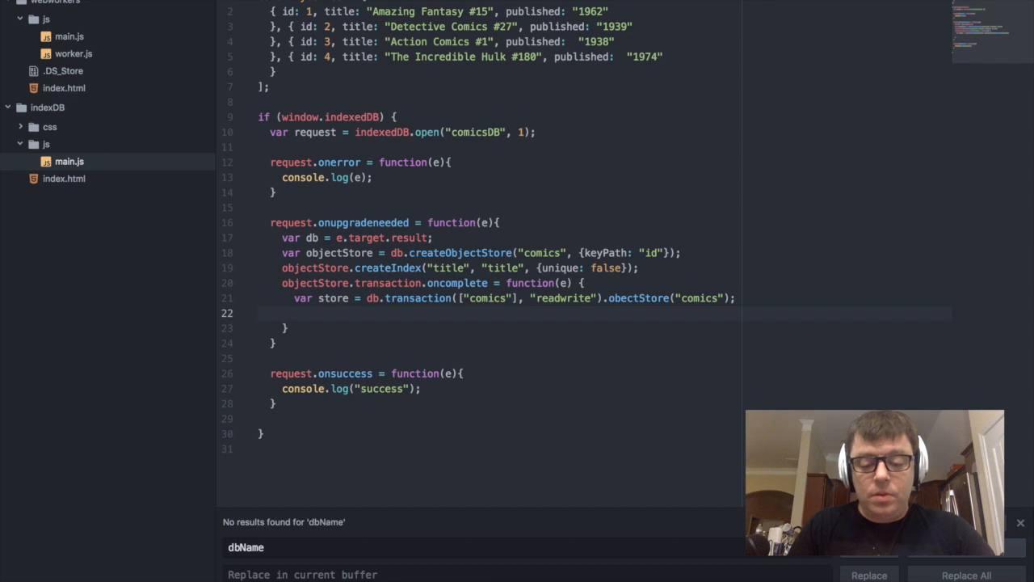
- Write a for loop with var i = 0 running while i < myComics.length
{"action": "type", "text": "for"}
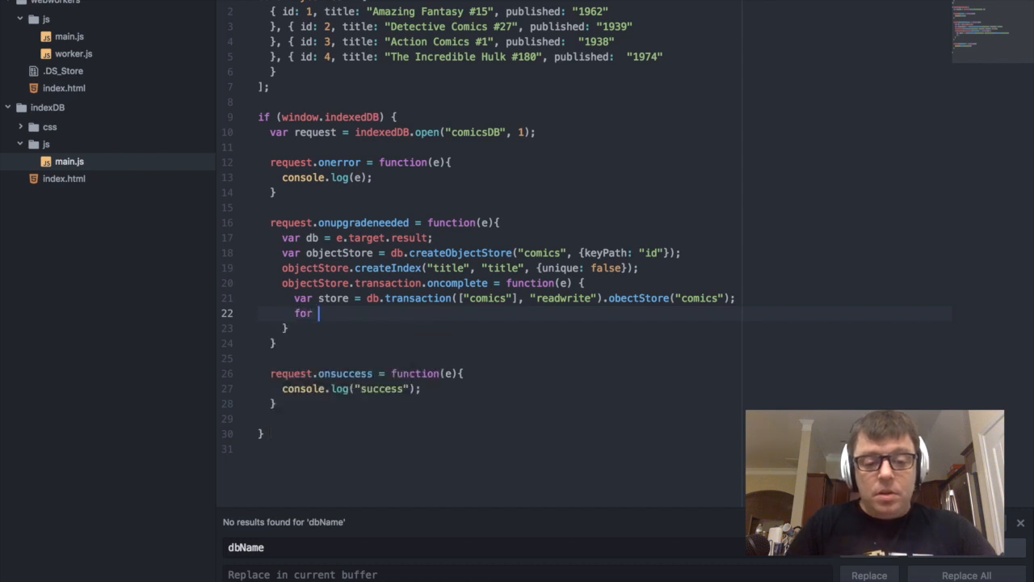
{"action": "type", "text": "( v"}
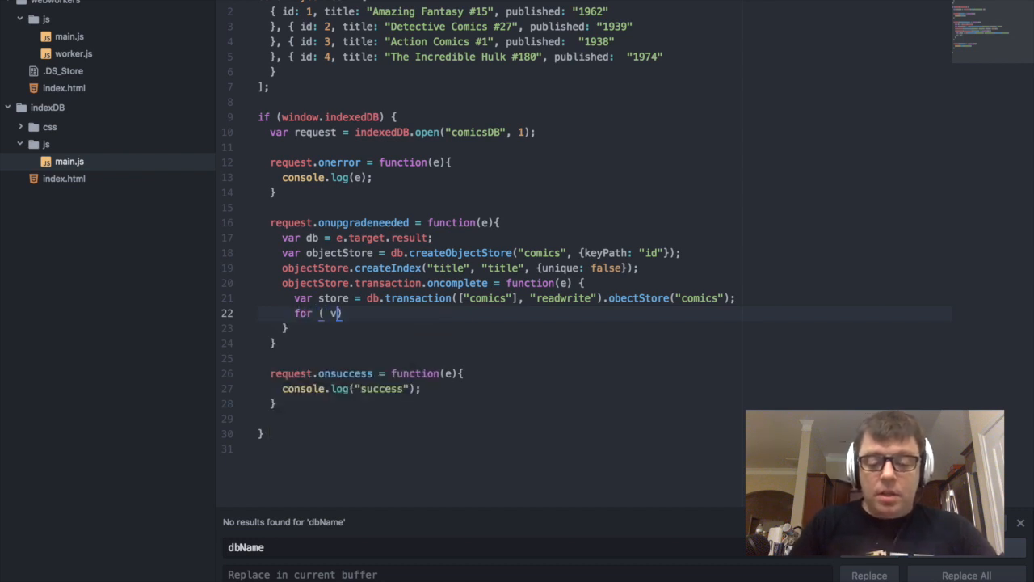
{"action": "type", "text": "var i"}
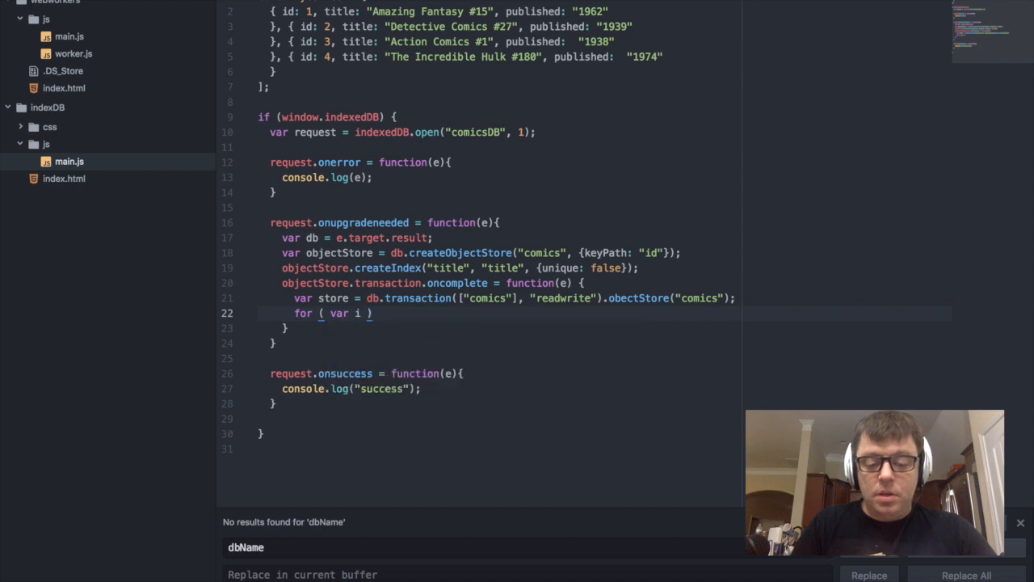
{"action": "type", "text": "= 0 ;"}
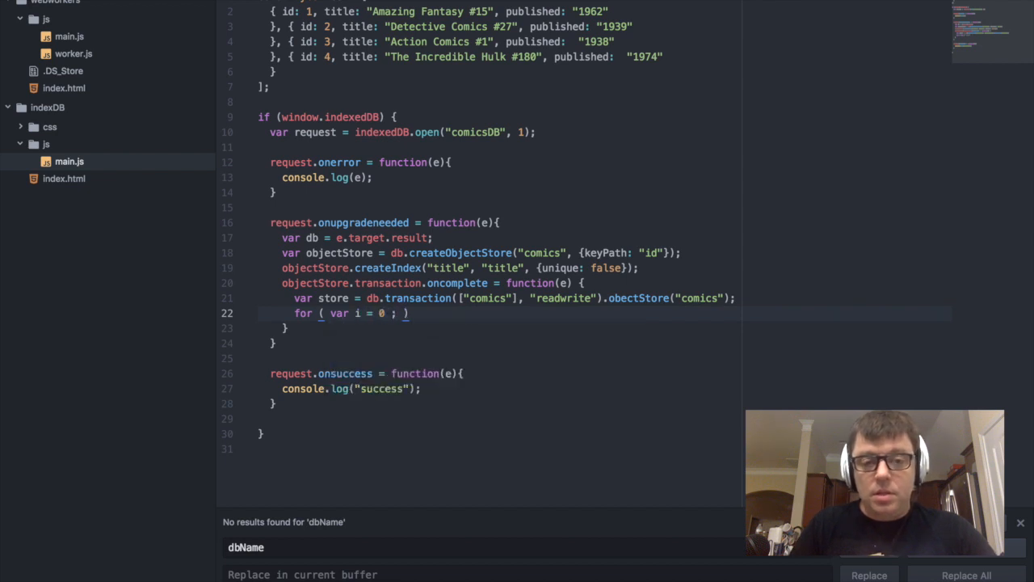
{"action": "type", "text": "i <"}
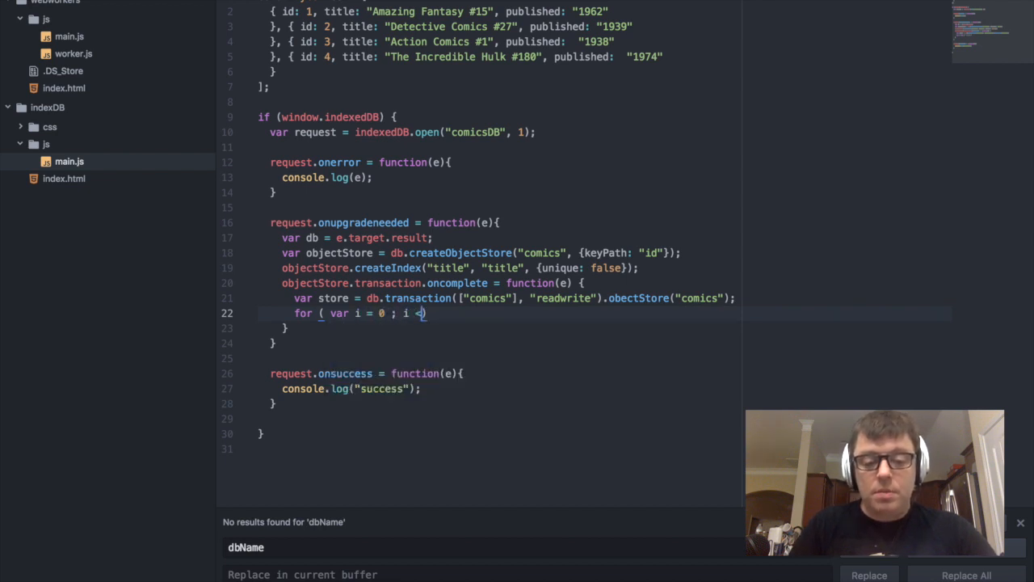
{"action": "type", "text": "myComic"}
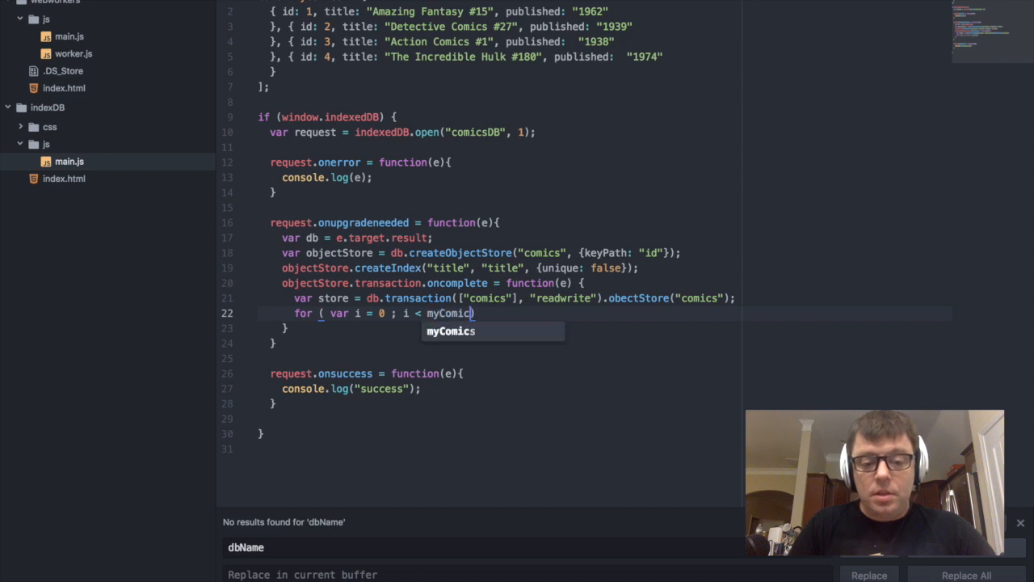
{"action": "type", "text": ".length"}
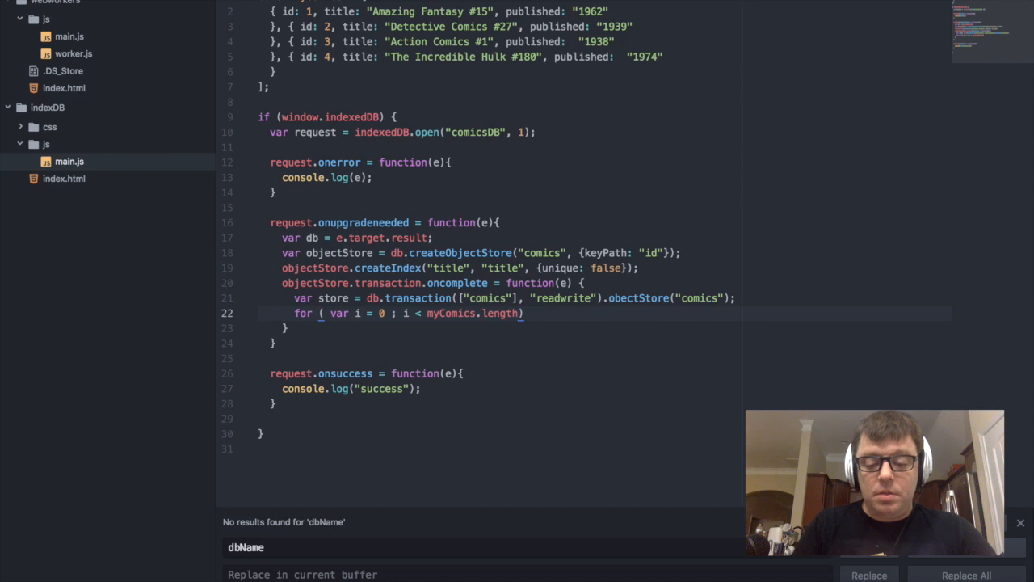
{"action": "type", "text": "i++"}
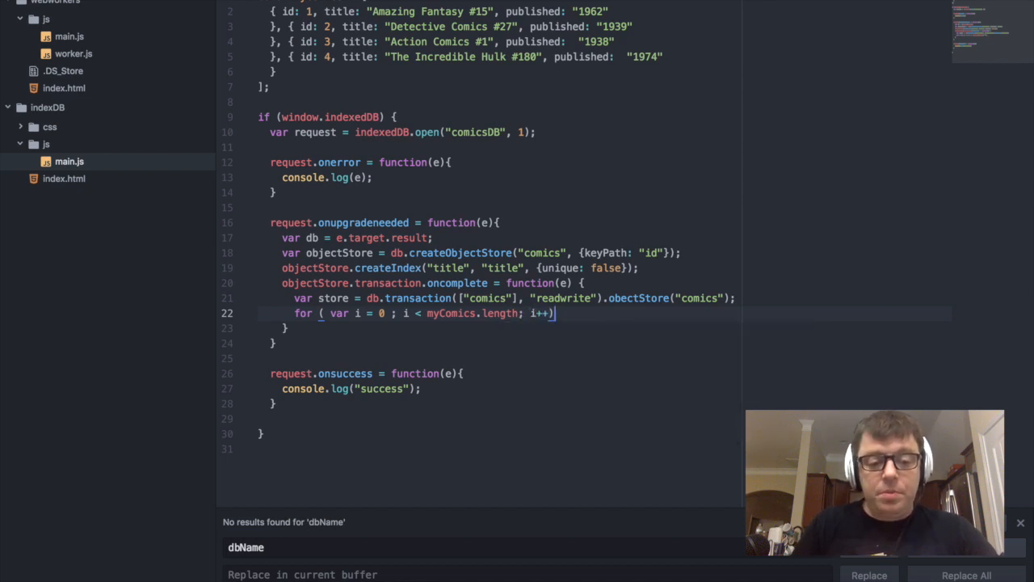
{"action": "type", "text": " {"}
{"action": "key", "text": "enter"}
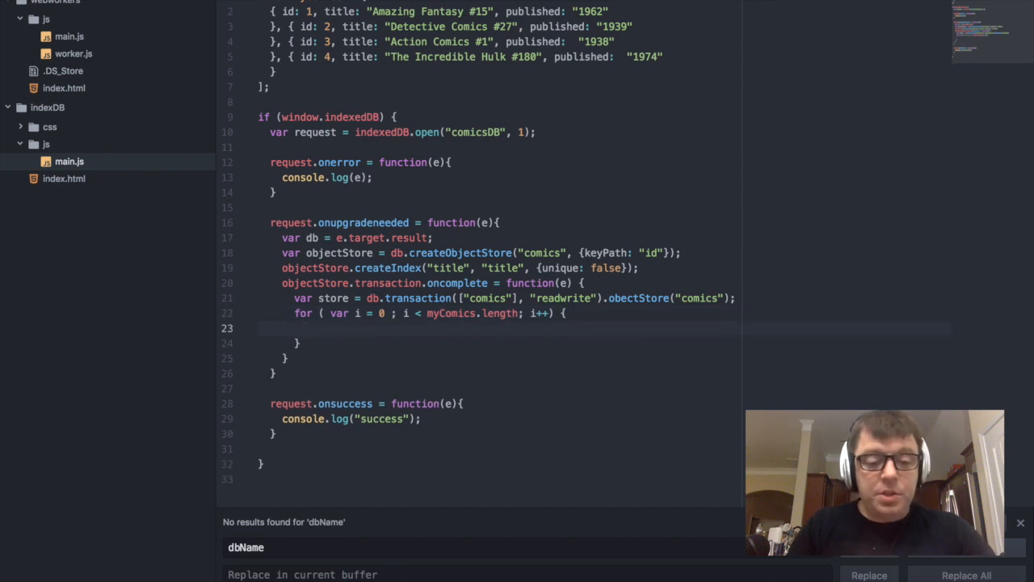
- Add store.add(myComics[i]); as the loop body
{"action": "type", "text": "c"}
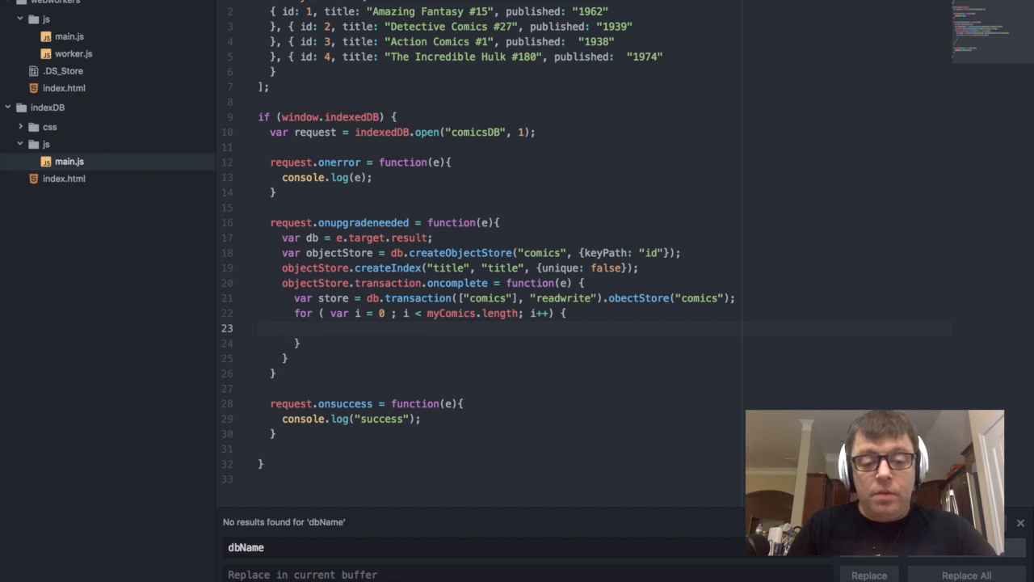
{"action": "type", "text": "store"}
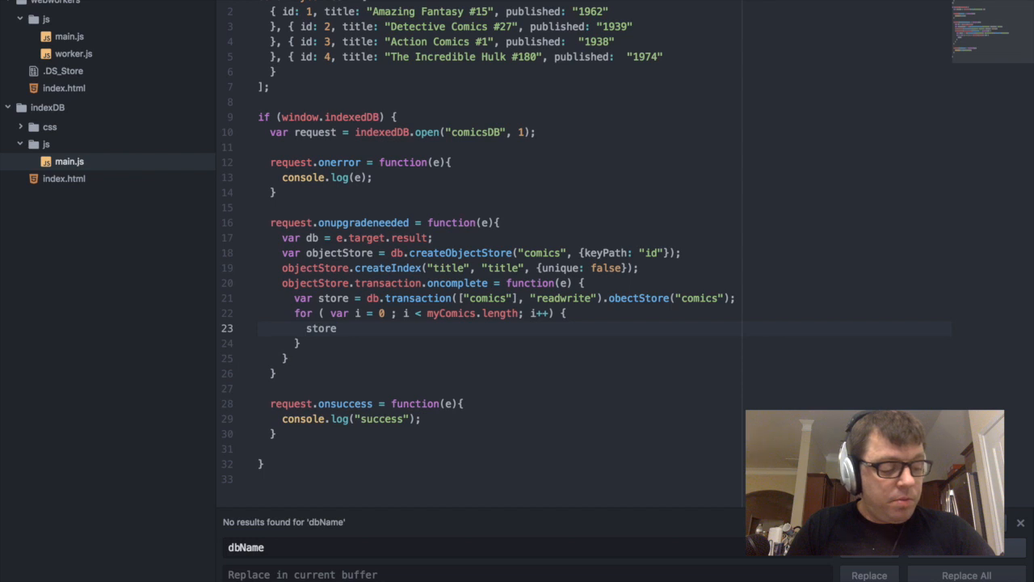
{"action": "type", "text": "."}
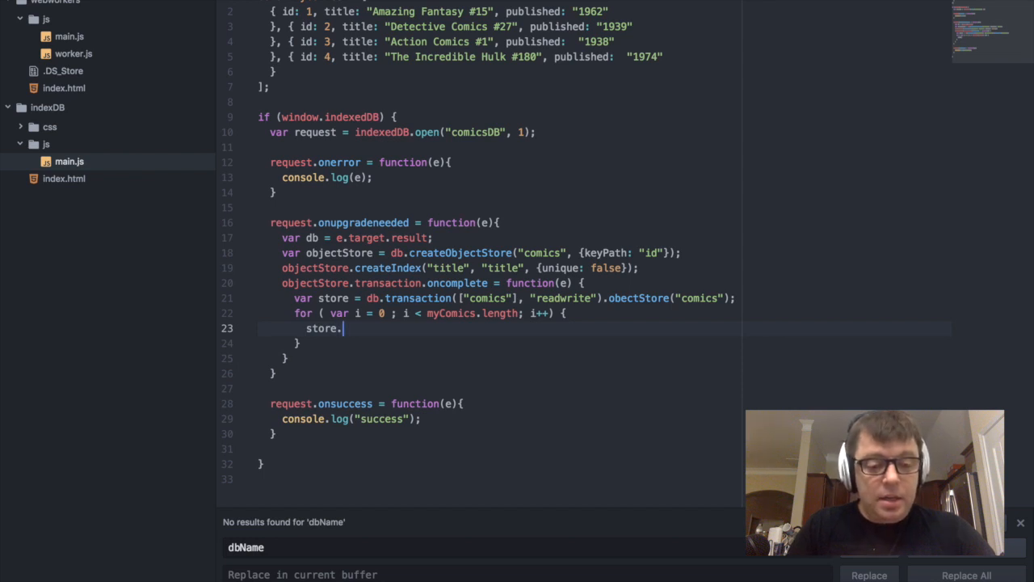
{"action": "type", "text": "add()"}
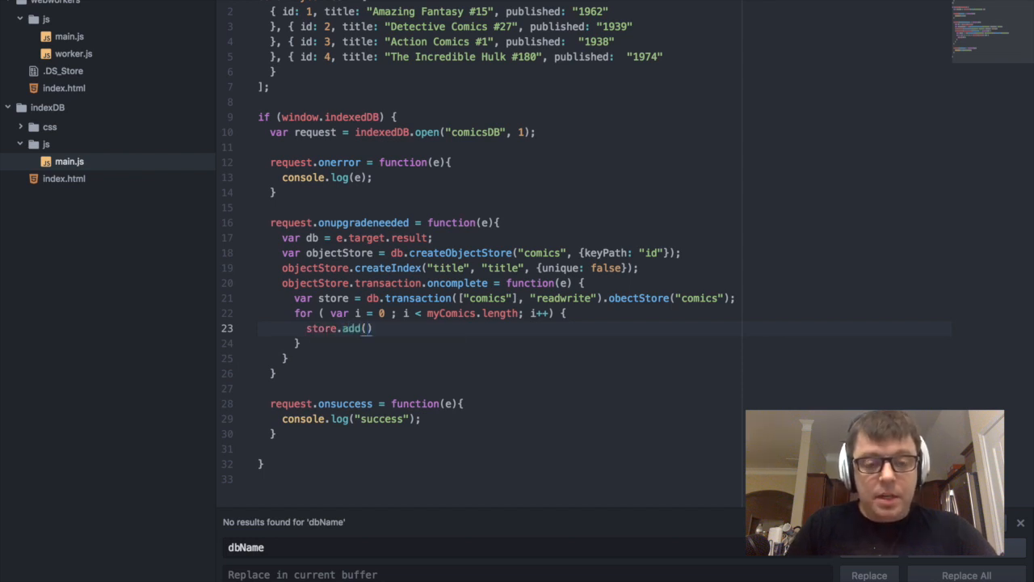
{"action": "type", "text": "myComics"}
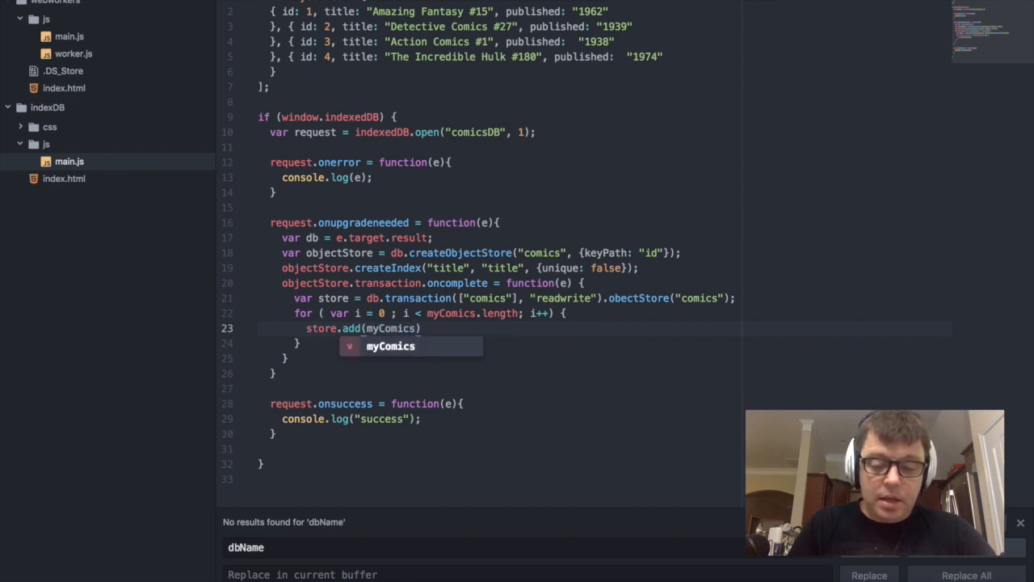
{"action": "type", "text": "[i]"}
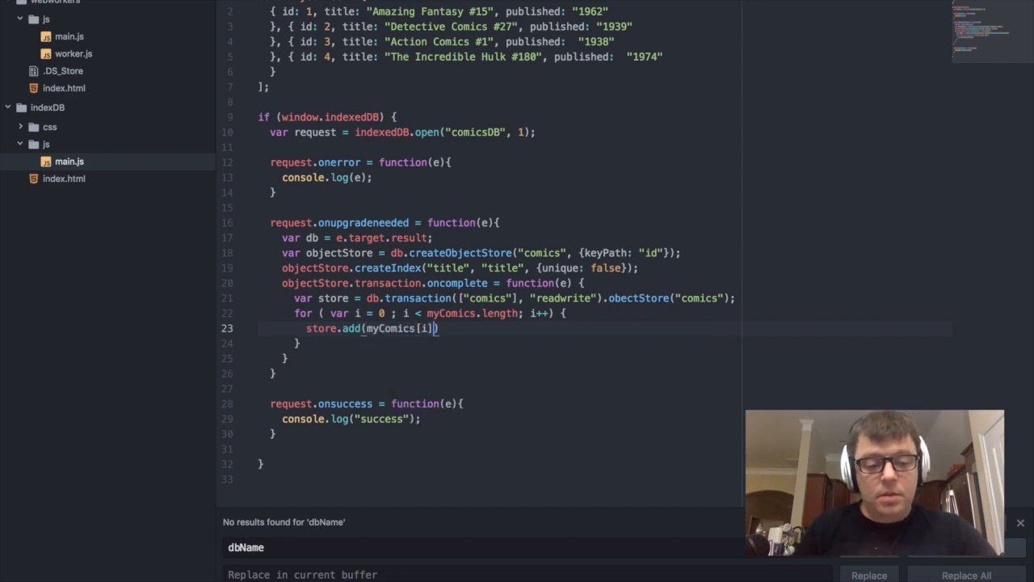
{"action": "type", "text": ";"}
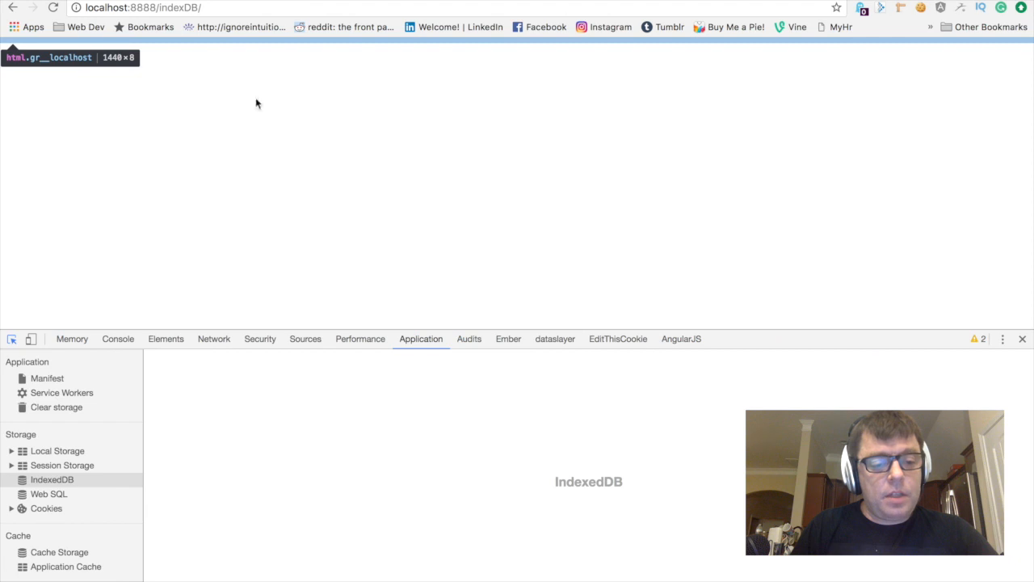
- Find the obectStore TypeError in the Console and confirm the comics title index is empty
{"action": "left_click", "coordinate": [116, 340]}
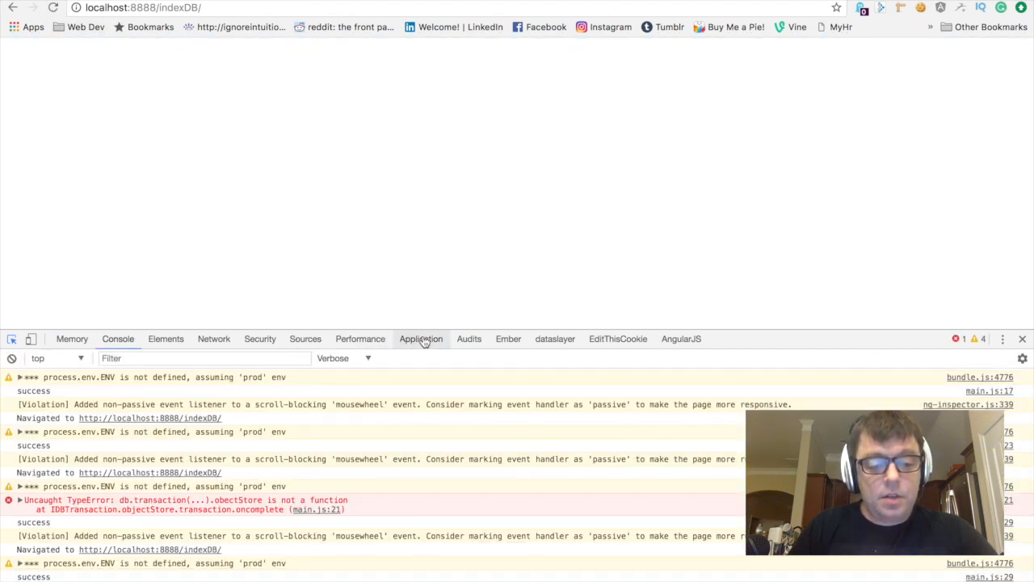
{"action": "left_click", "coordinate": [420, 339]}
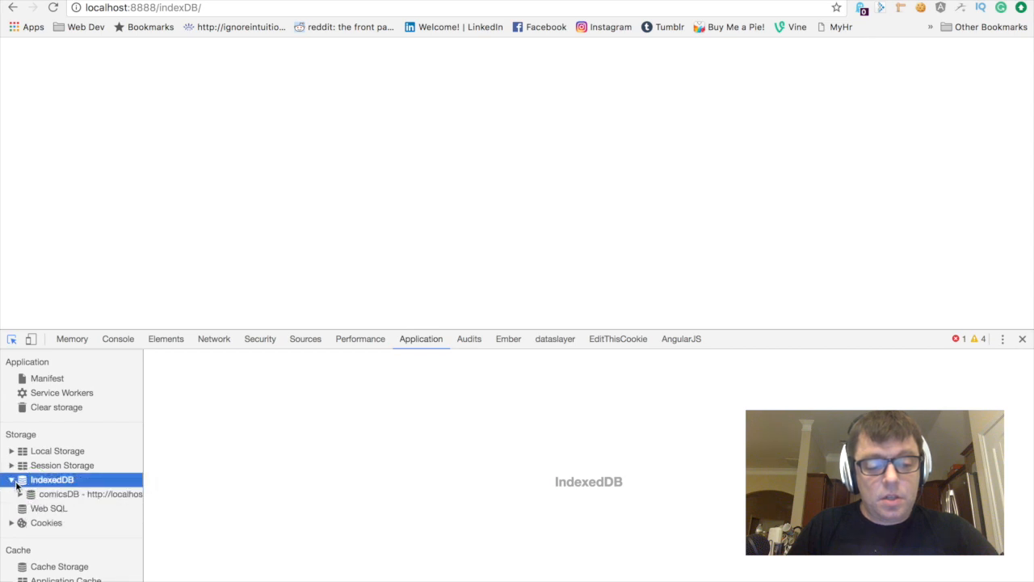
{"action": "left_click", "coordinate": [29, 494]}
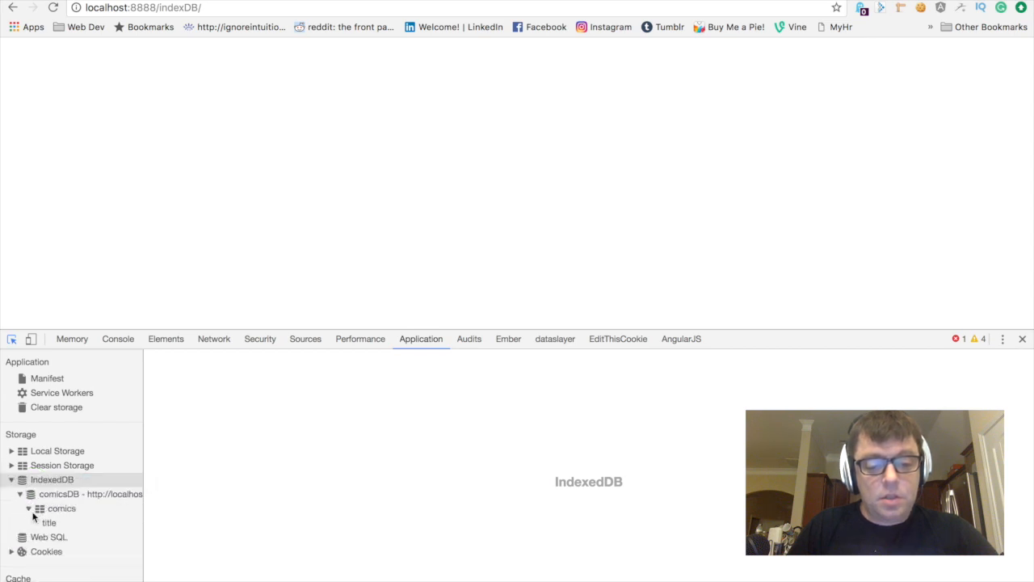
{"action": "left_click", "coordinate": [49, 522]}
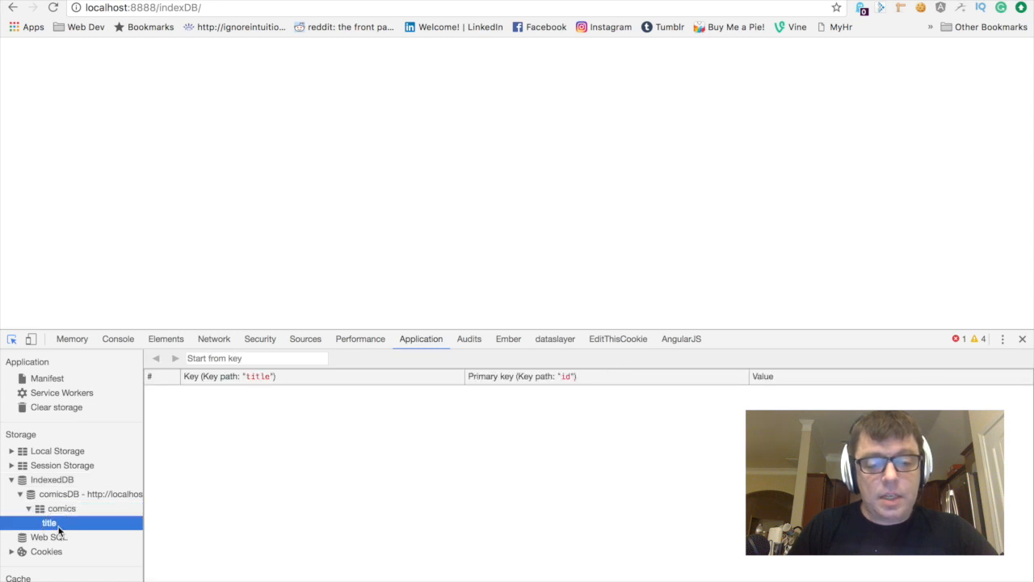
{"action": "mouse_move", "coordinate": [333, 340]}
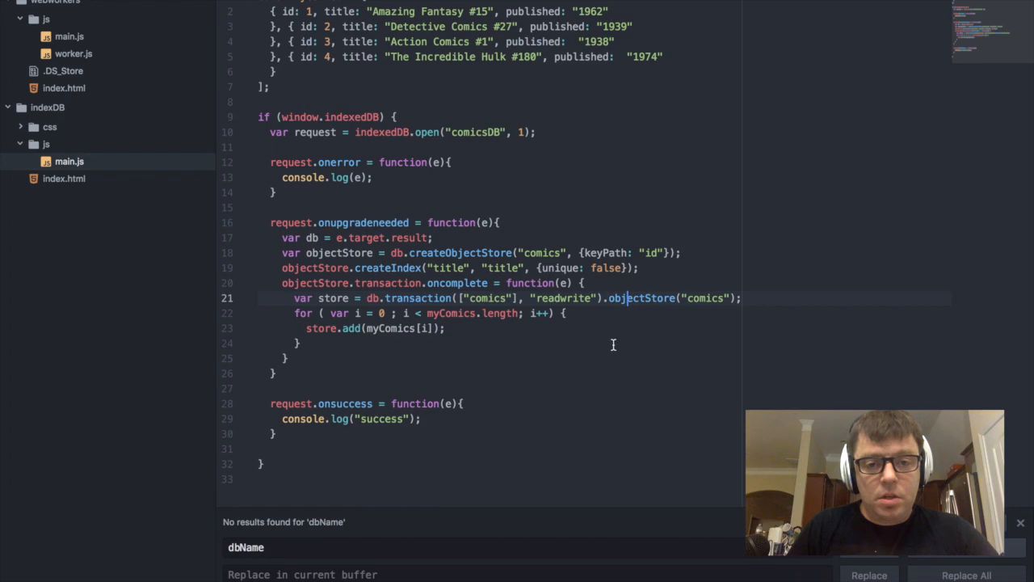
{"action": "mouse_move", "coordinate": [545, 177]}
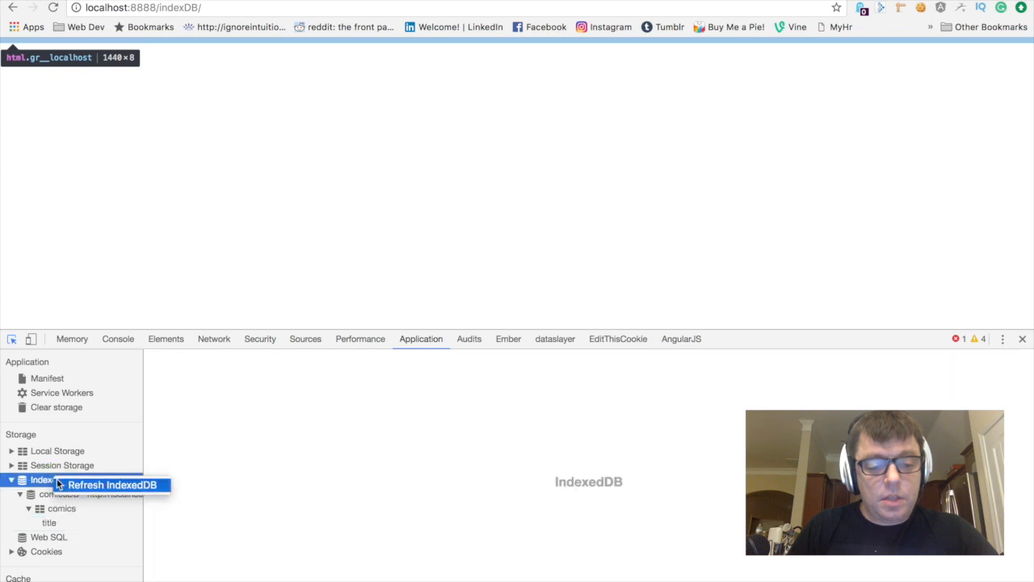
- Delete the stale comicsDB database and refresh the IndexedDB list
{"action": "left_click", "coordinate": [89, 494]}
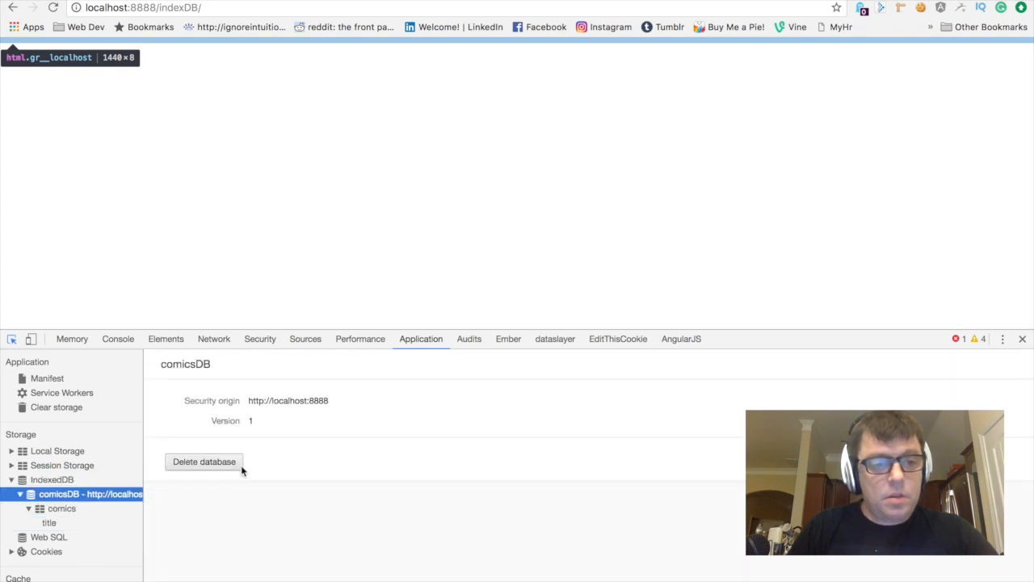
{"action": "left_click", "coordinate": [203, 462]}
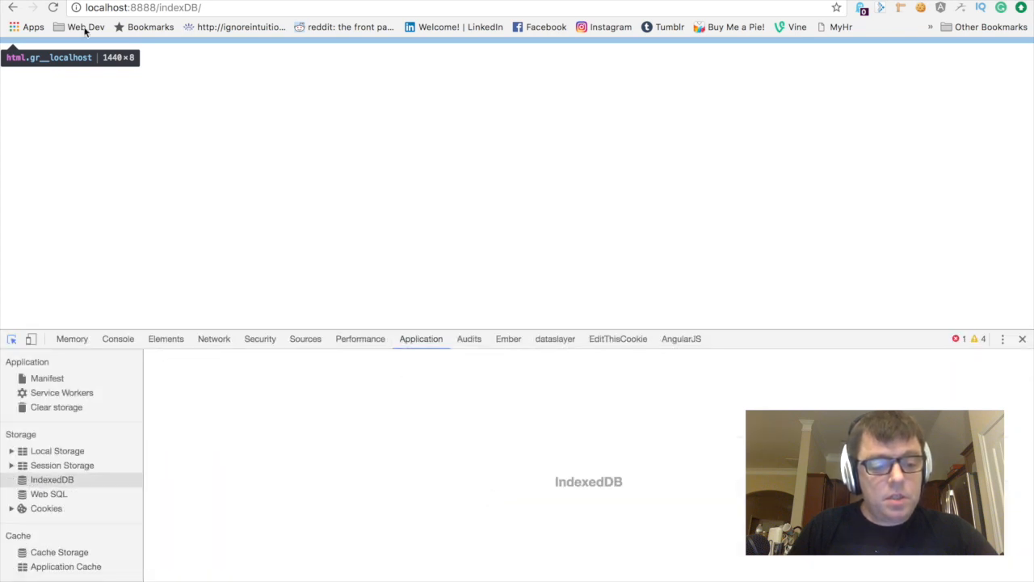
{"action": "mouse_move", "coordinate": [49, 494]}
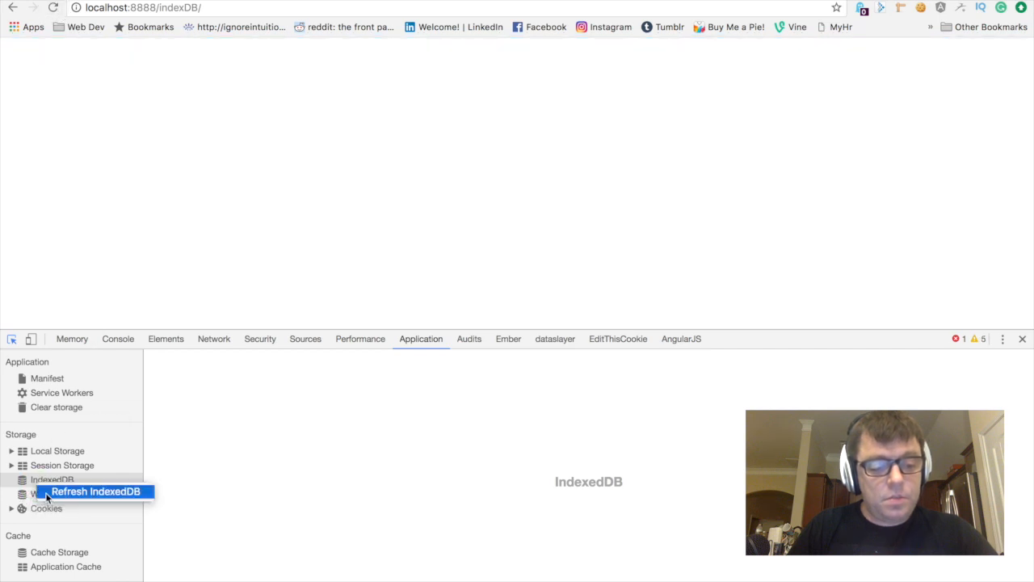
{"action": "left_click", "coordinate": [96, 491]}
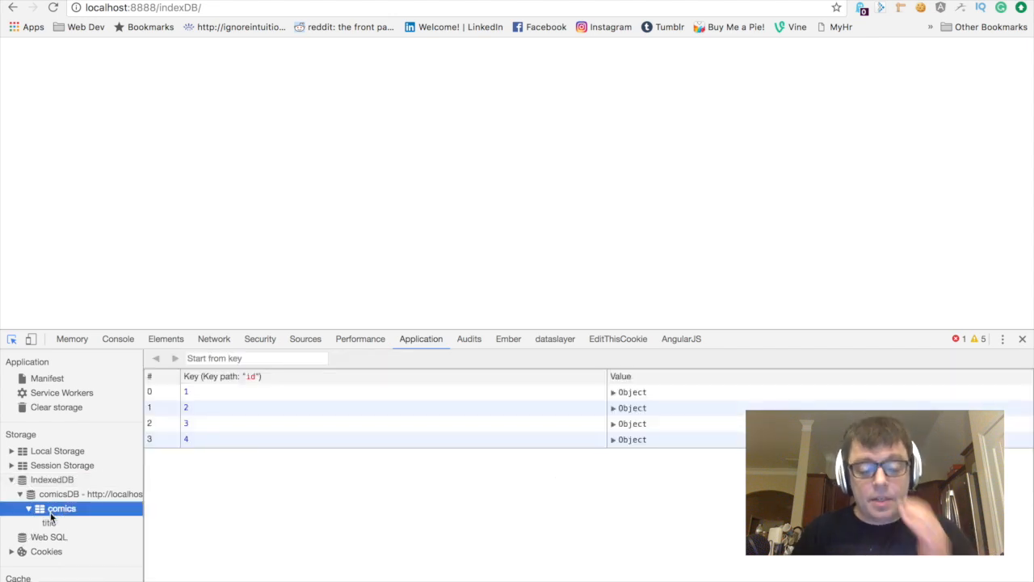
{"action": "mouse_move", "coordinate": [48, 524]}
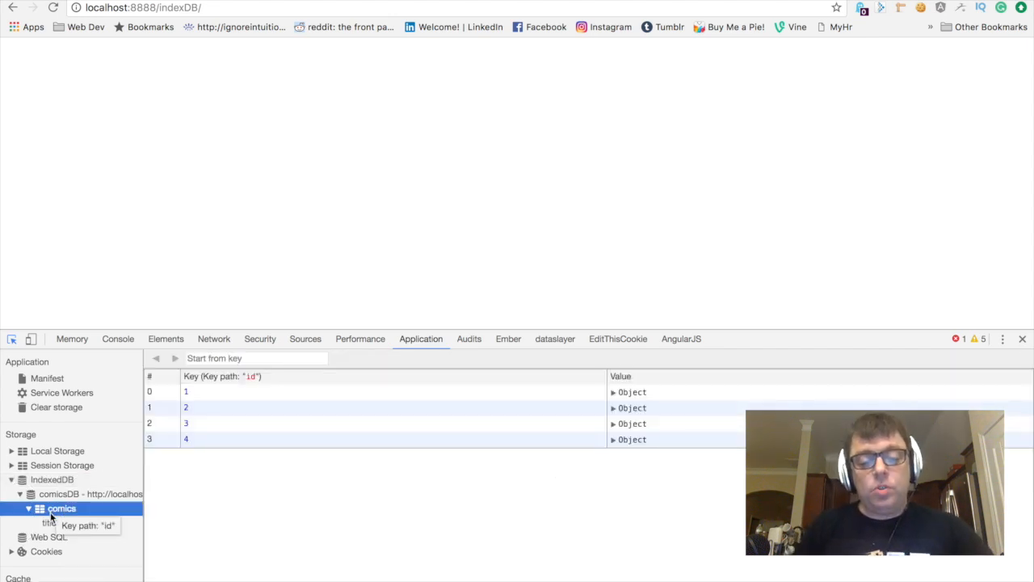
{"action": "mouse_move", "coordinate": [494, 465]}
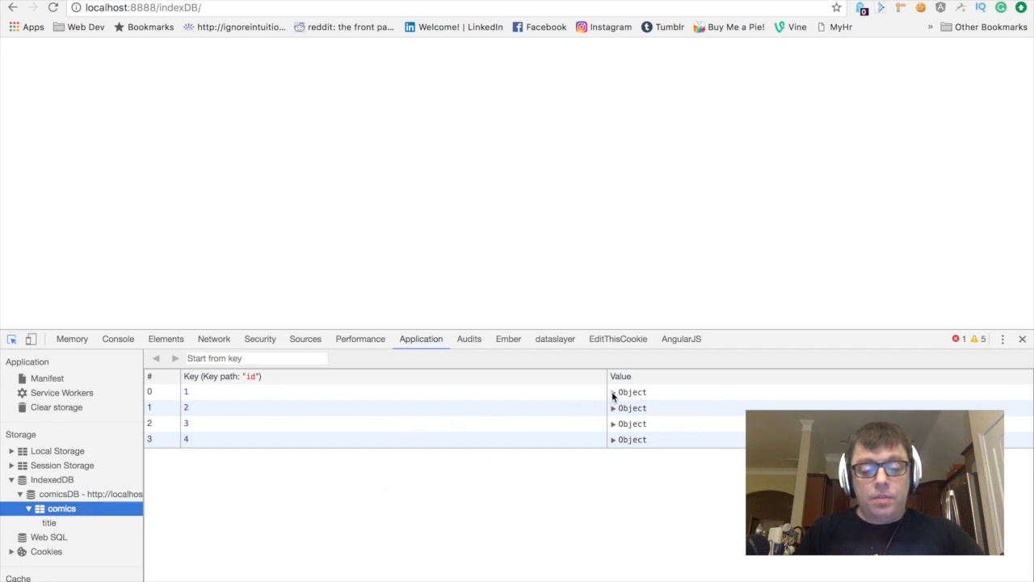
- Expand the first comics record to show id 1, published "1962", Amazing Fantasy
{"action": "left_click", "coordinate": [614, 392]}
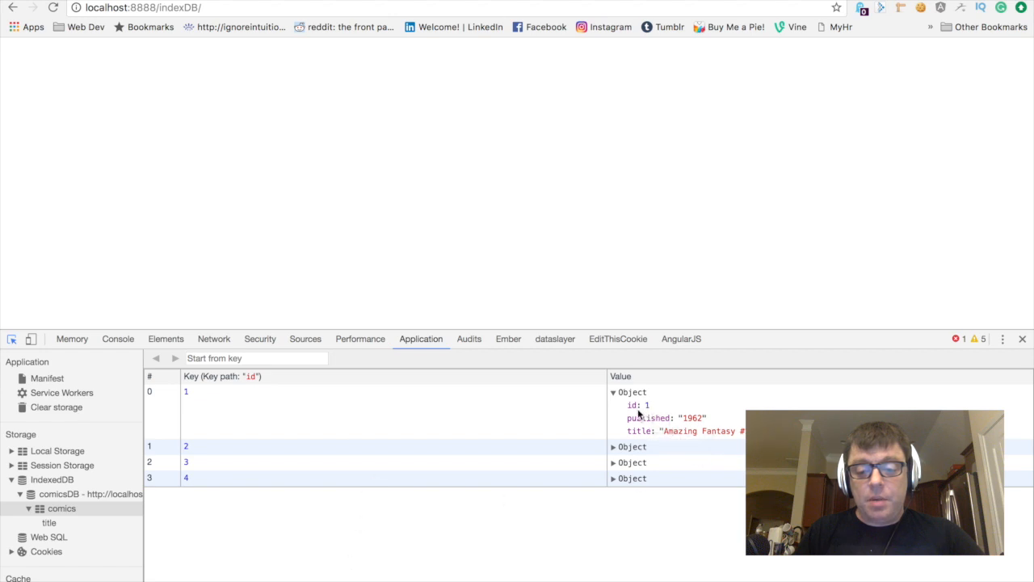
{"action": "mouse_move", "coordinate": [659, 439]}
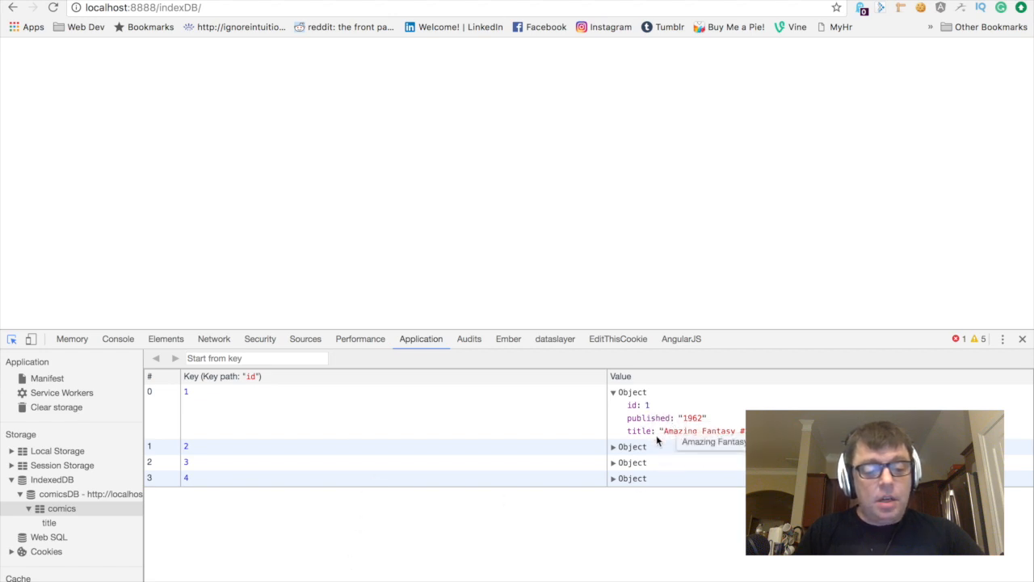
{"action": "mouse_move", "coordinate": [48, 523]}
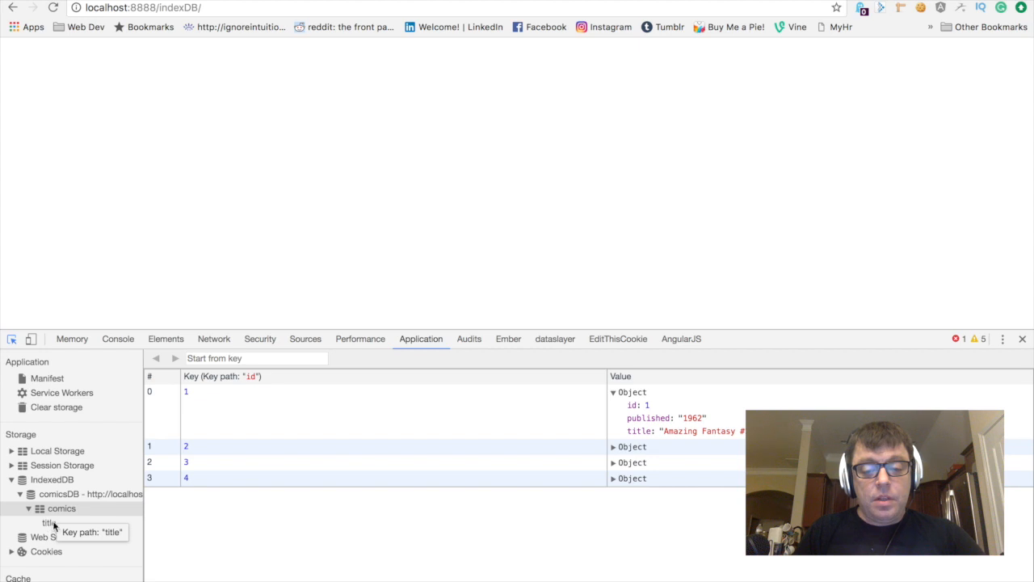
- View the title index listing the four comics alphabetically and peek at Action Comics #1
{"action": "left_click", "coordinate": [48, 523]}
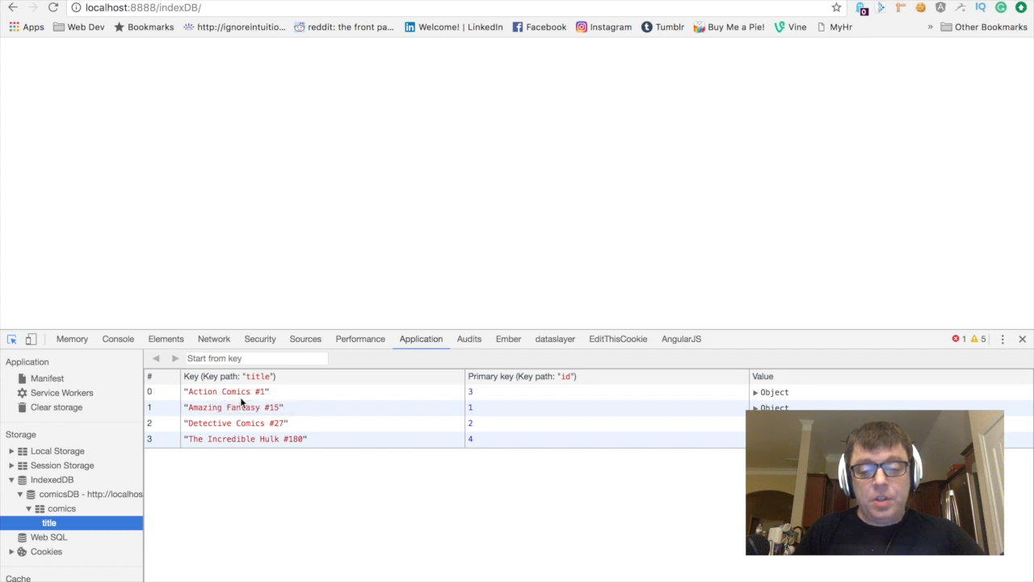
{"action": "mouse_move", "coordinate": [665, 404]}
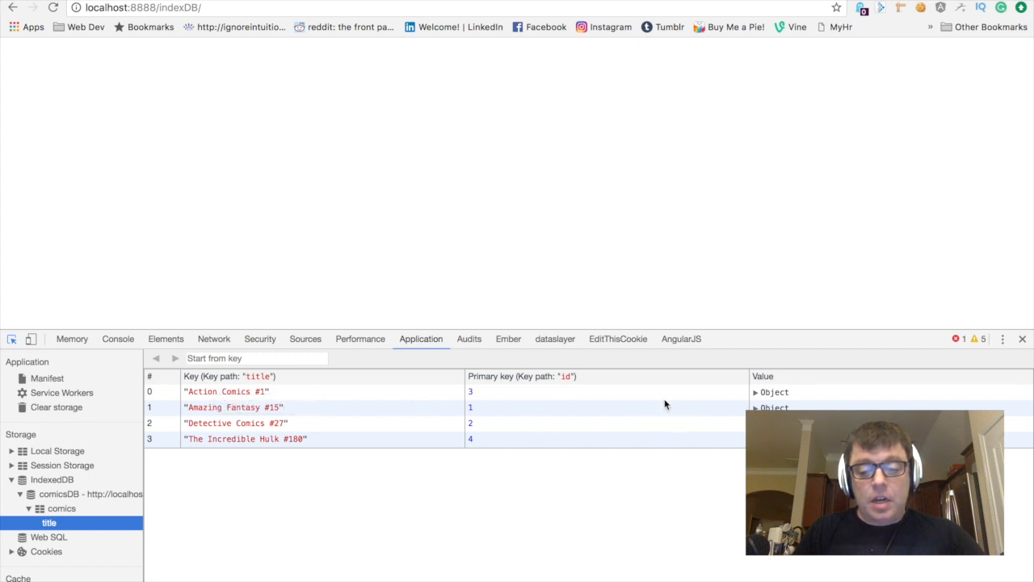
{"action": "left_click", "coordinate": [753, 392]}
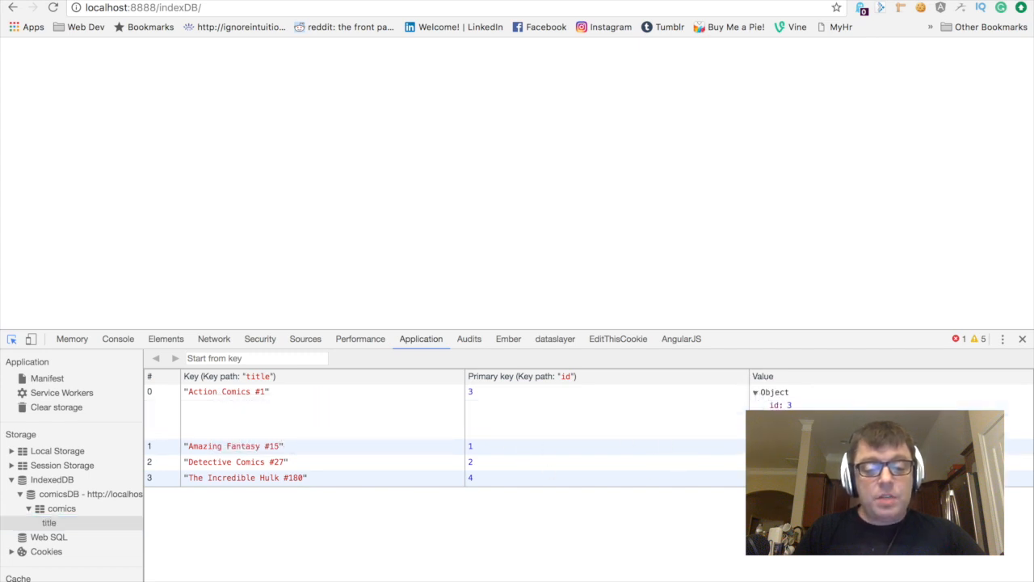
{"action": "left_click", "coordinate": [756, 392]}
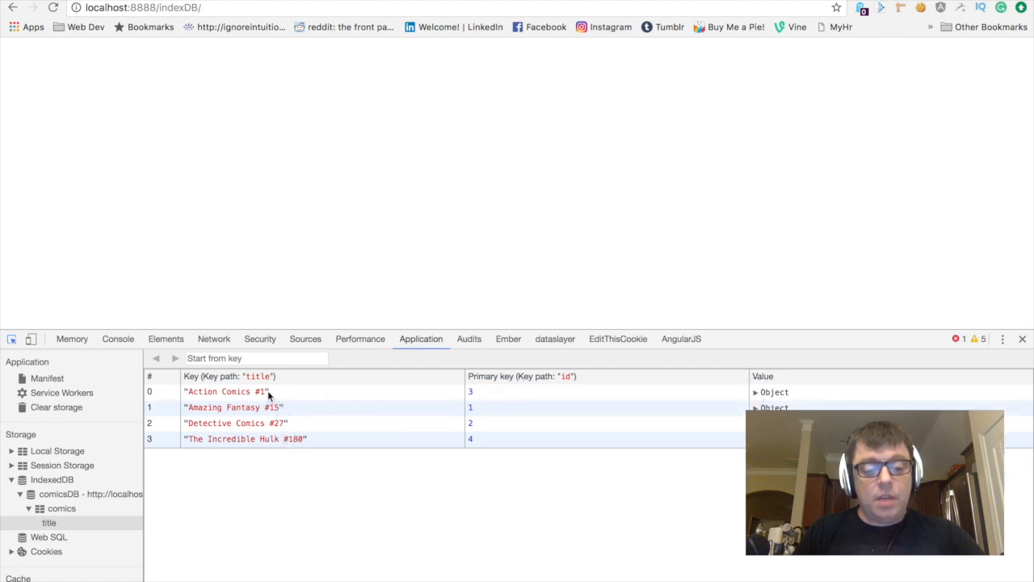
{"action": "mouse_move", "coordinate": [61, 508]}
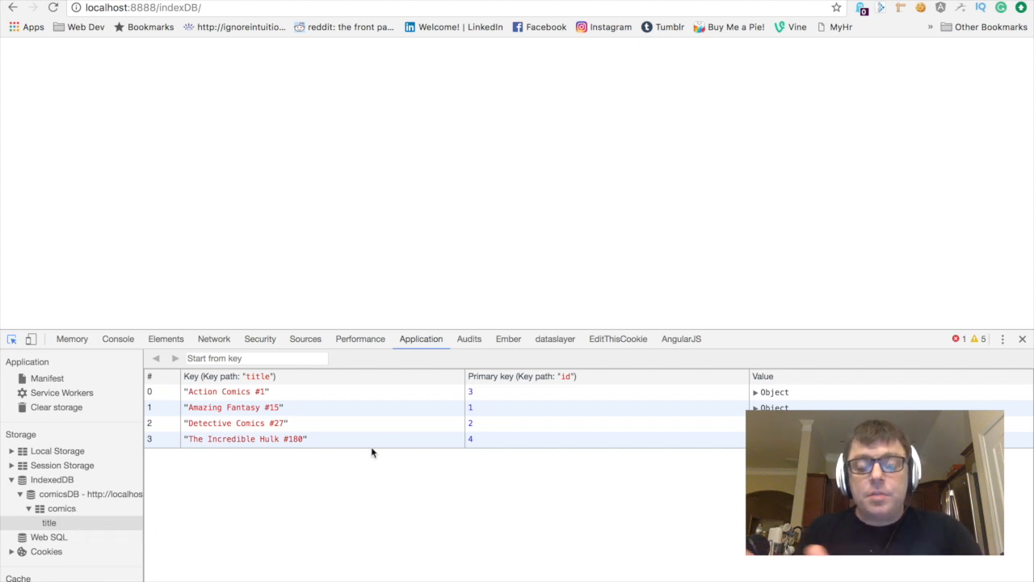
{"action": "mouse_move", "coordinate": [407, 423]}
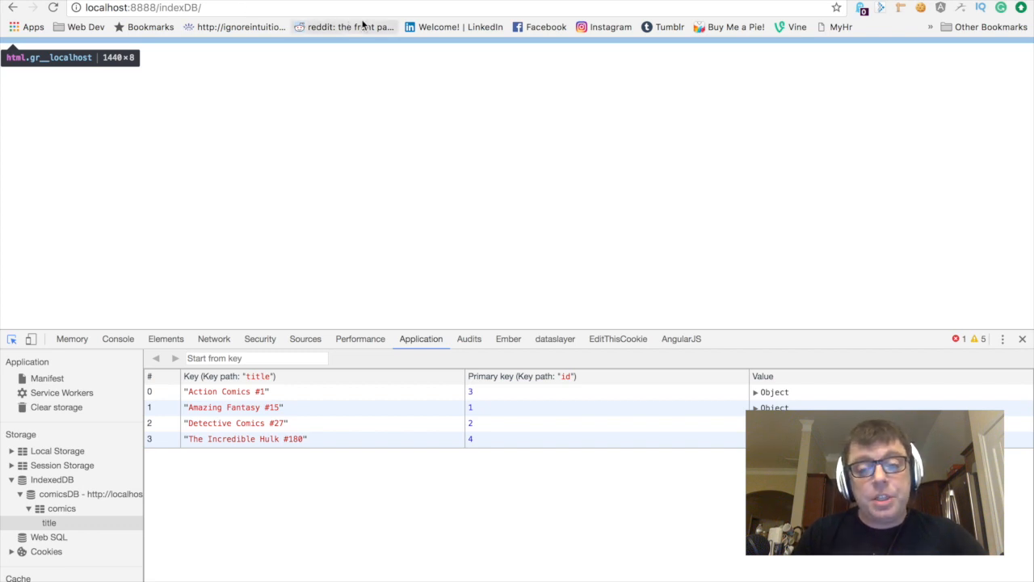
{"action": "mouse_move", "coordinate": [347, 26]}
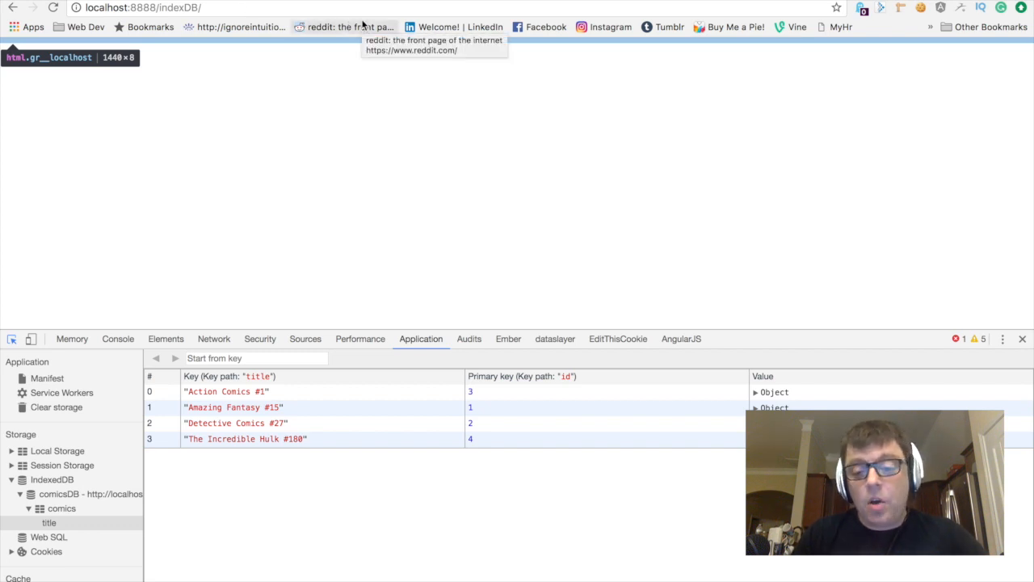